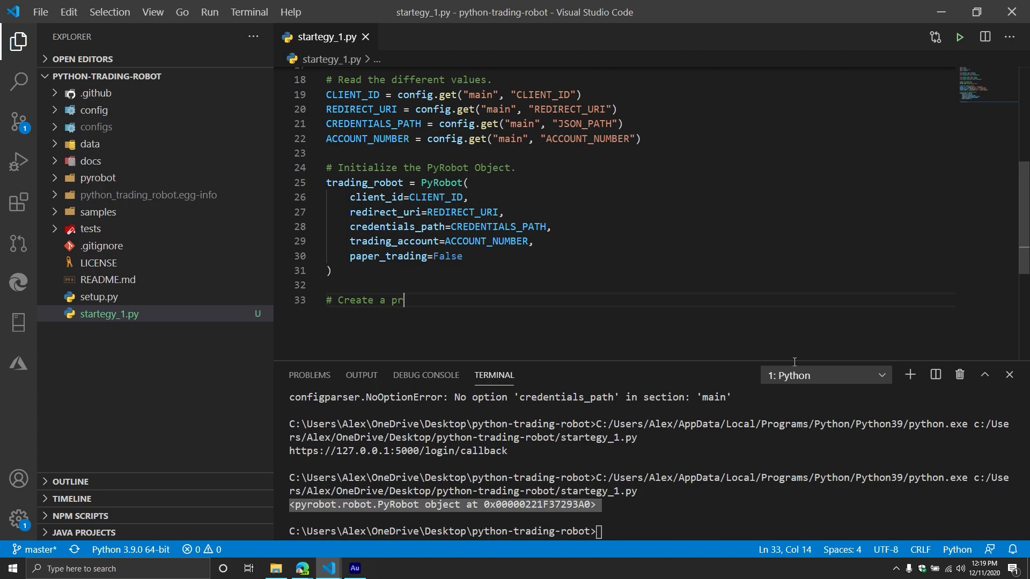
Step: Add trading_robot_portfolio = trading_robot.create_portfolio() under a '# Create a portfolio.' comment, then a '# Define trading Symbol.' comment
type("ortfolio")
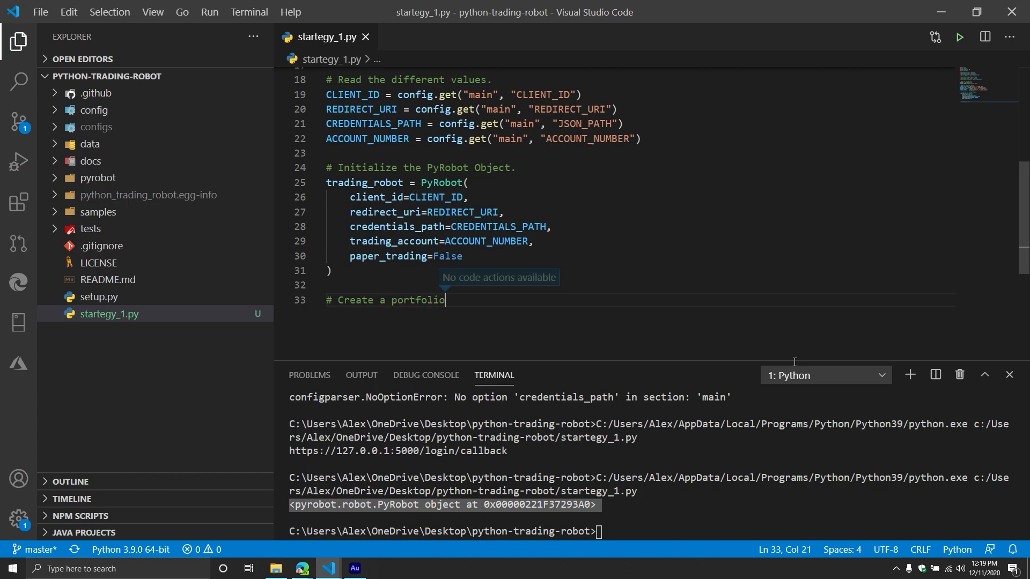
key("Enter")
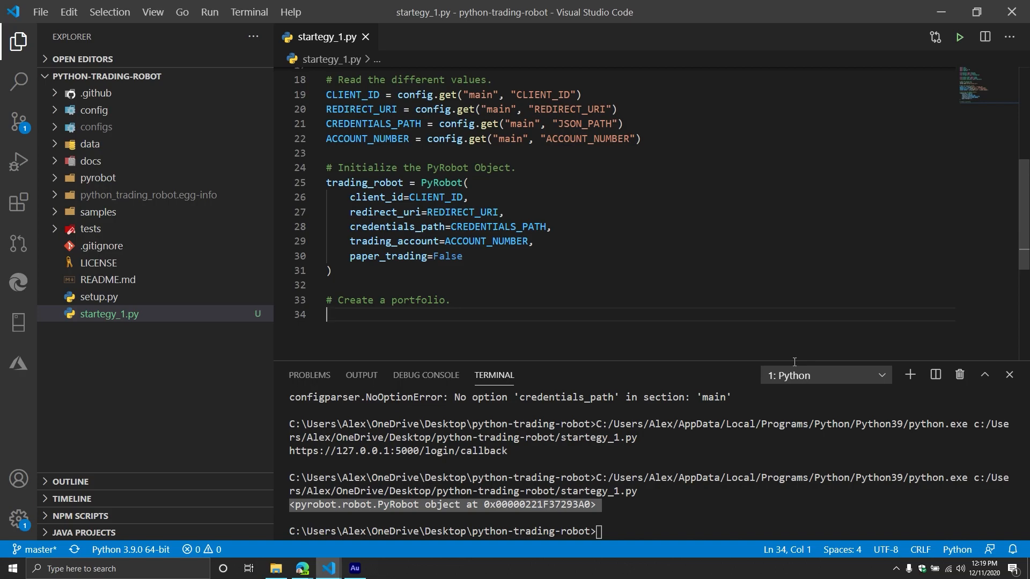
type("trading_robot_+")
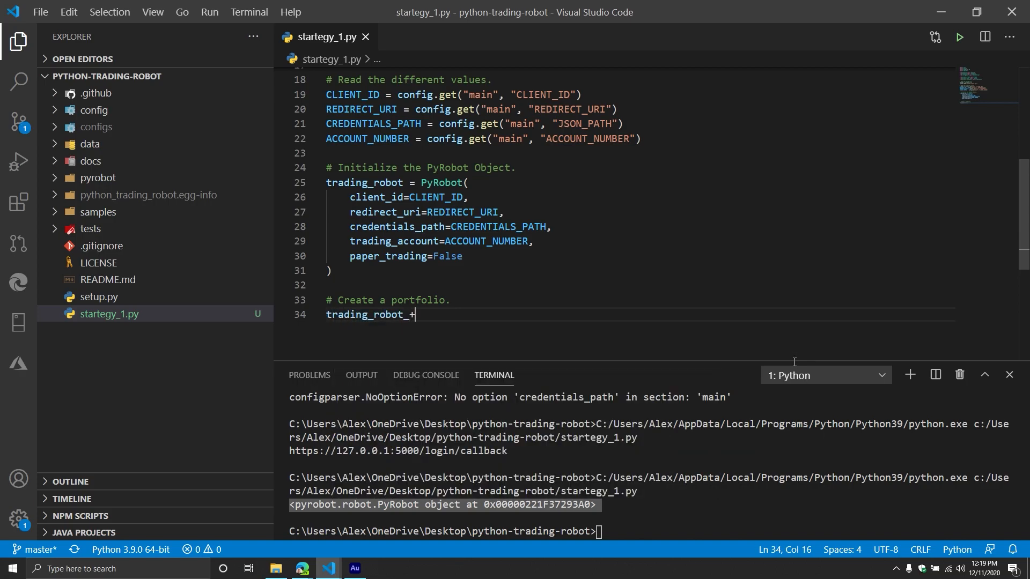
type("portfolio =")
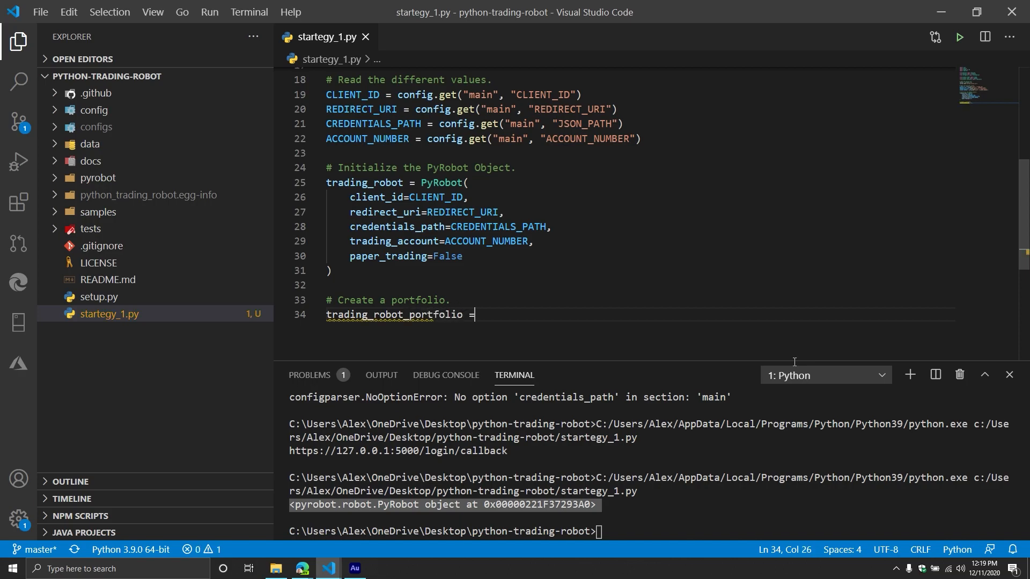
type("trading_robot.create_portfolio(")
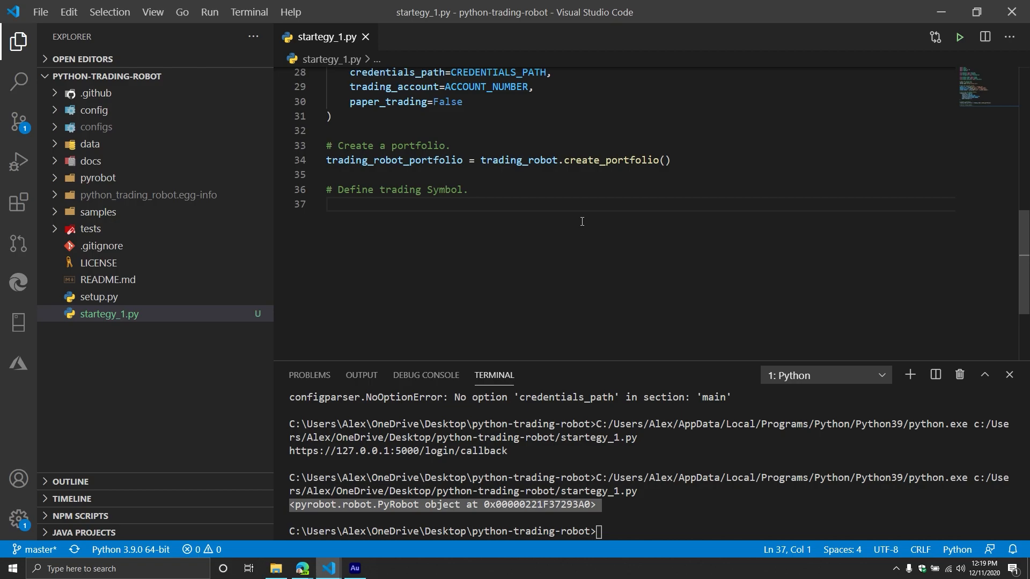
Step: Define trading_symbol = 'FCEL' and switch to the Edge browser
type("trading_sym")
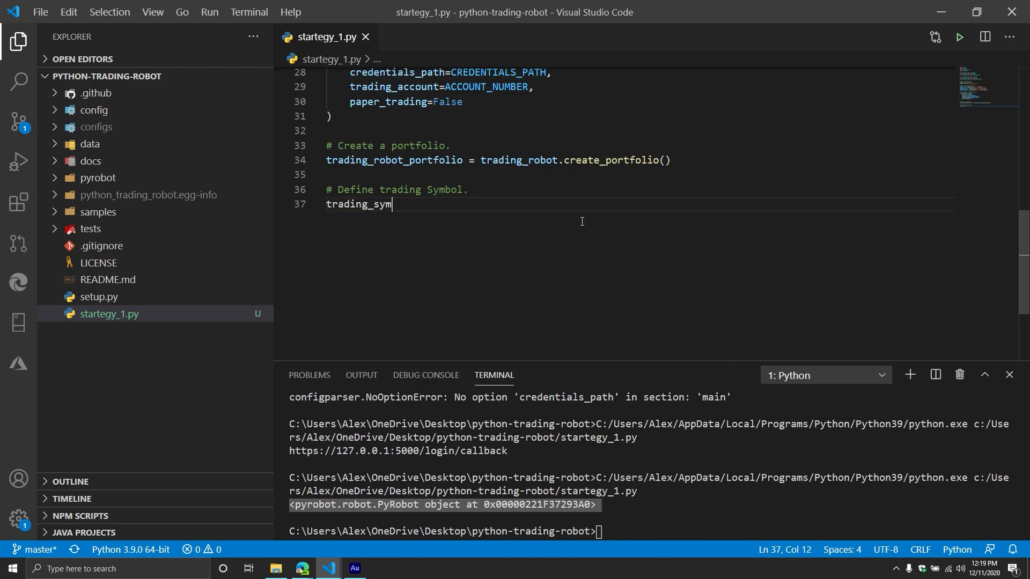
type("bol = '")
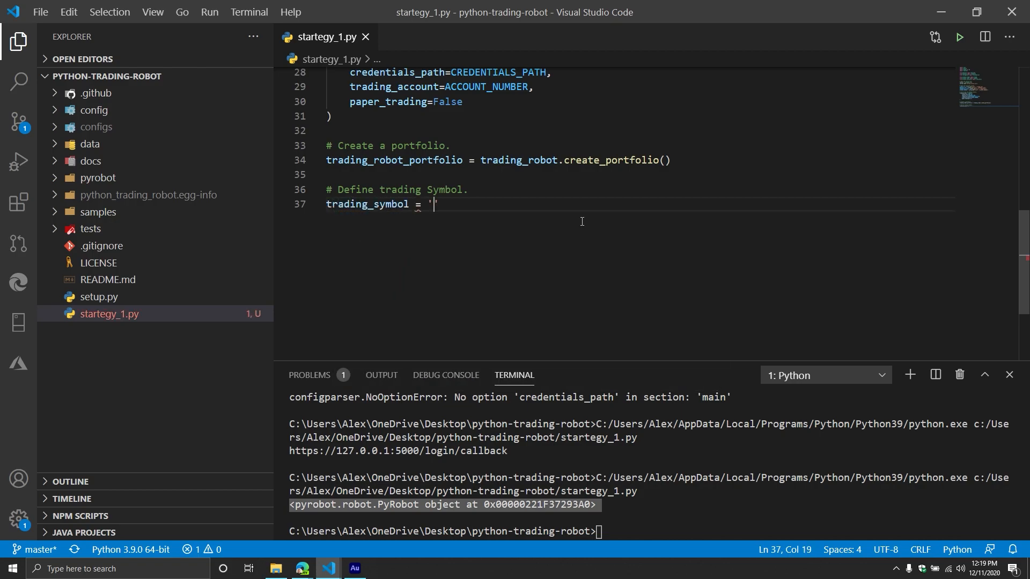
type("FCEL")
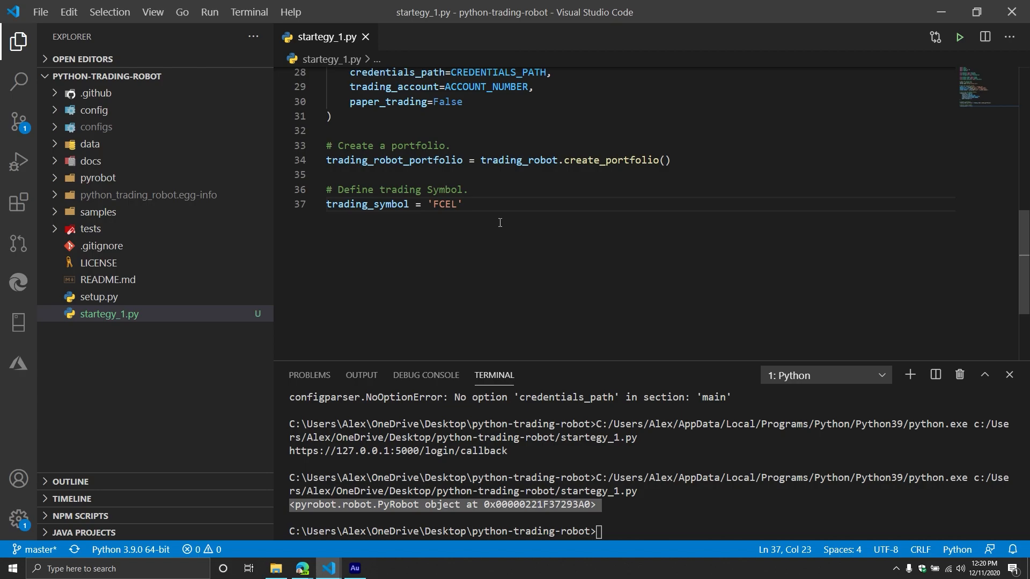
left_click(302, 573)
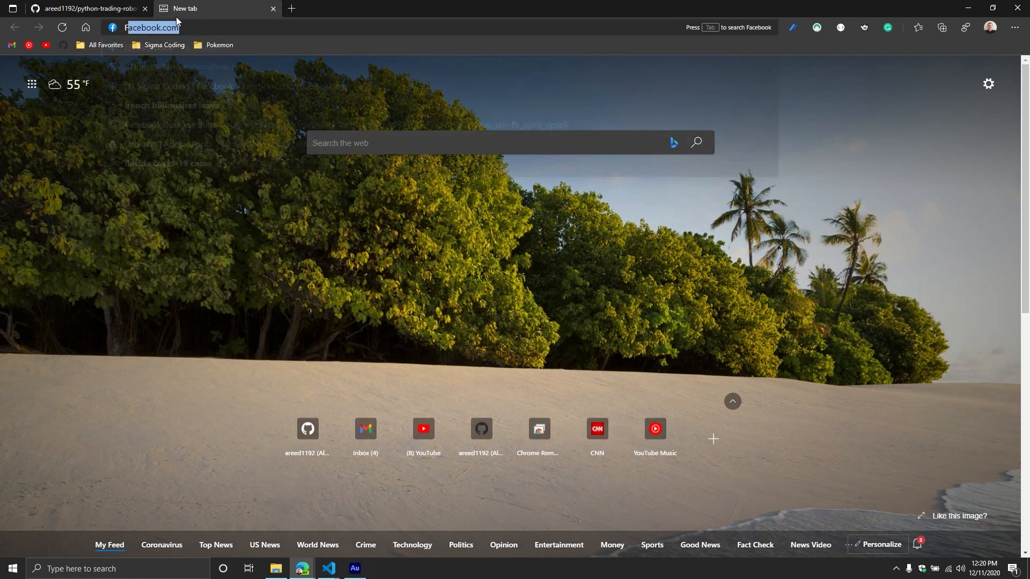
Step: Search Google for FCEL and view FuelCell Energy's 5-year and full price history
type("FCE")
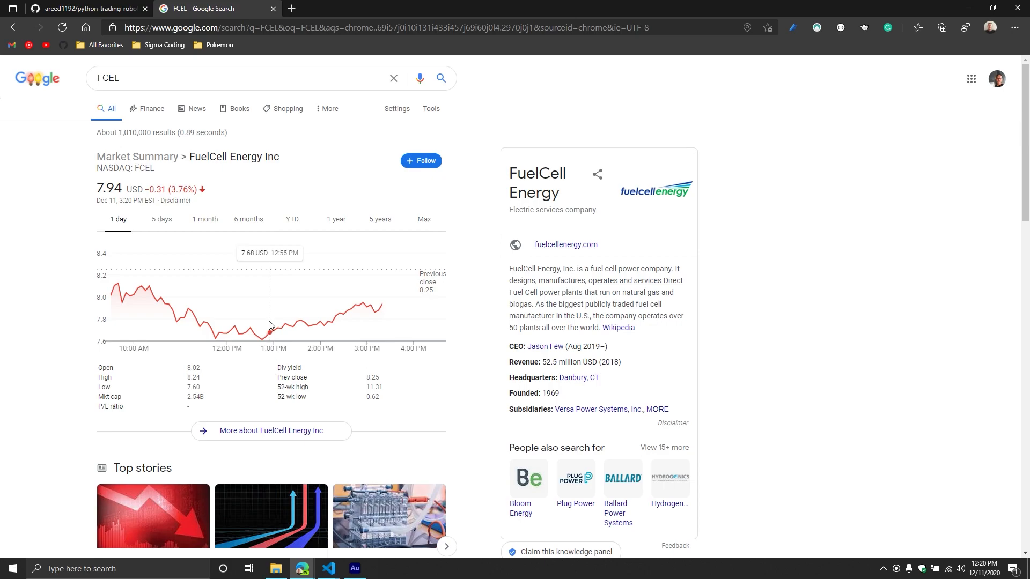
left_click(380, 219)
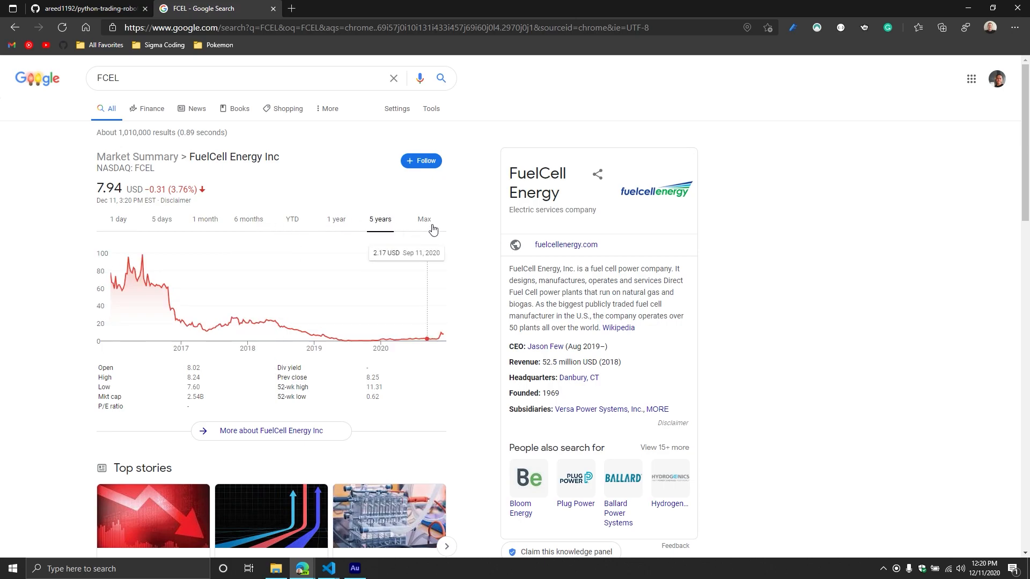
left_click(425, 219)
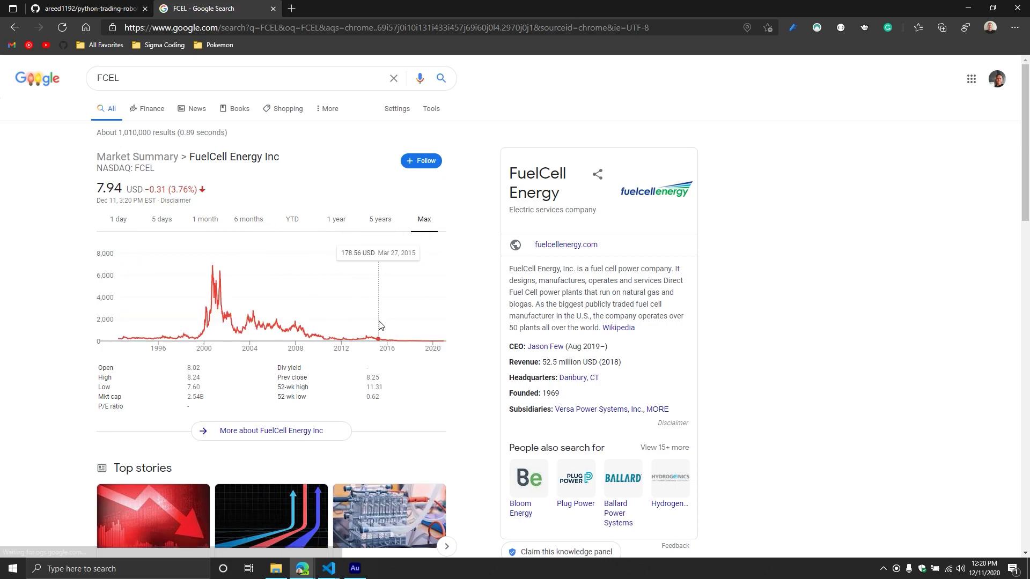
mouse_move(309, 335)
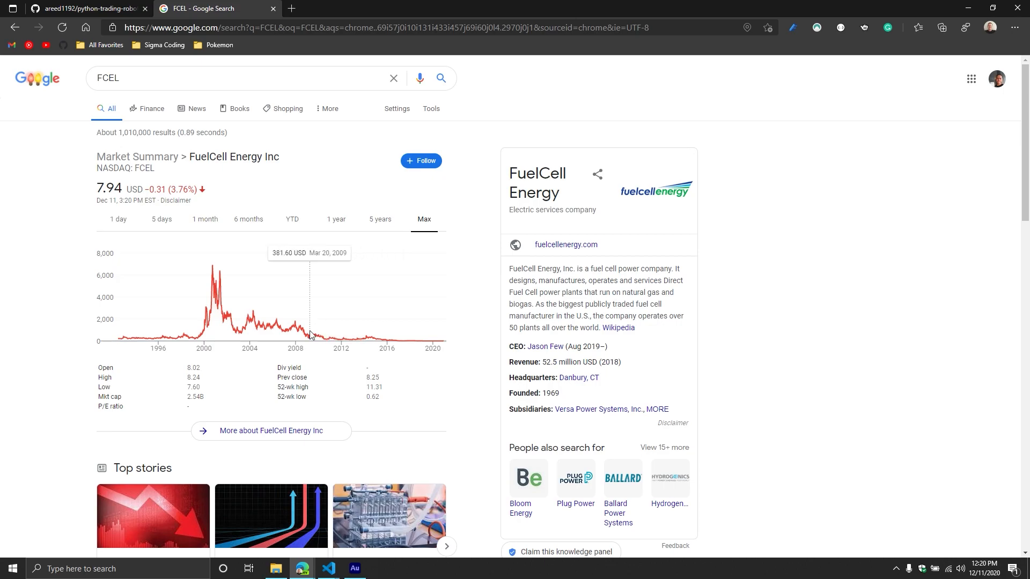
mouse_move(354, 341)
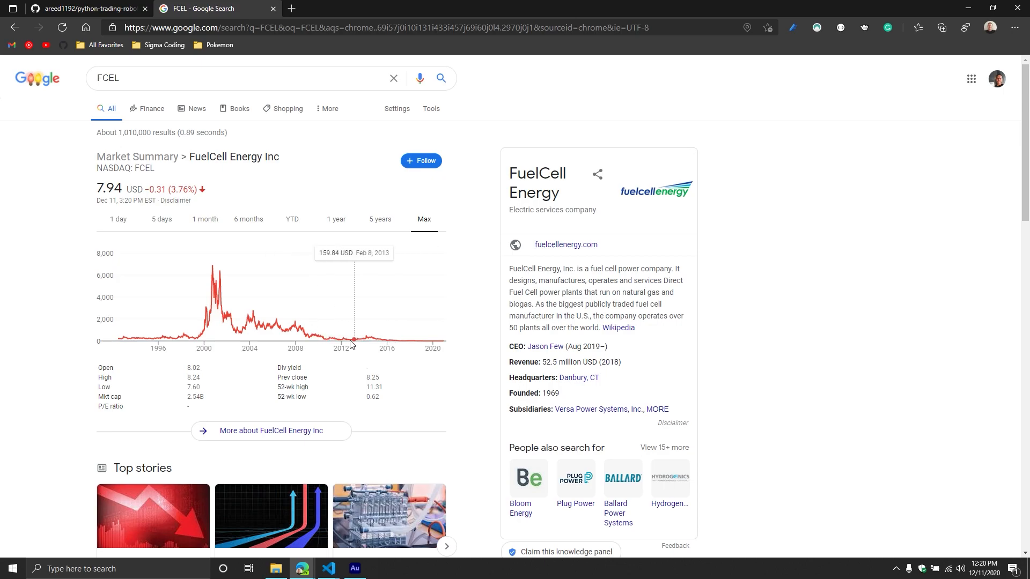
mouse_move(322, 347)
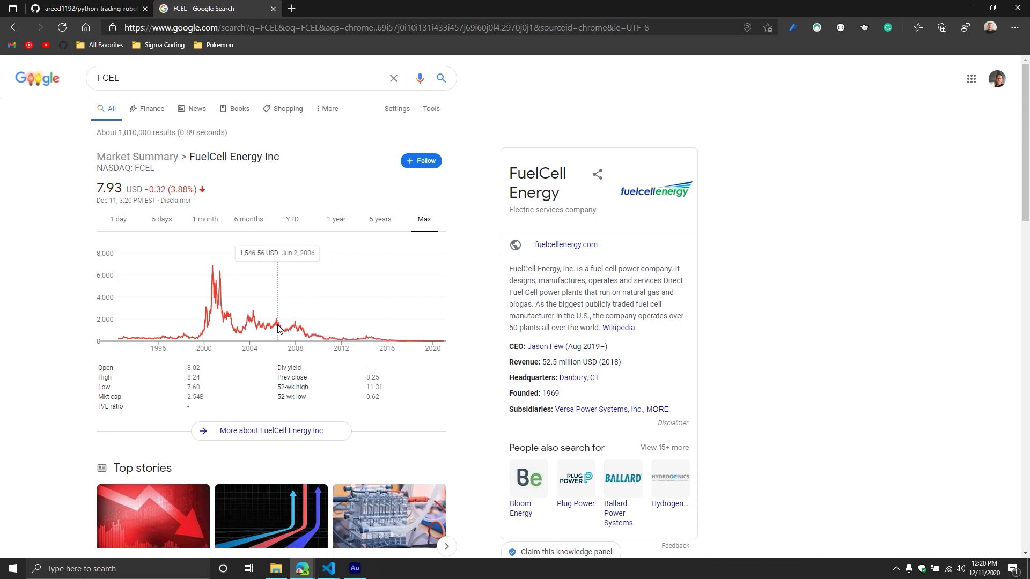
mouse_move(352, 335)
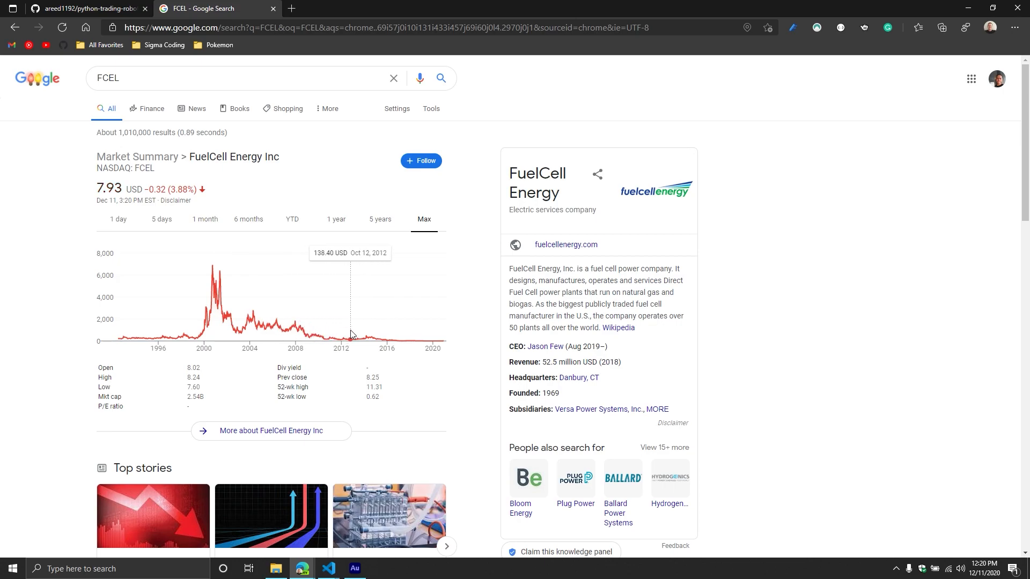
mouse_move(279, 327)
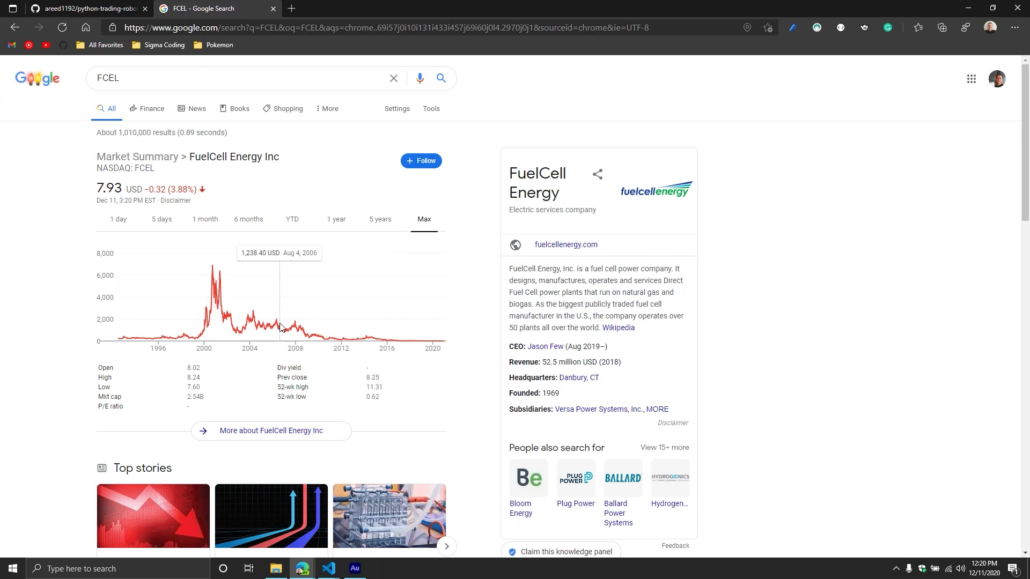
mouse_move(315, 342)
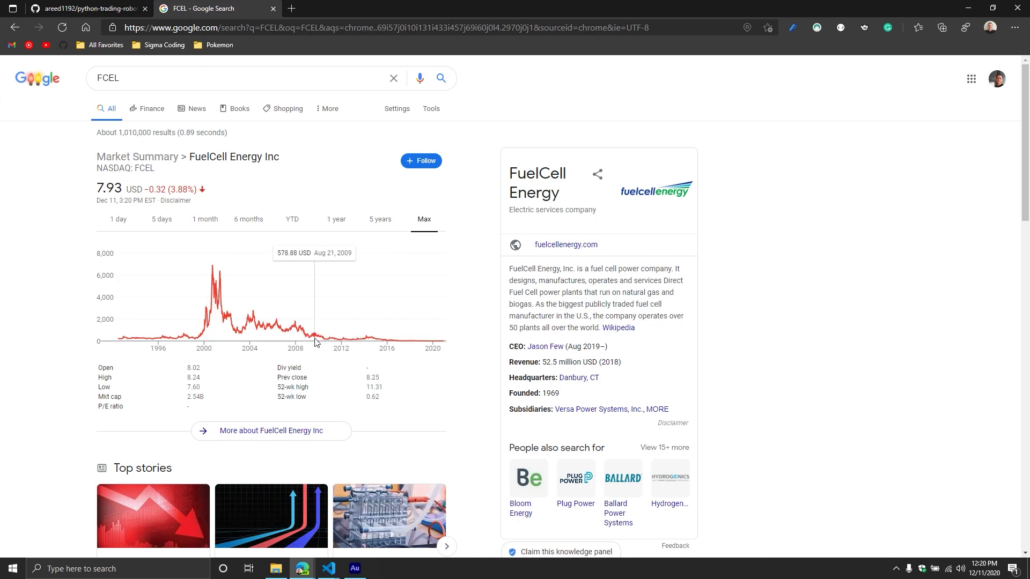
mouse_move(338, 342)
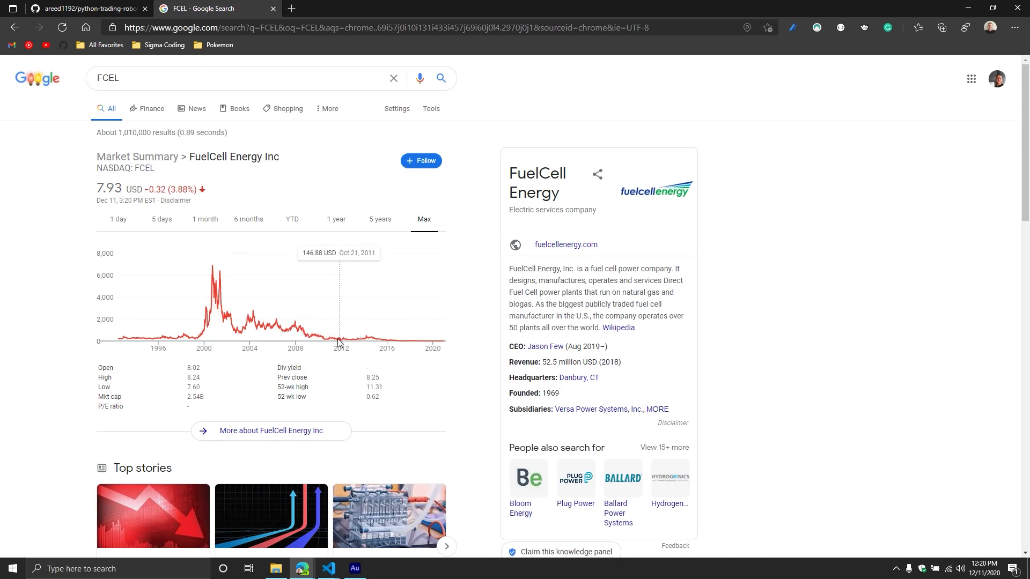
scroll("down", 3)
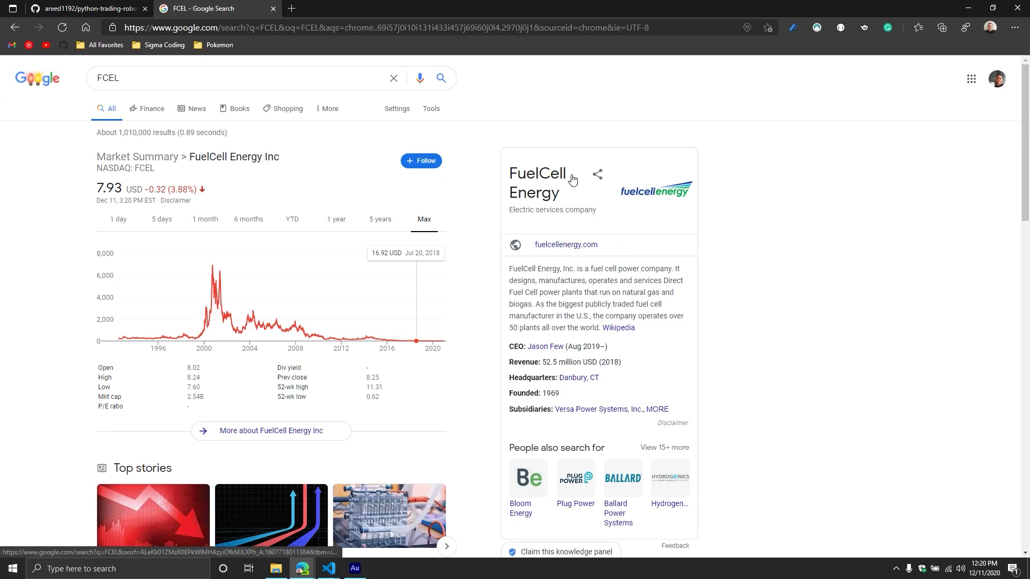
Step: Review FCEL's price chart over 5 days, 1 month and 6 months
left_click(161, 218)
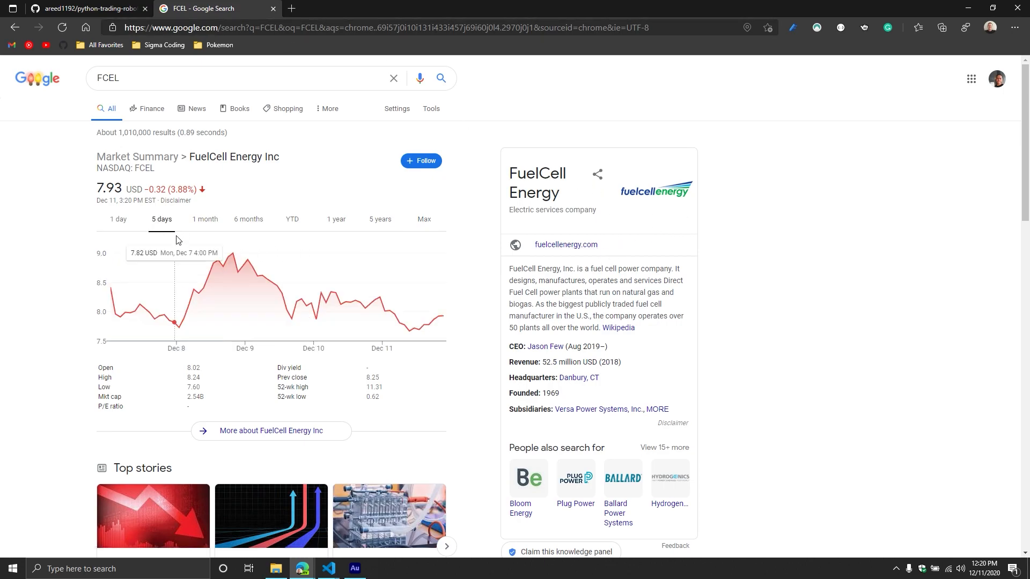
mouse_move(222, 236)
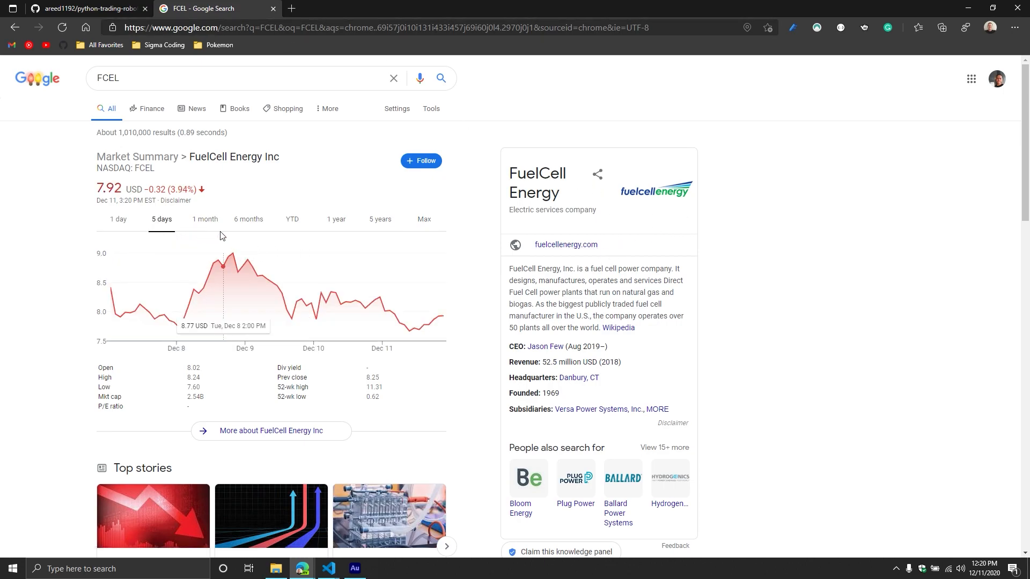
left_click(204, 219)
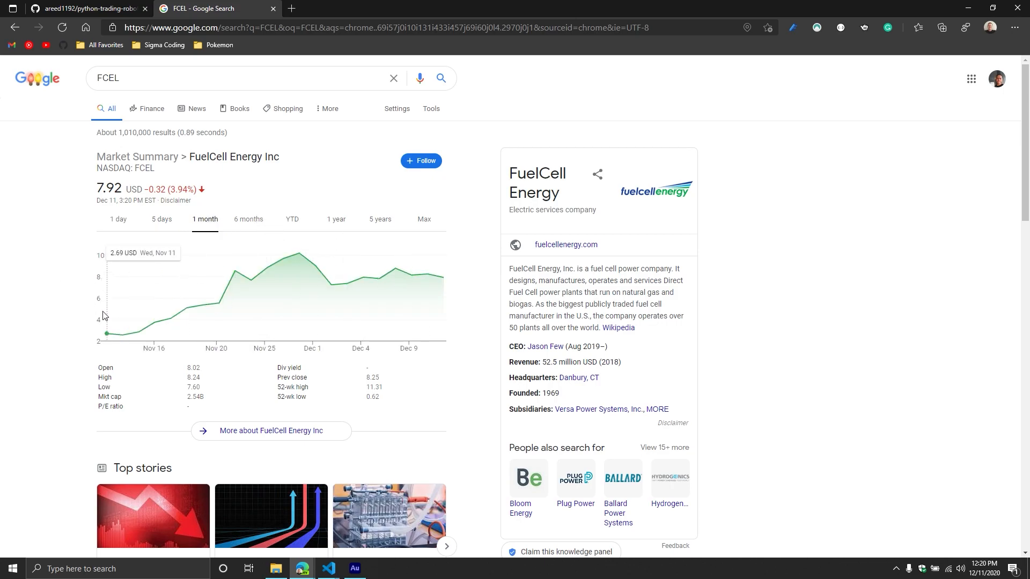
mouse_move(450, 281)
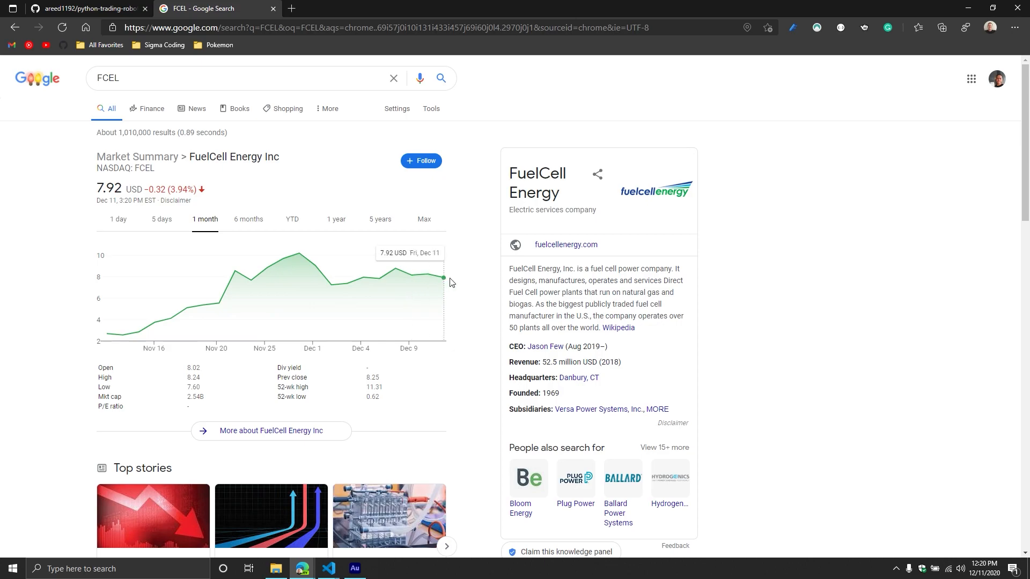
left_click(248, 219)
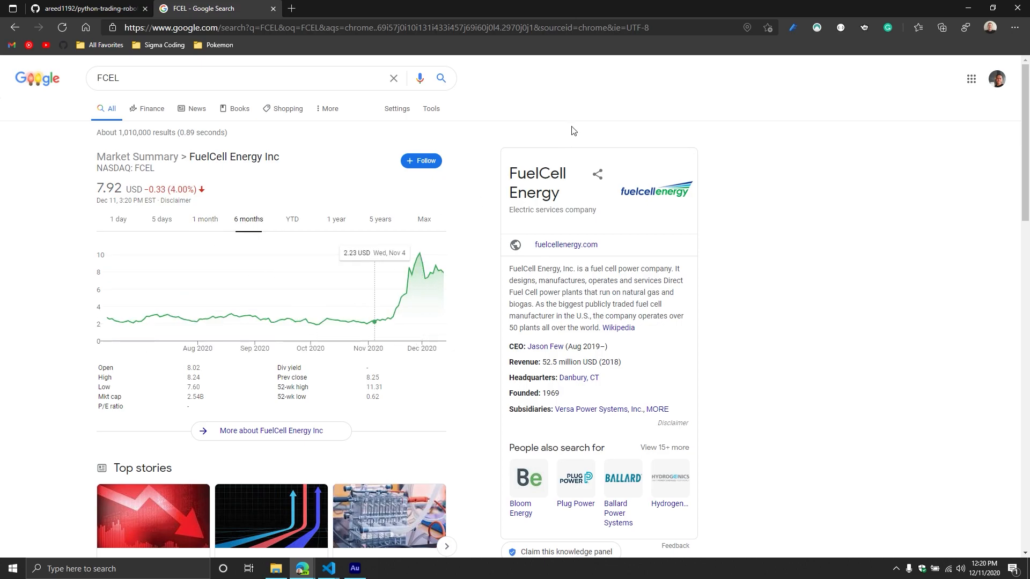
mouse_move(851, 4)
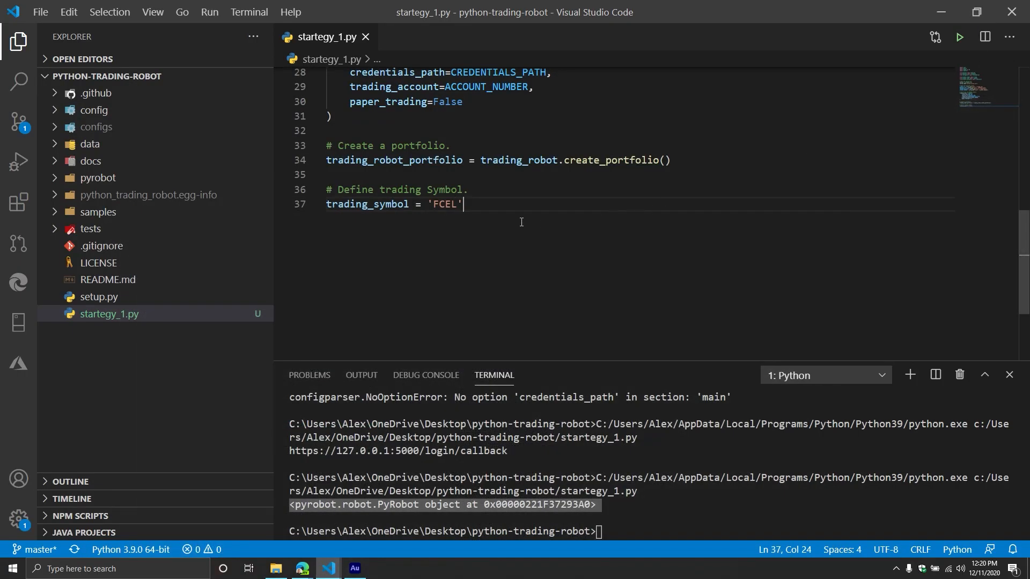
mouse_move(248, 247)
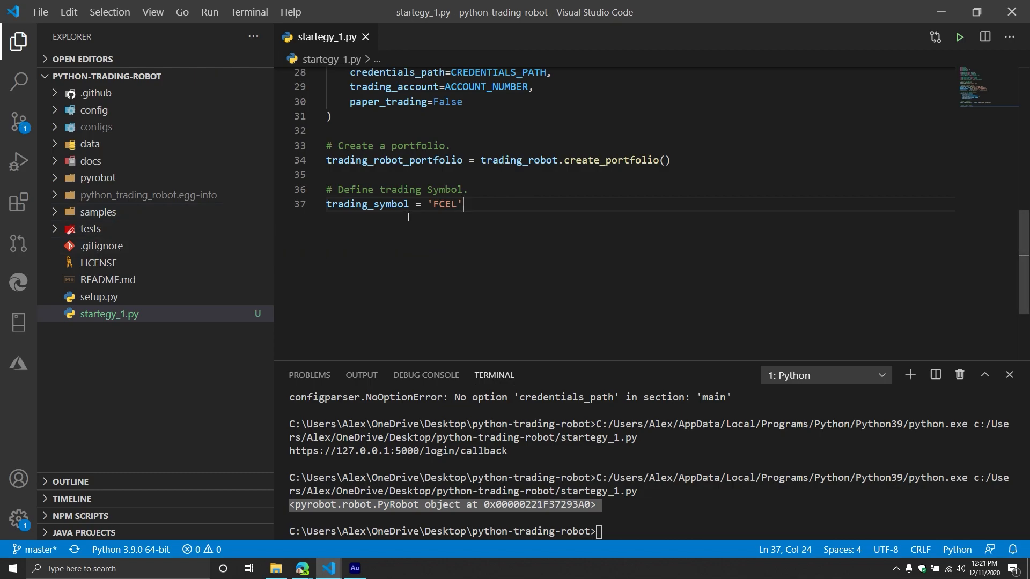
Step: Add blank lines below trading_symbol = 'FCEL' and place the cursor on line 39
key("enter")
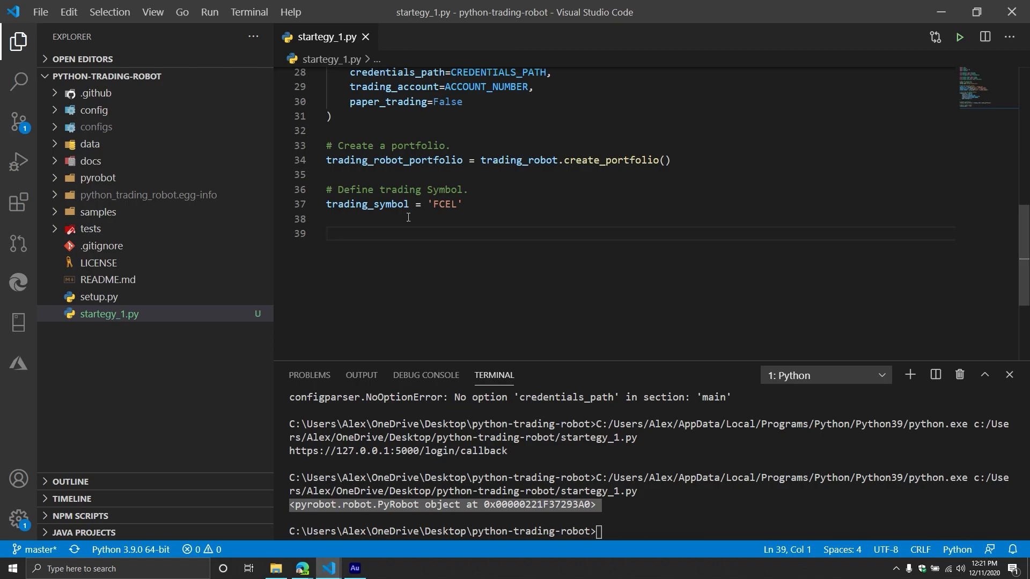
left_click(326, 233)
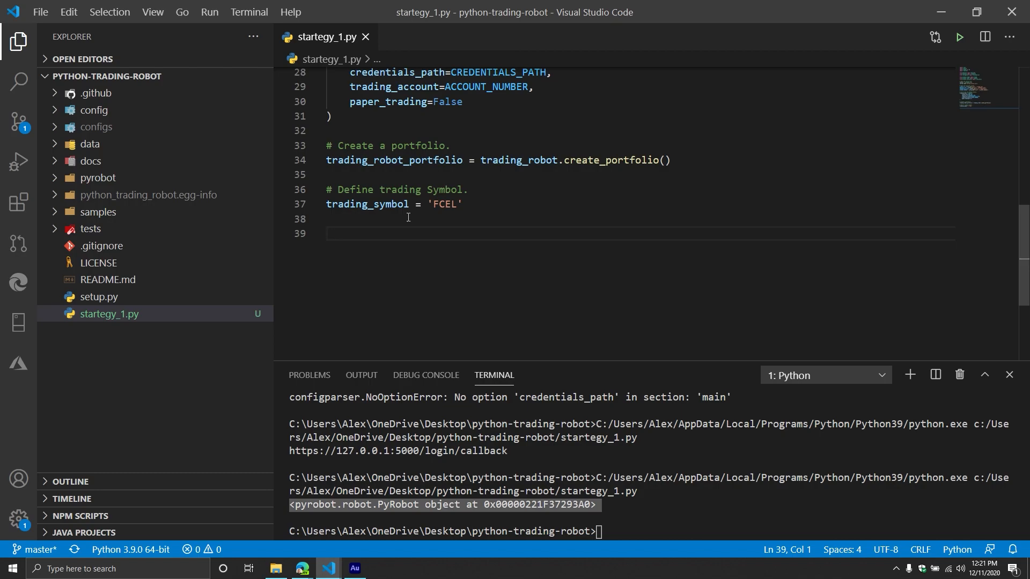
Step: Under '# Add a Single Position', call trading_robot_portfolio.add_position(symbol=trading_symbol, asset_type='equity')
type("# Add a Si")
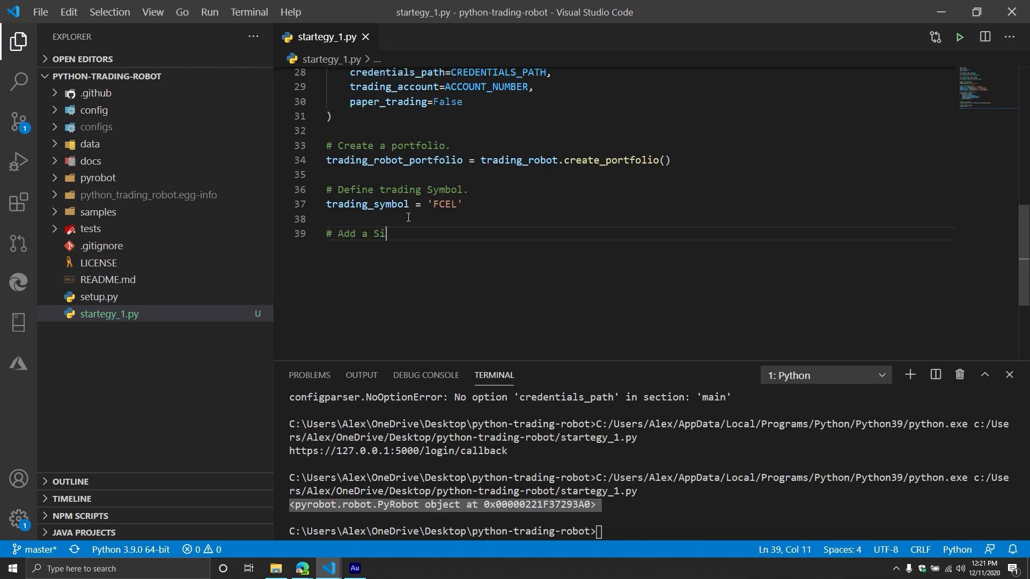
type("ngle Position")
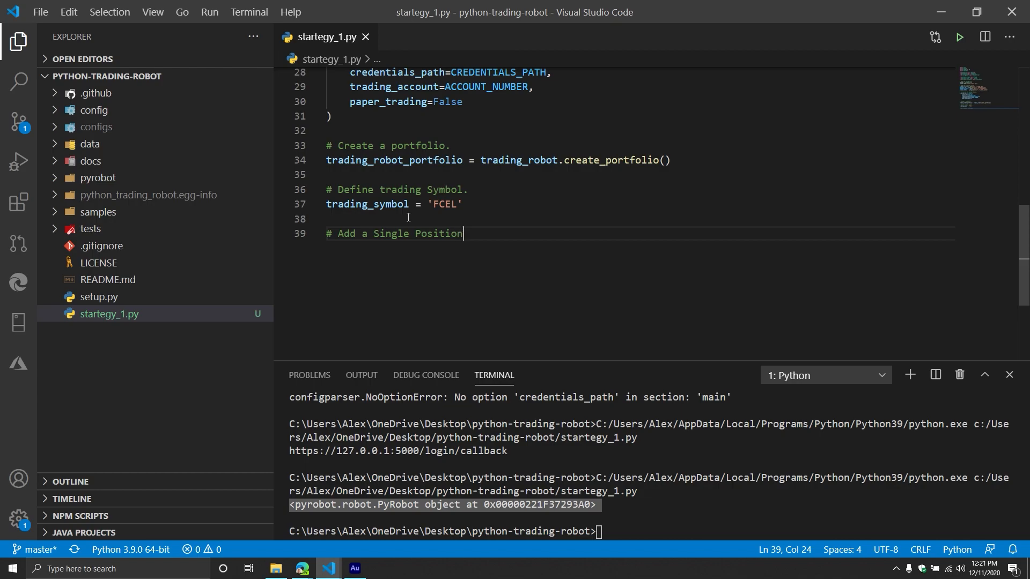
key("Enter")
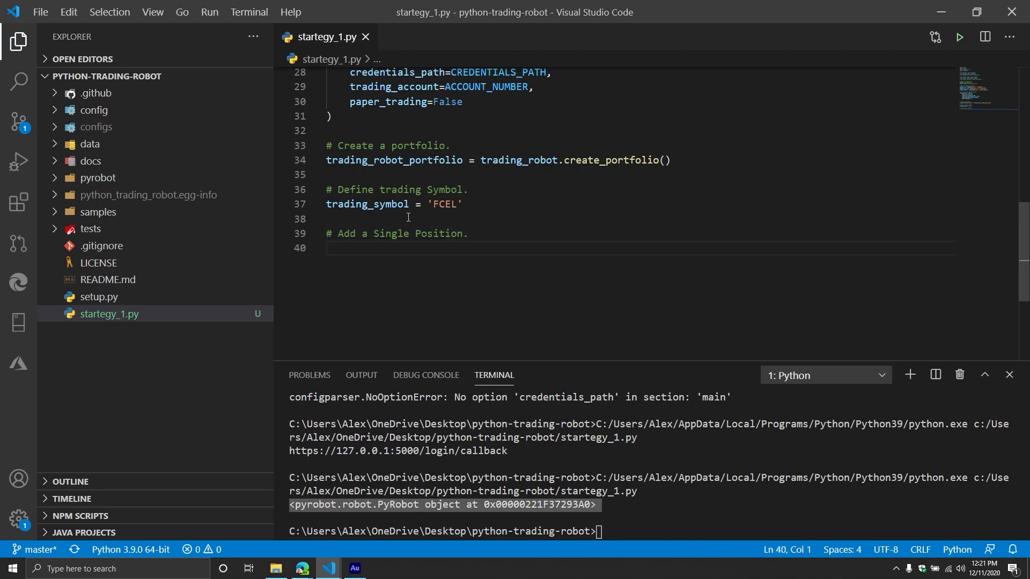
type("trading_rob")
type("symbol=")
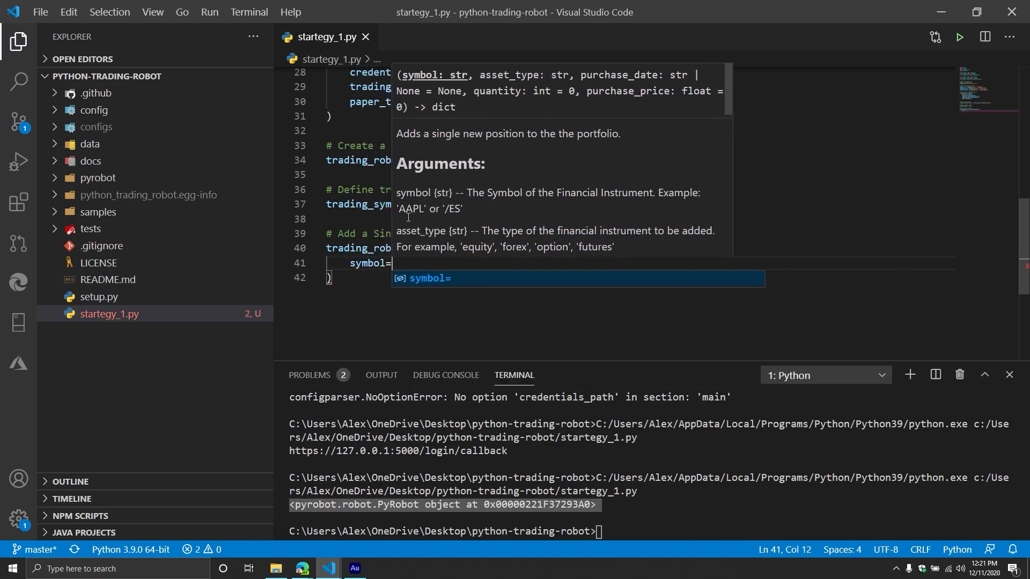
type("trad")
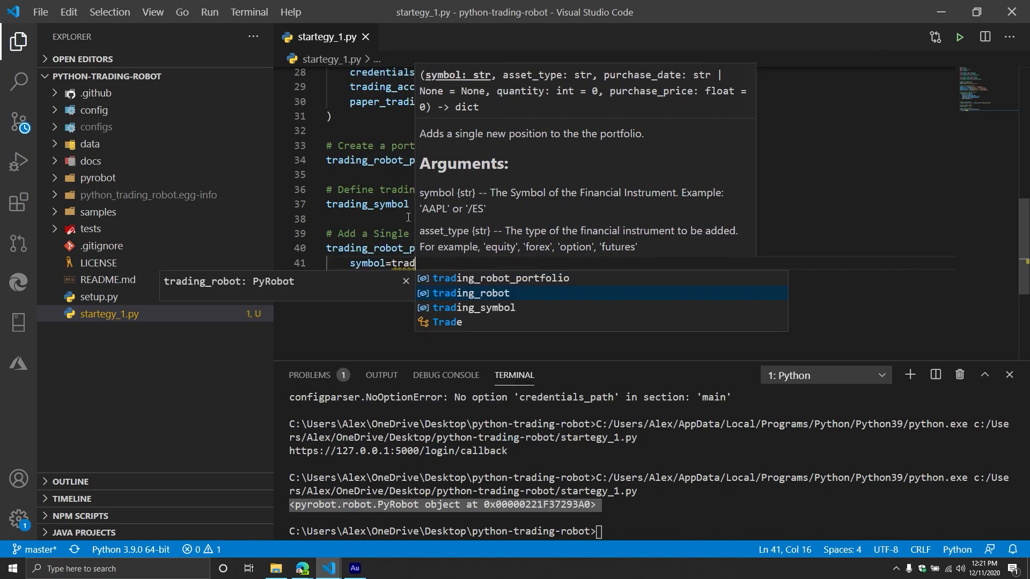
type("ing_symbol,")
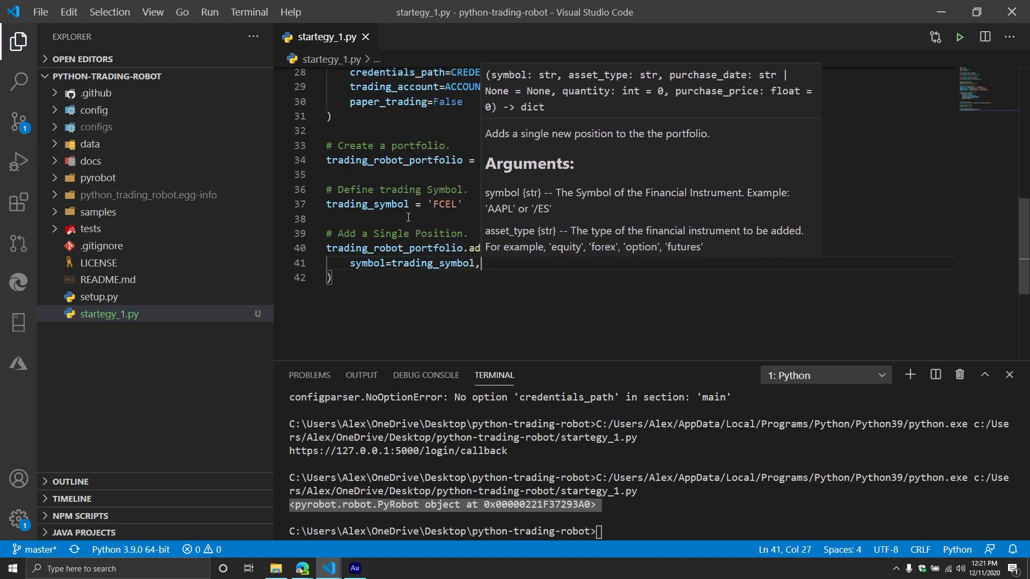
type("asset_type=")
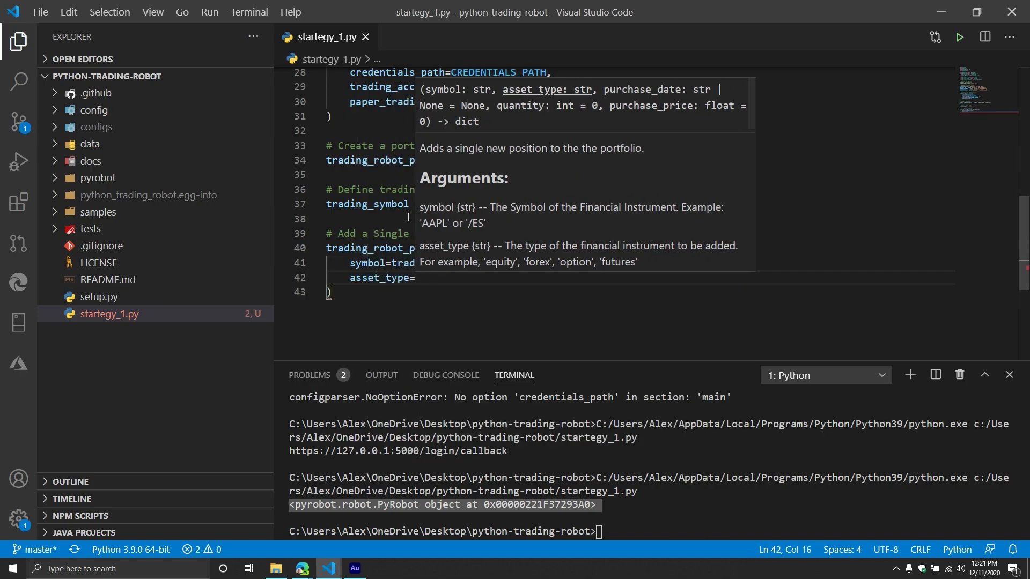
type("equ'")
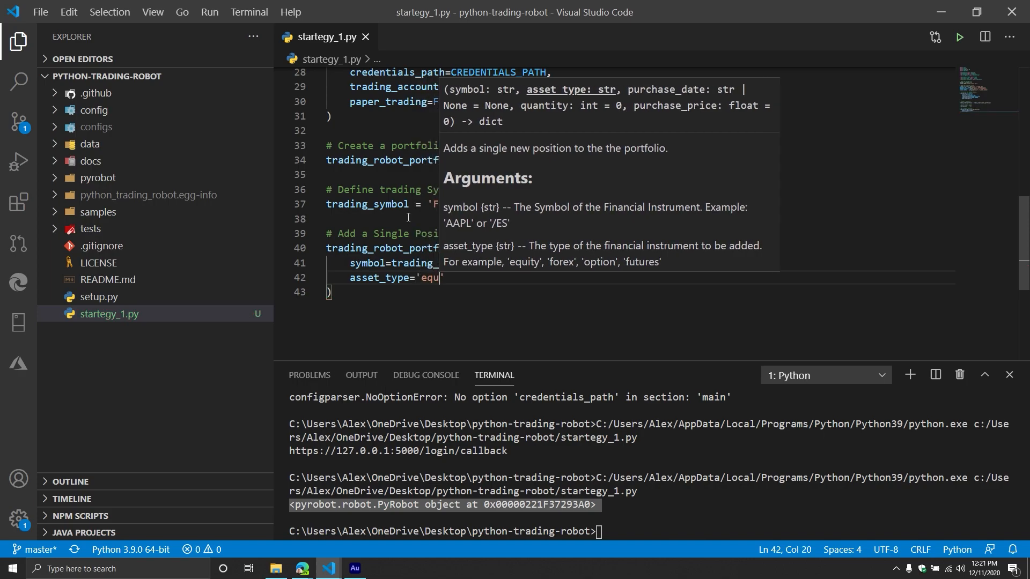
type("ity")
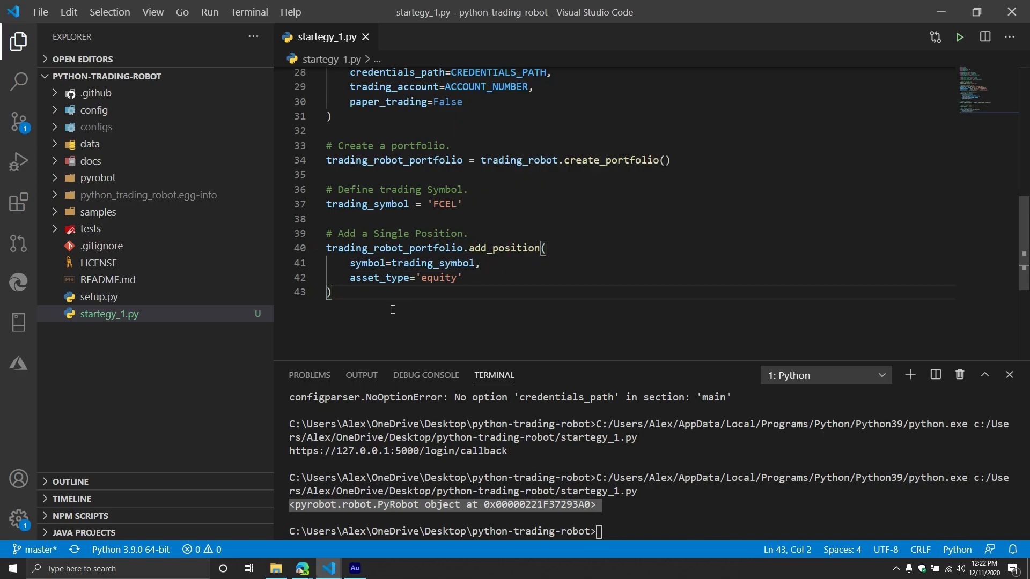
Step: Start a new line after the add_position call for the next section
key("enter")
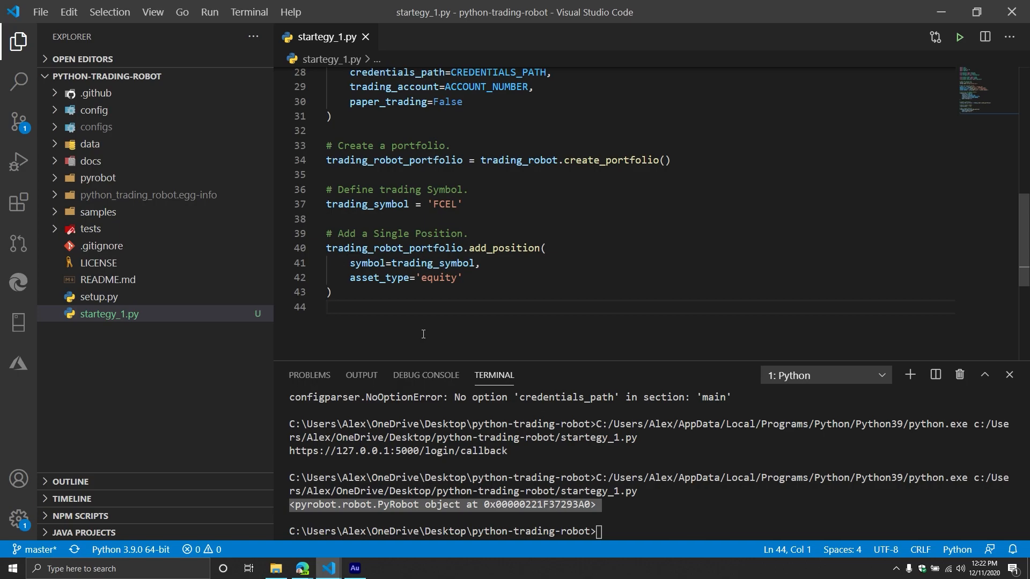
mouse_move(417, 353)
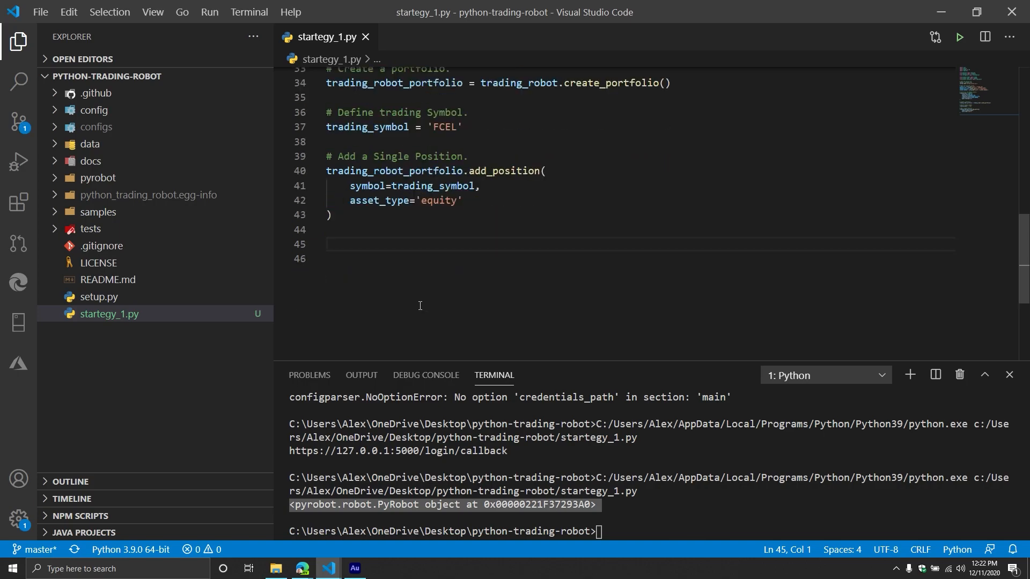
mouse_move(463, 315)
type("#")
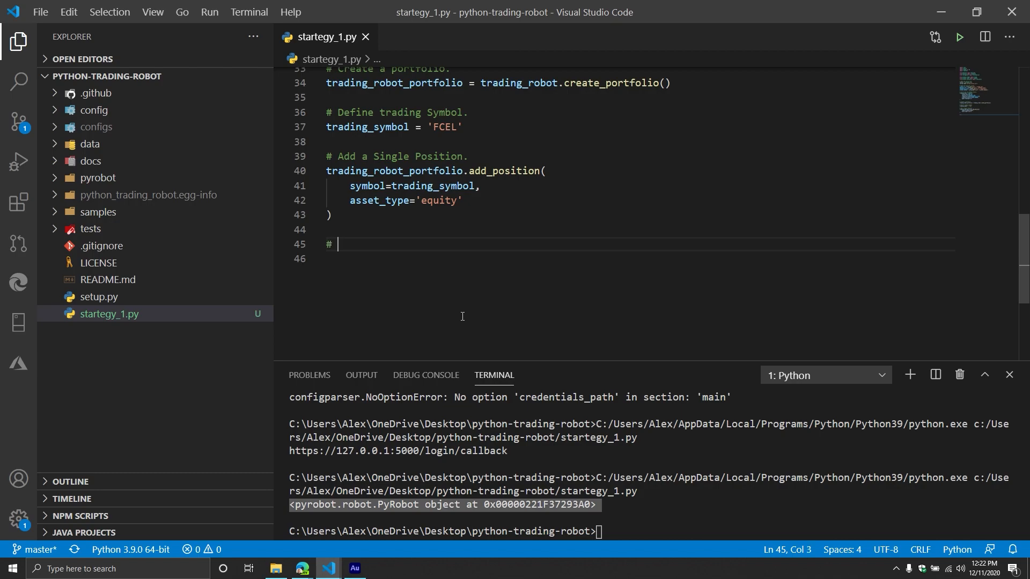
Step: Write a comment about grabbing historical prices and define start_date = datetime.today()
type("G")
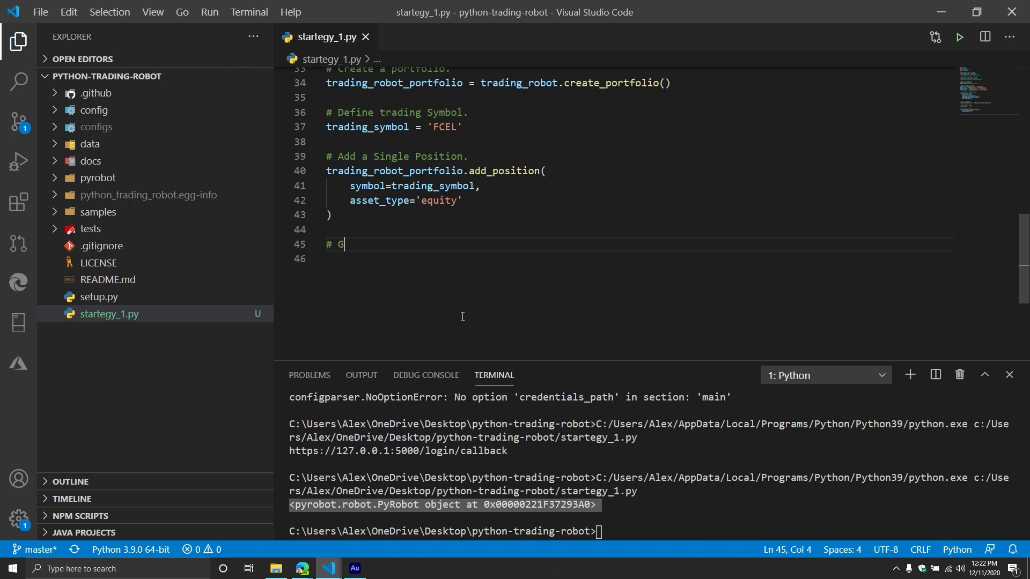
type("rab the historical prices,")
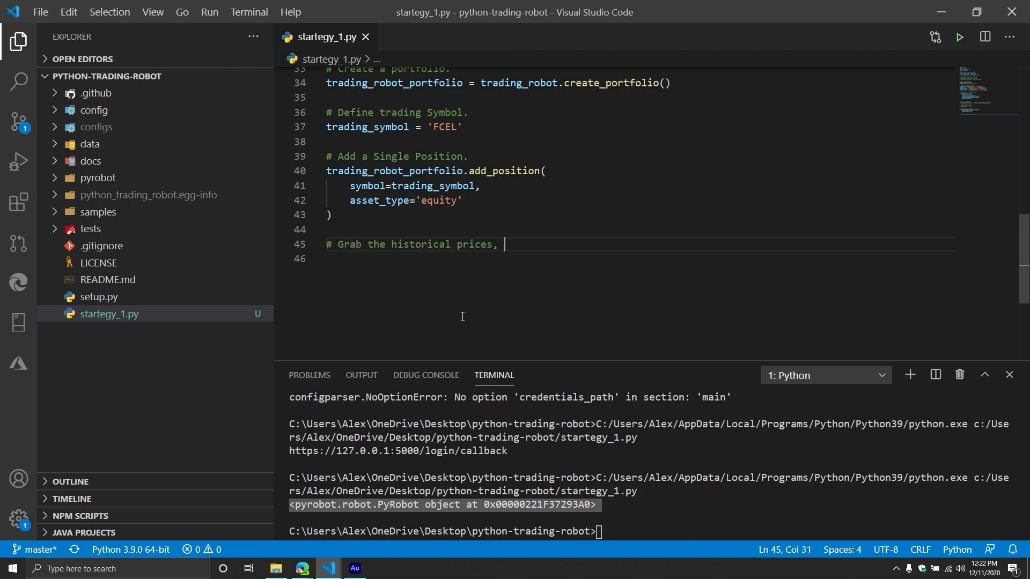
type("first define the start")
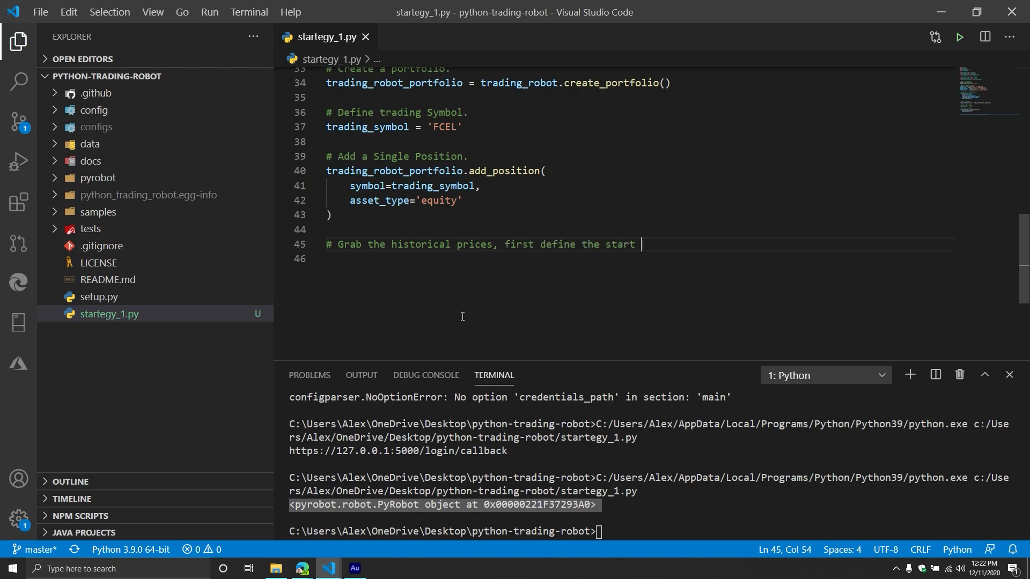
type("date and the end")
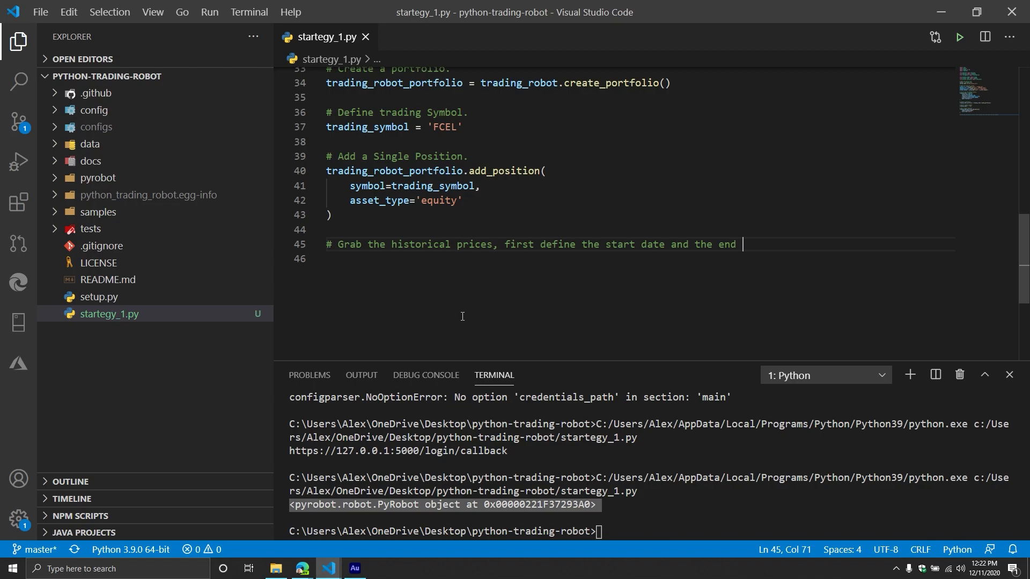
type("date.")
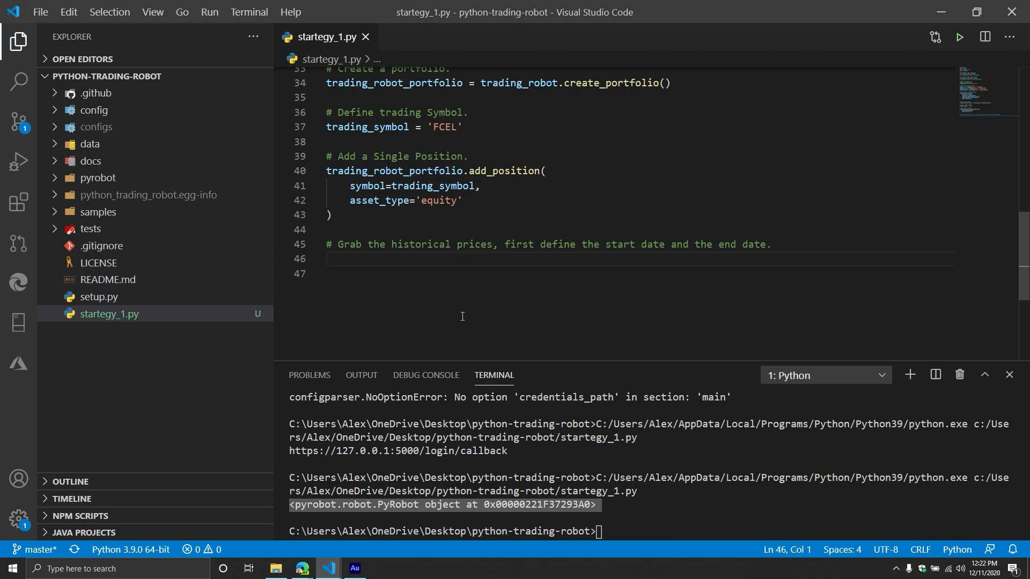
type("start_date = datetime.today(")
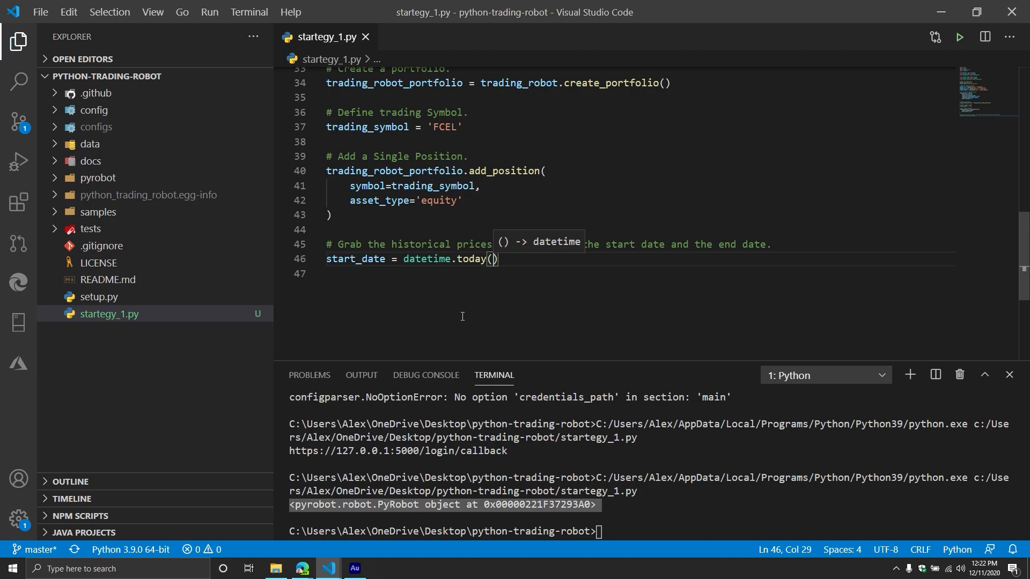
key("enter")
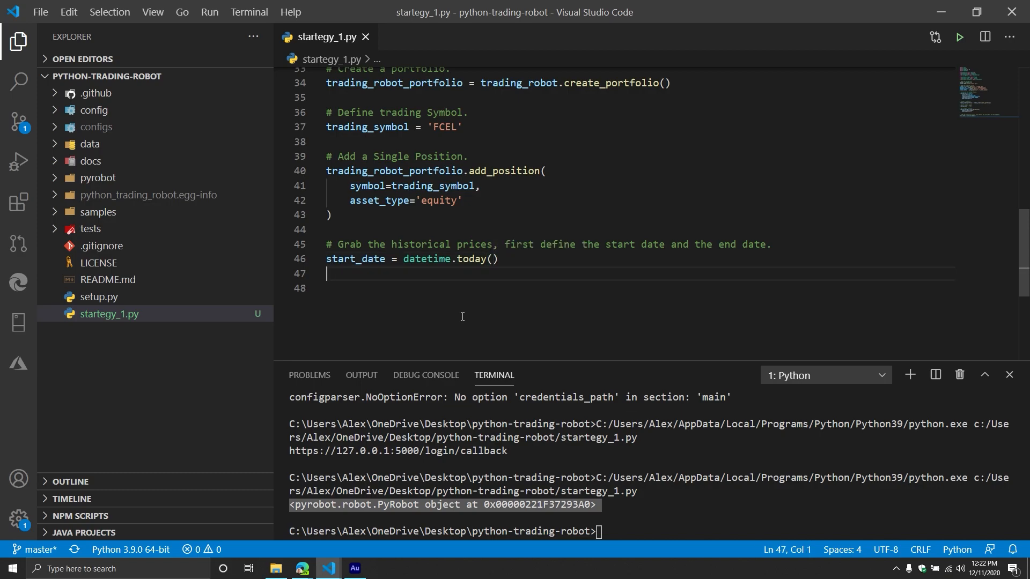
Step: Define end_date = start_date - timedelta(days=30)
type("end_date =")
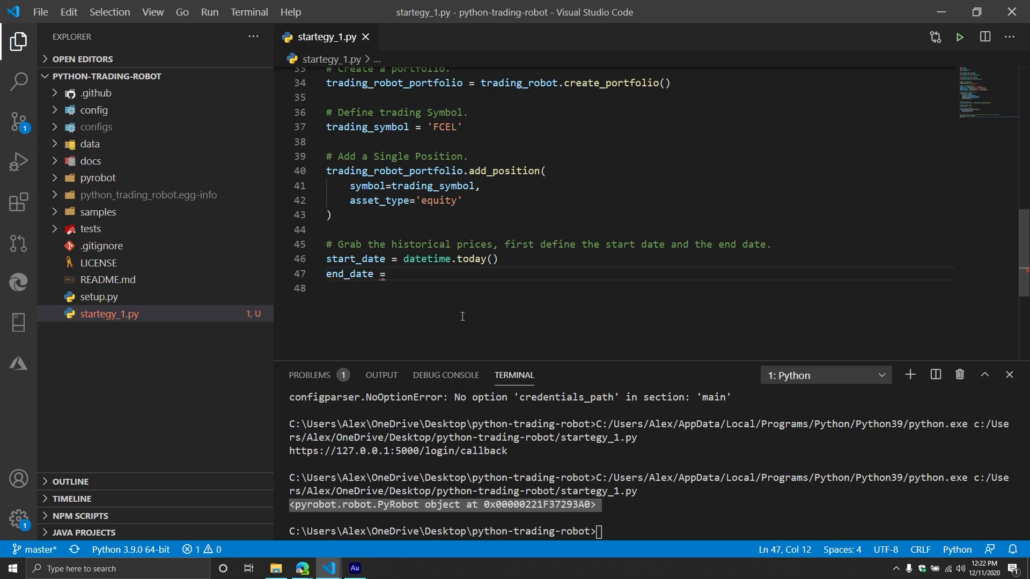
type("st")
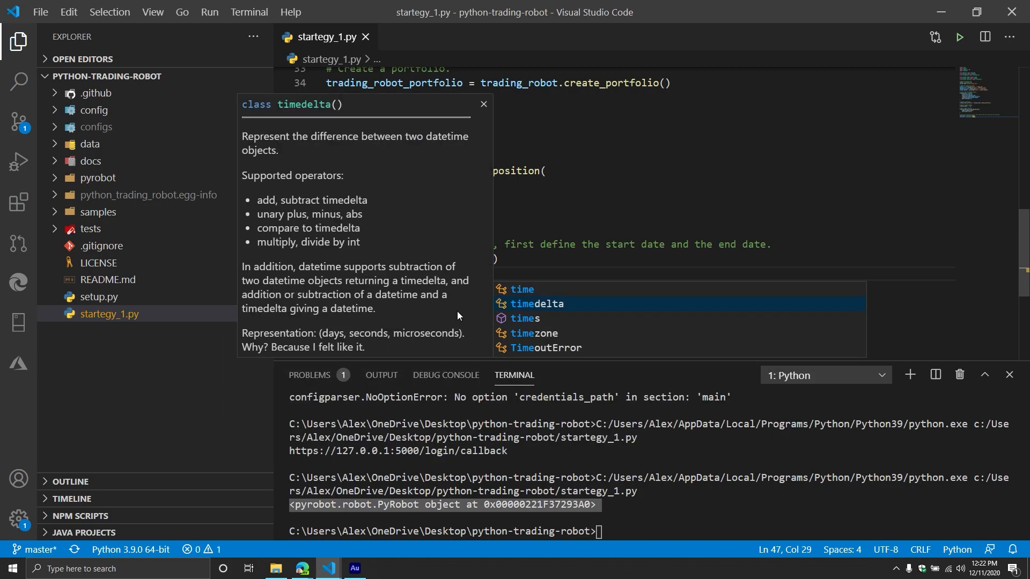
left_click(536, 304)
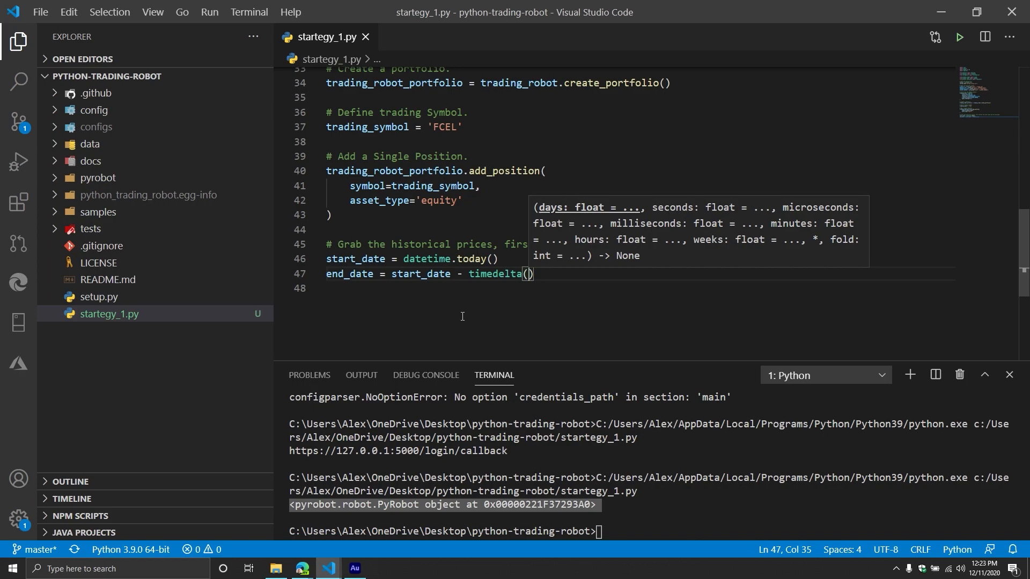
type("da")
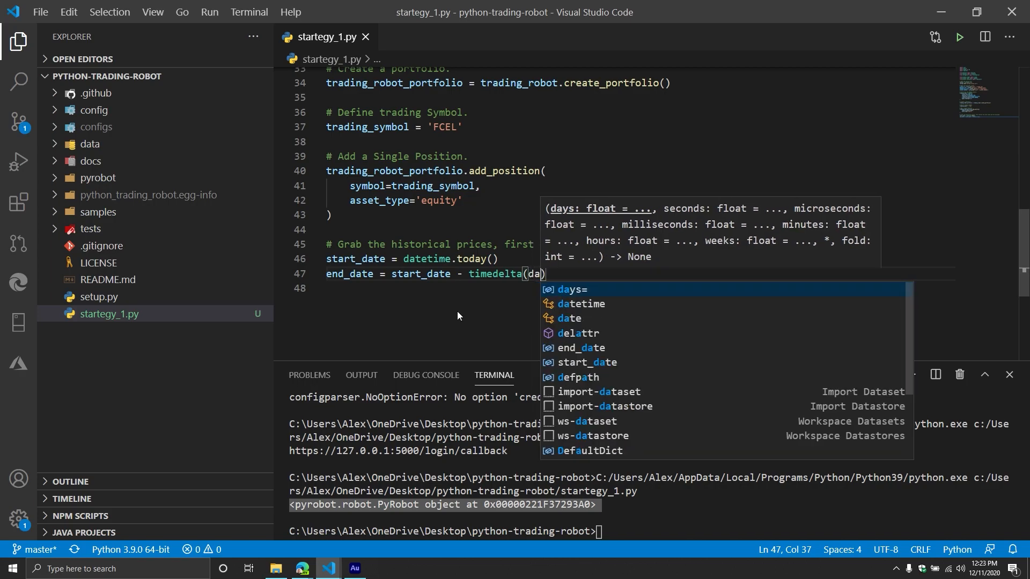
key("Tab")
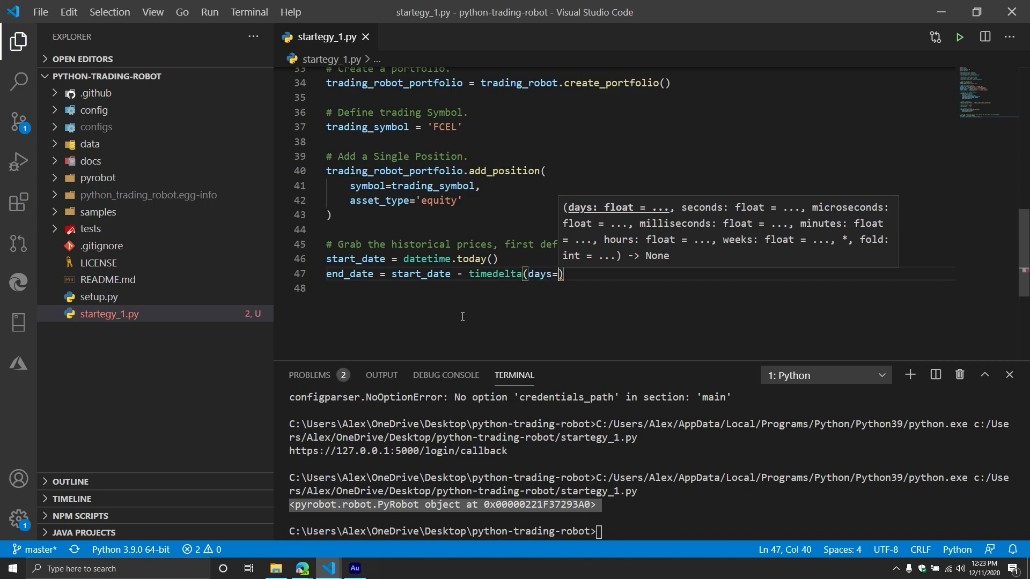
type("30")
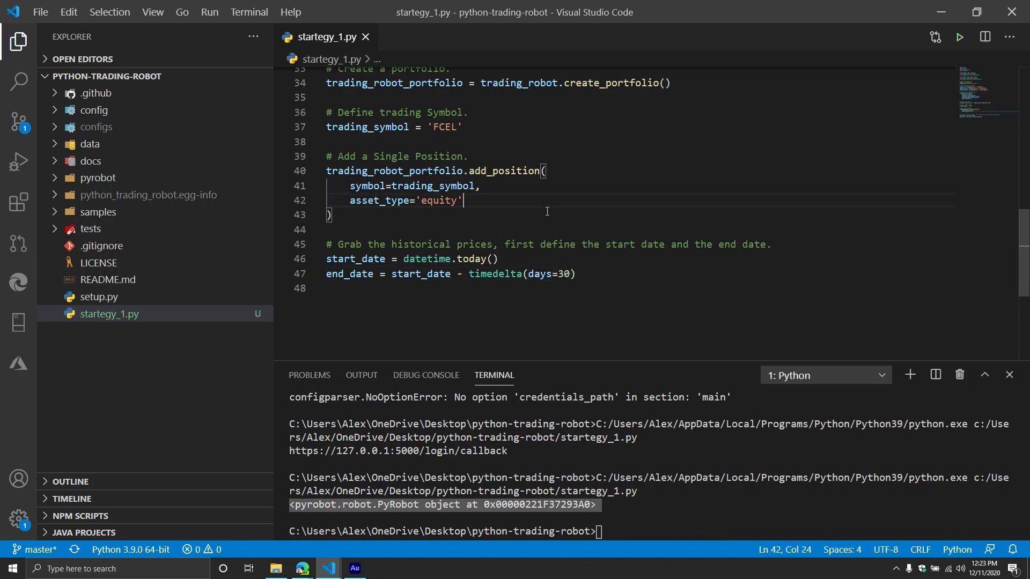
left_click(575, 274)
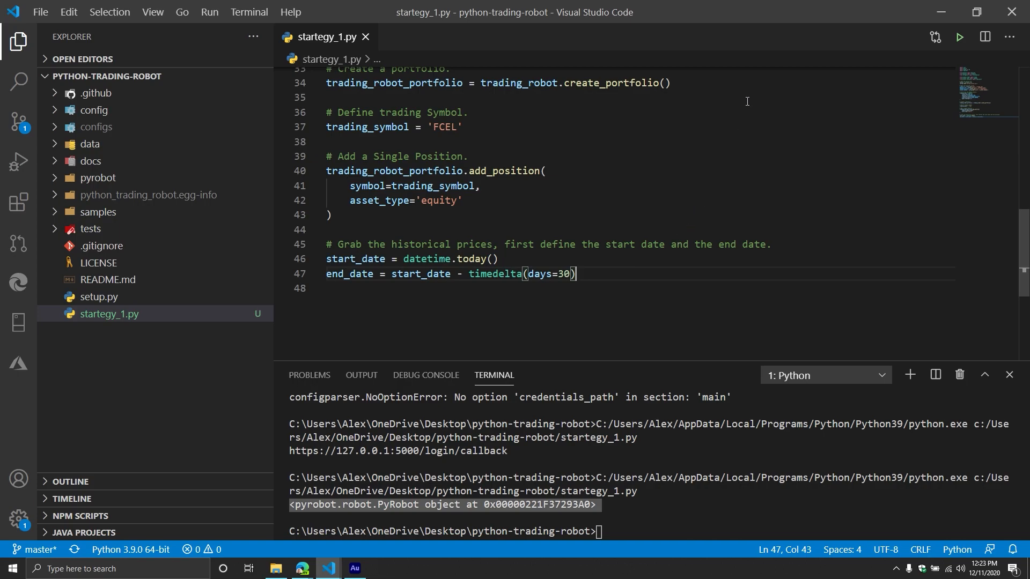
mouse_move(579, 309)
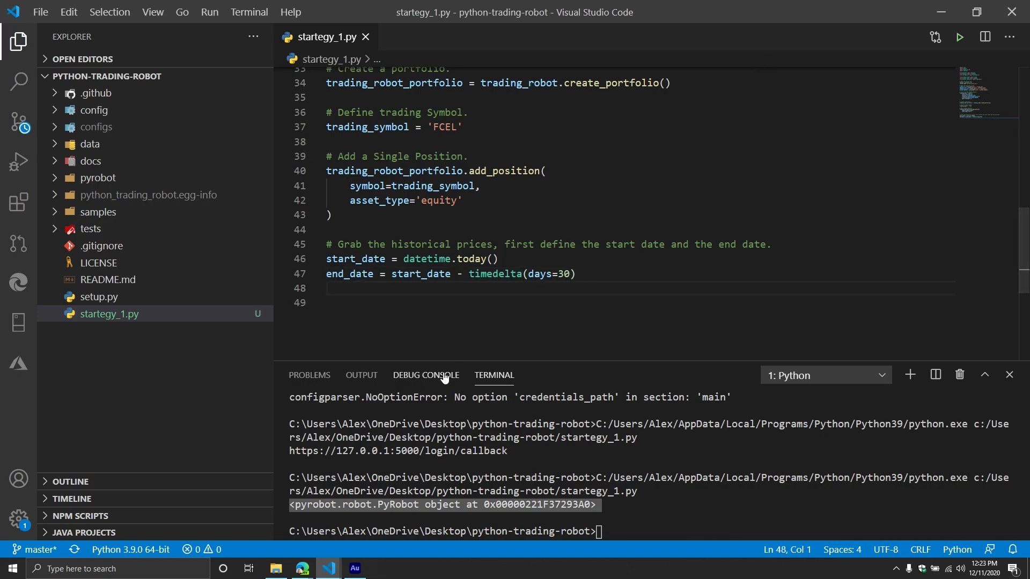
key("enter")
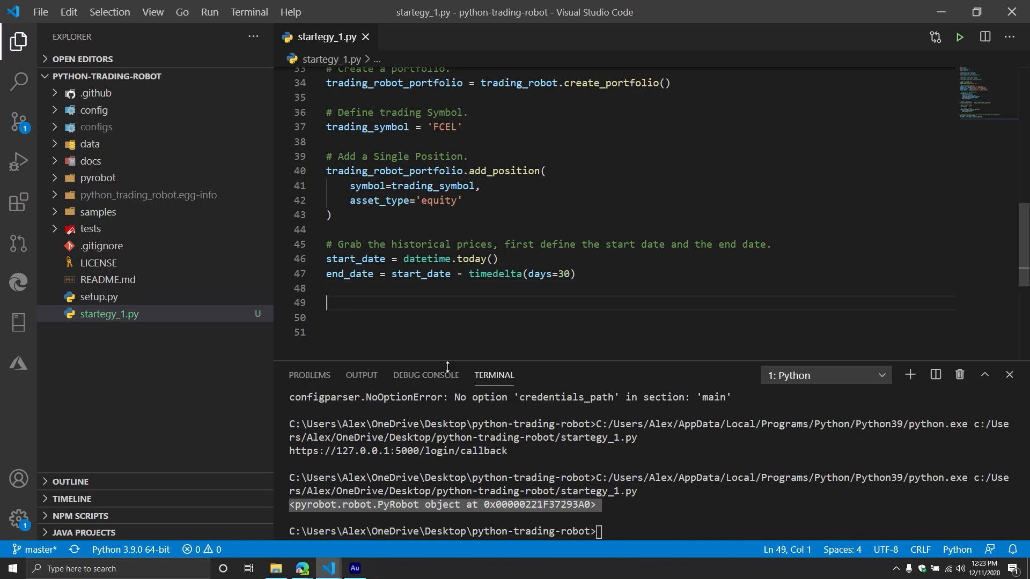
Step: Under a '# Grab the historical prices' comment, assign historical_prices = trading_robot.grab_historical_prices(
type("#")
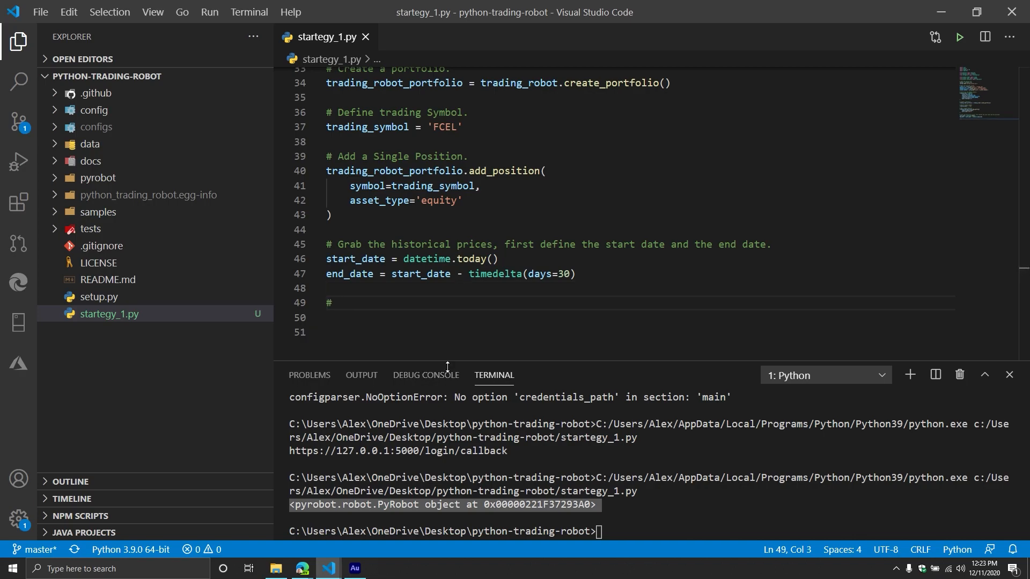
type("Grab the h")
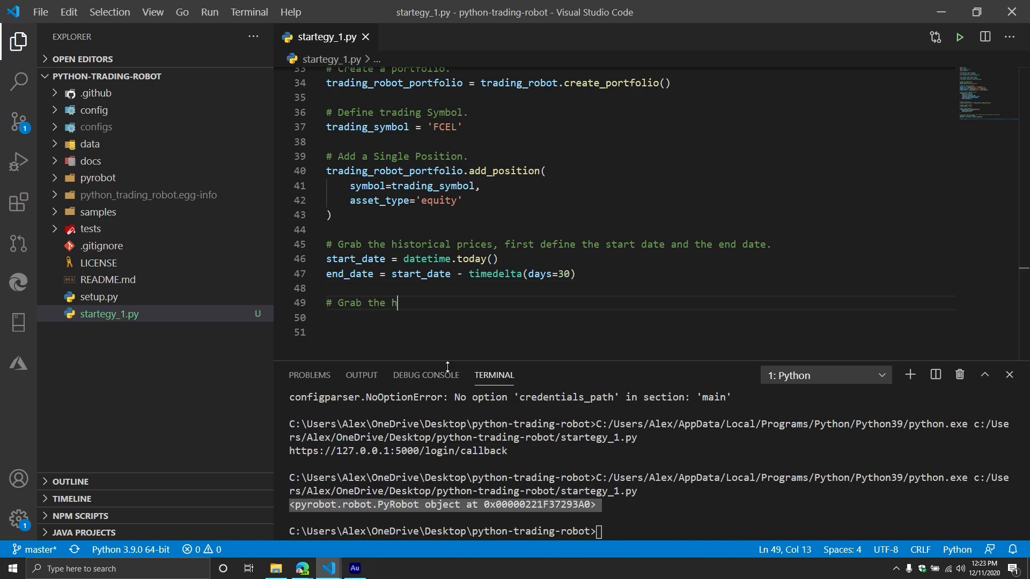
type("istorical prices.")
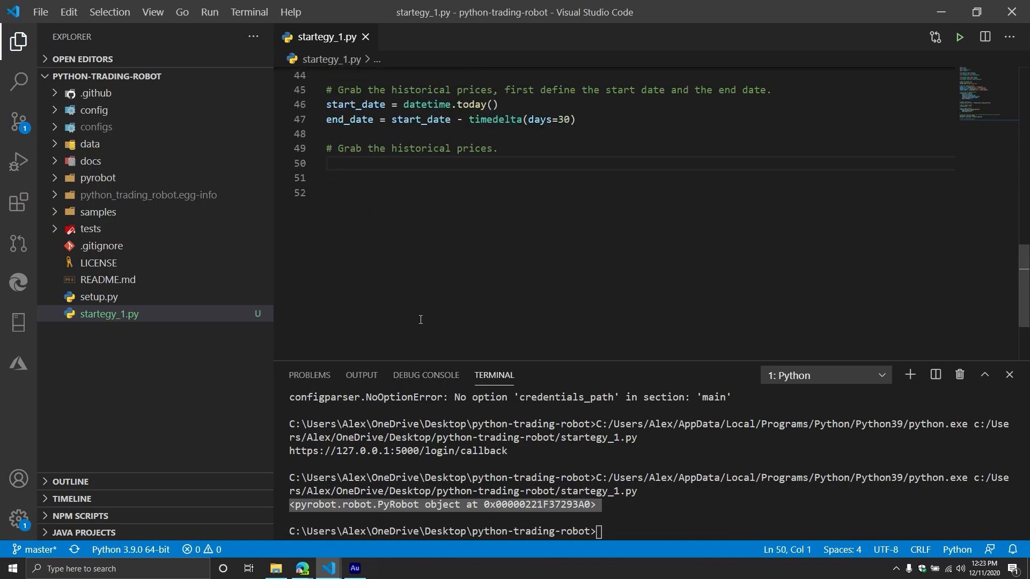
type("his")
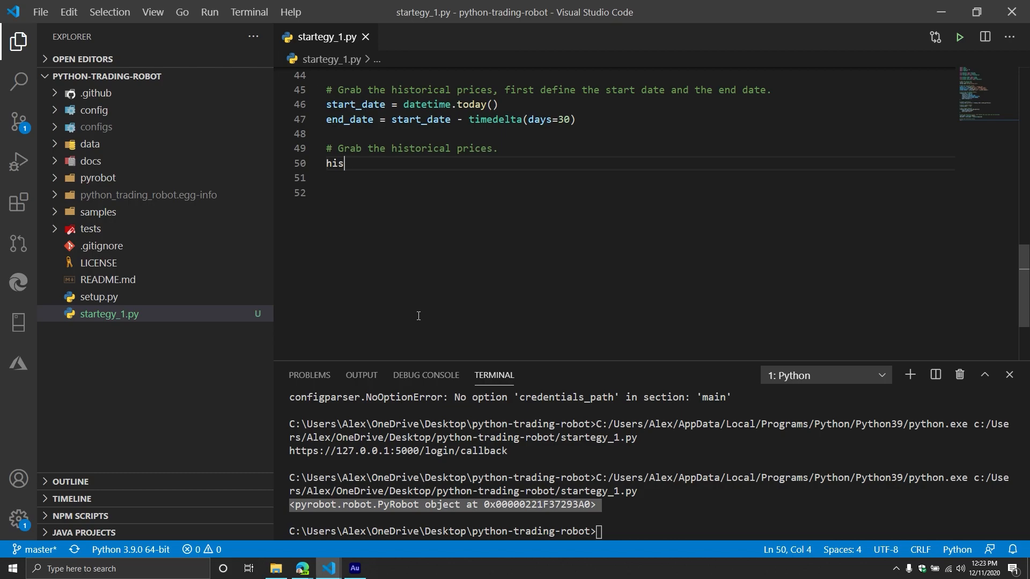
type("torical_prices = t")
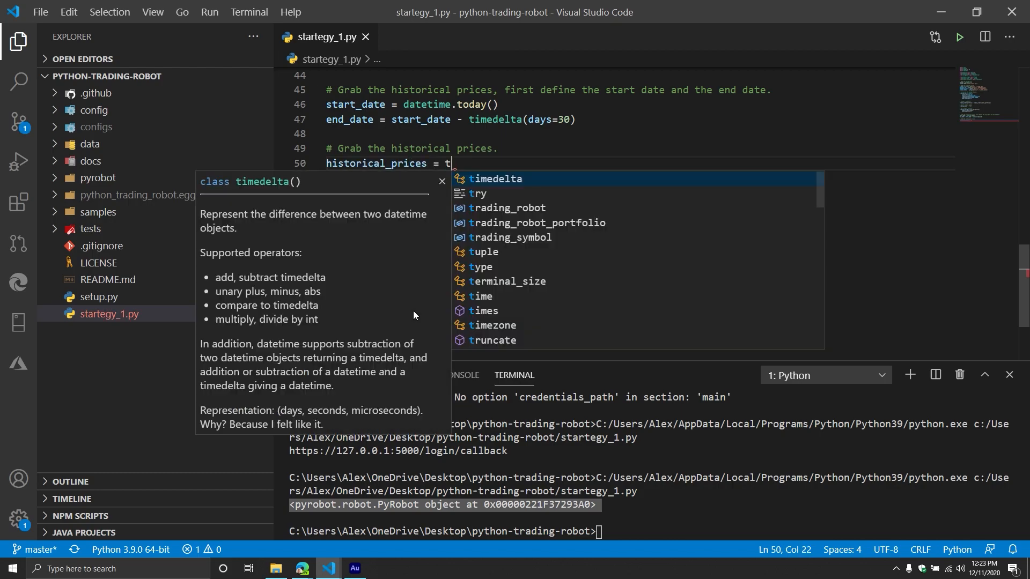
type("rading_robot.grab_historical_prices(")
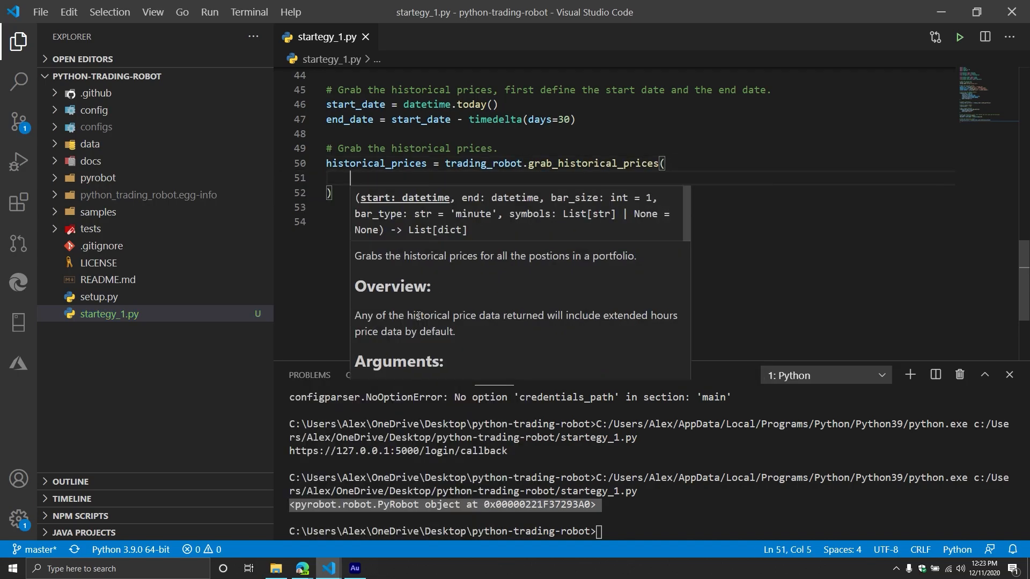
Step: Pass start=start_date, end=end_date, bar_size=1 and bar_type='minute' to the call
type("start=")
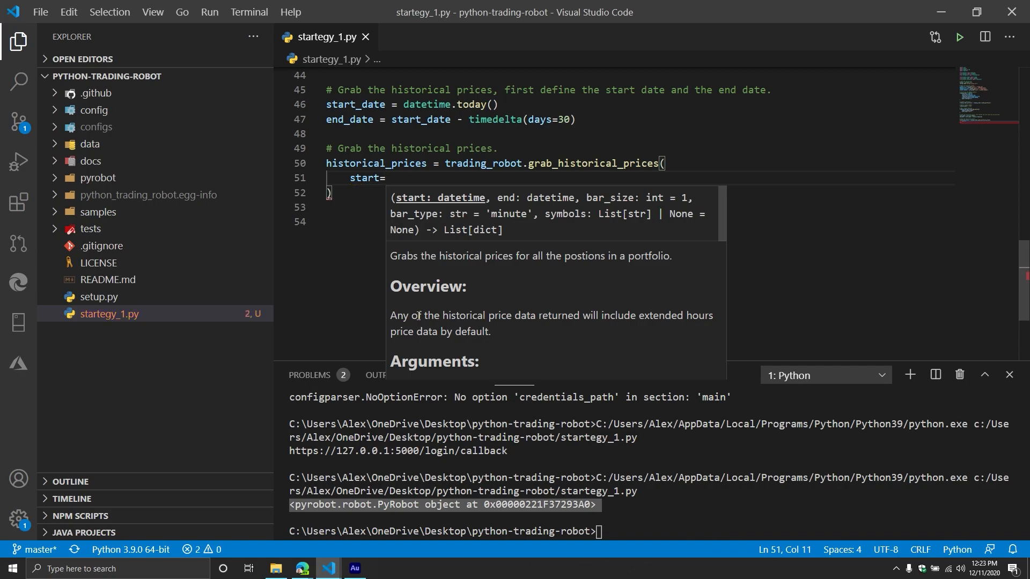
type("start_date,")
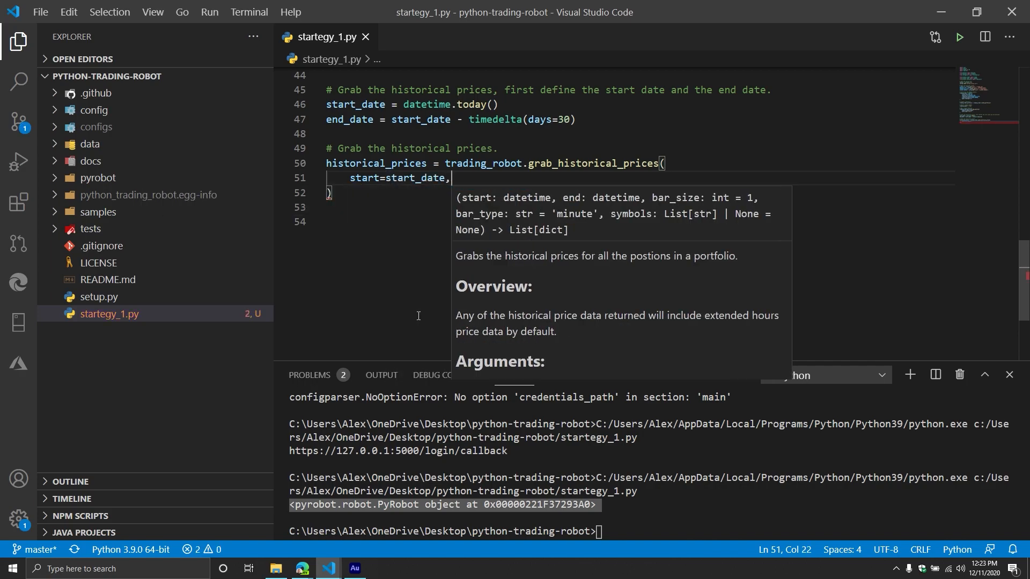
type("end=e")
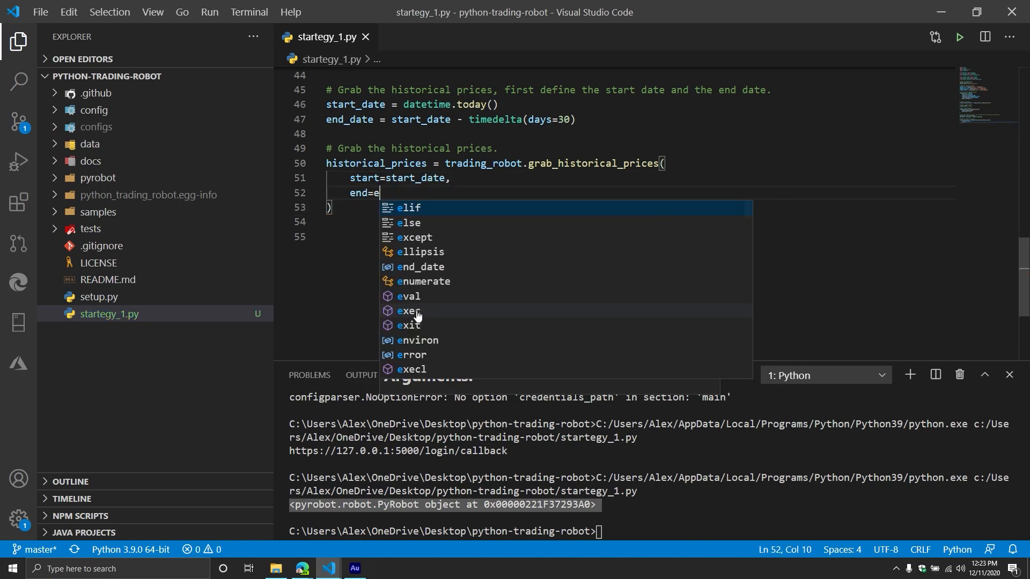
type("nd_date,")
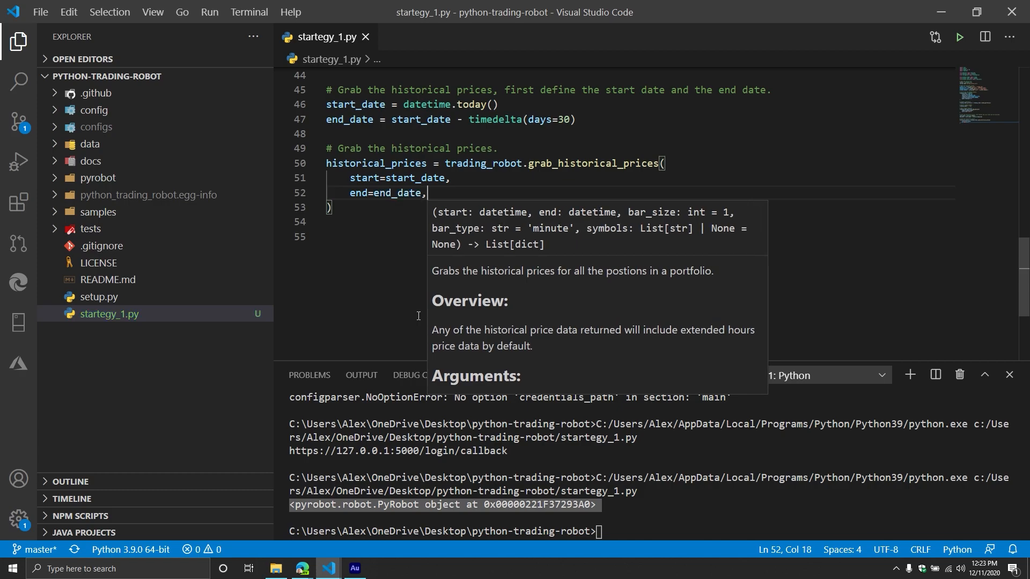
key("Enter")
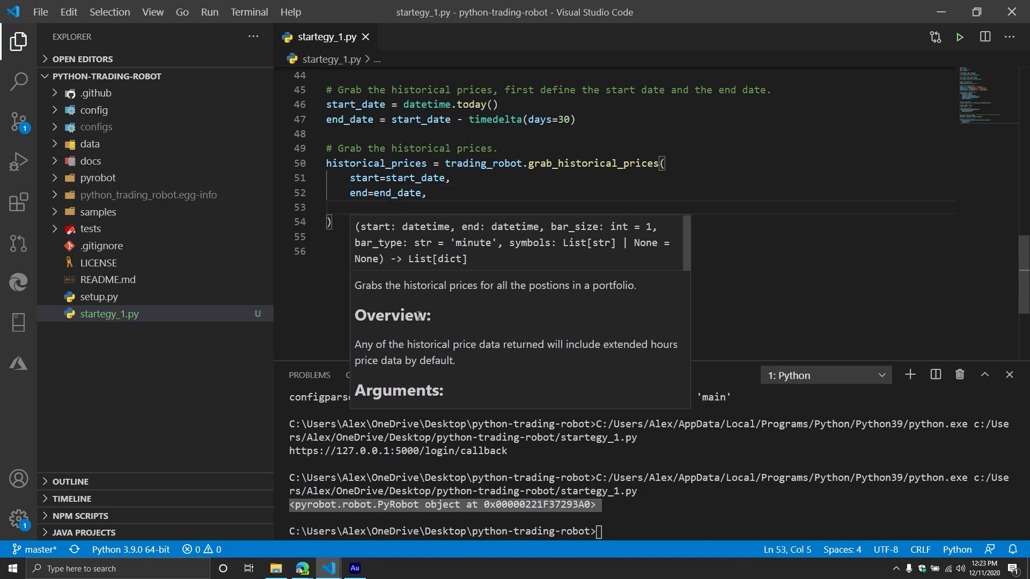
type("bar_size")
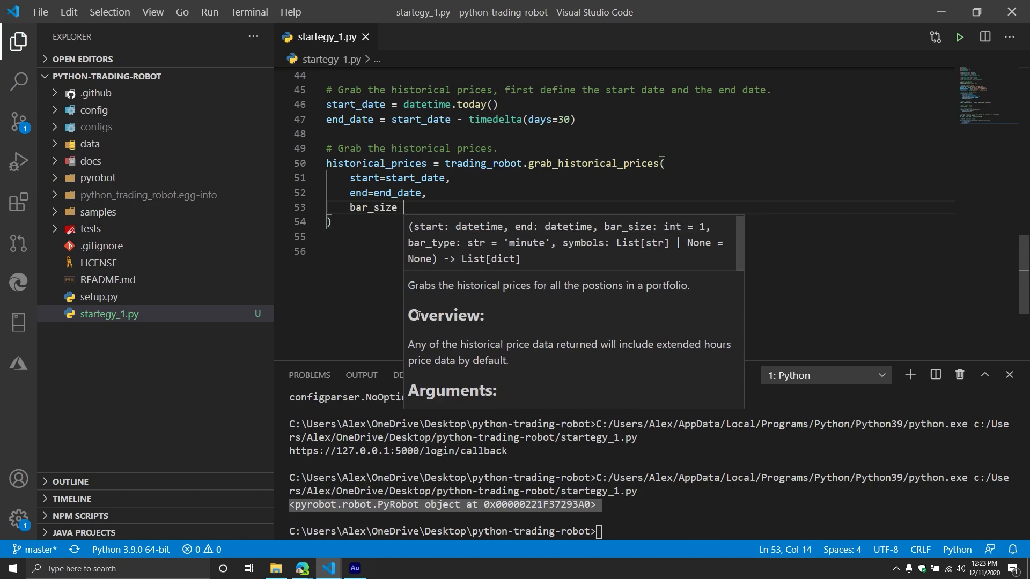
type("=1.,")
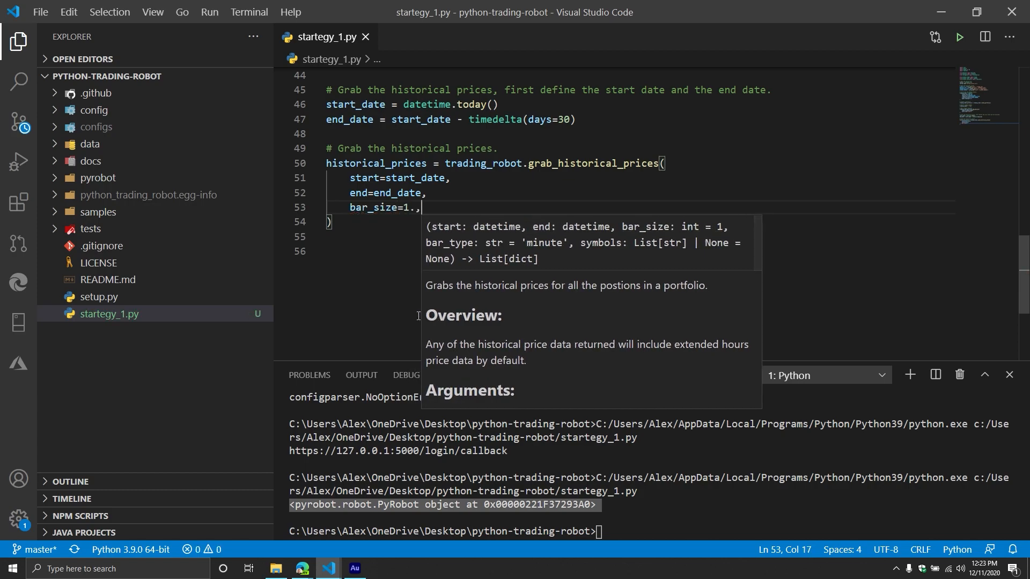
key("Backspace")
type("bar_type='minute'")
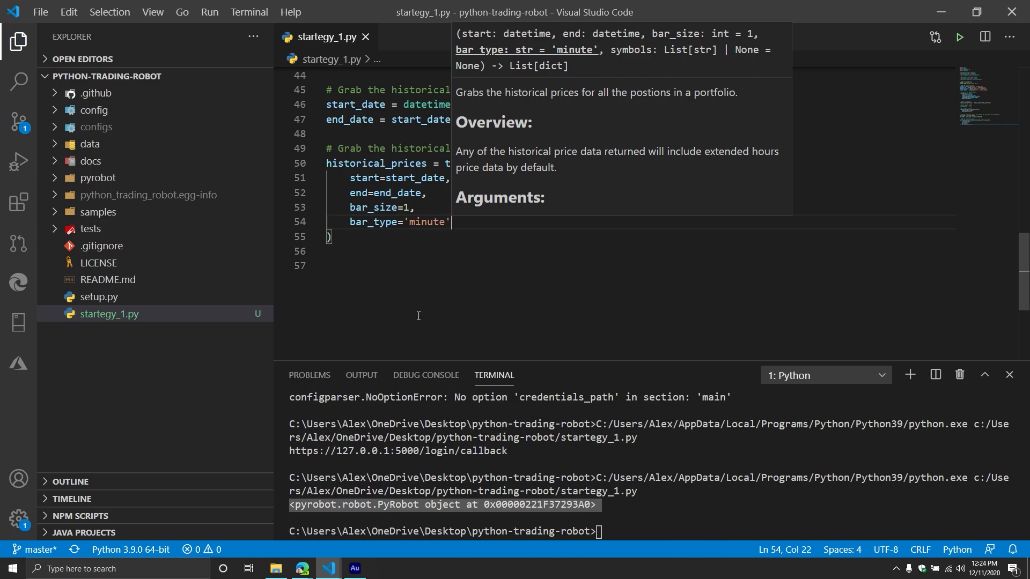
double_click(356, 207)
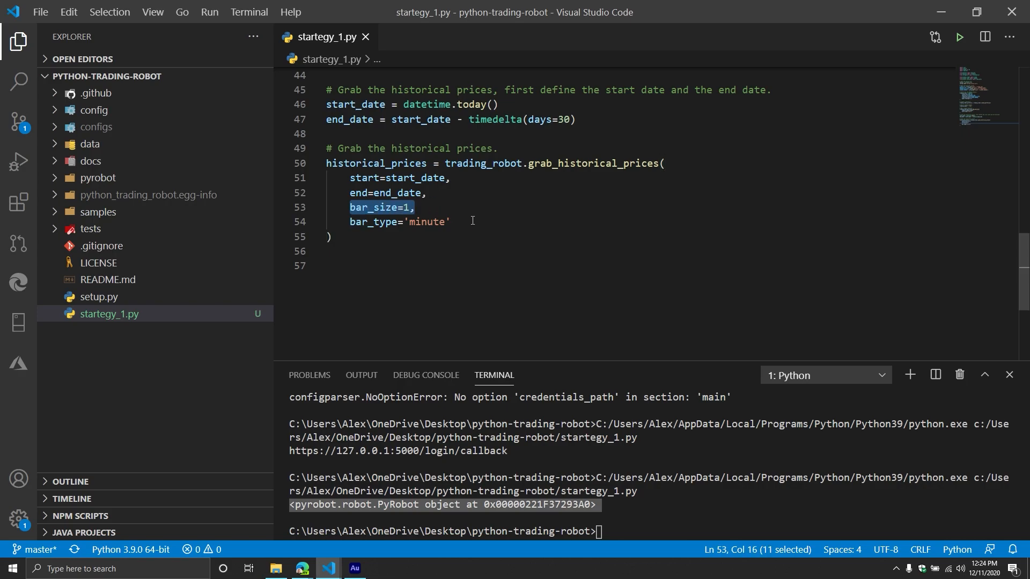
left_click(510, 221)
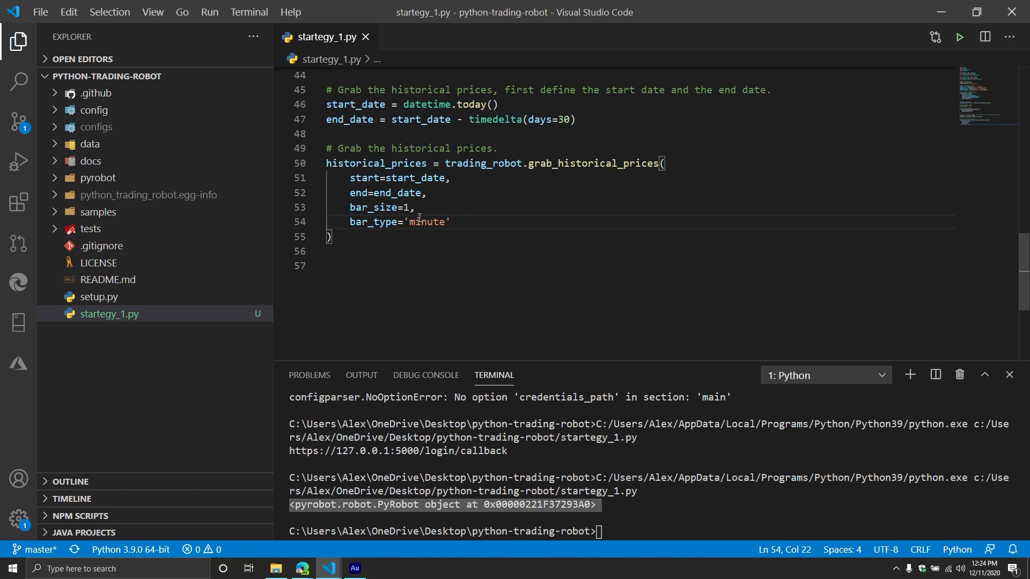
left_click(363, 251)
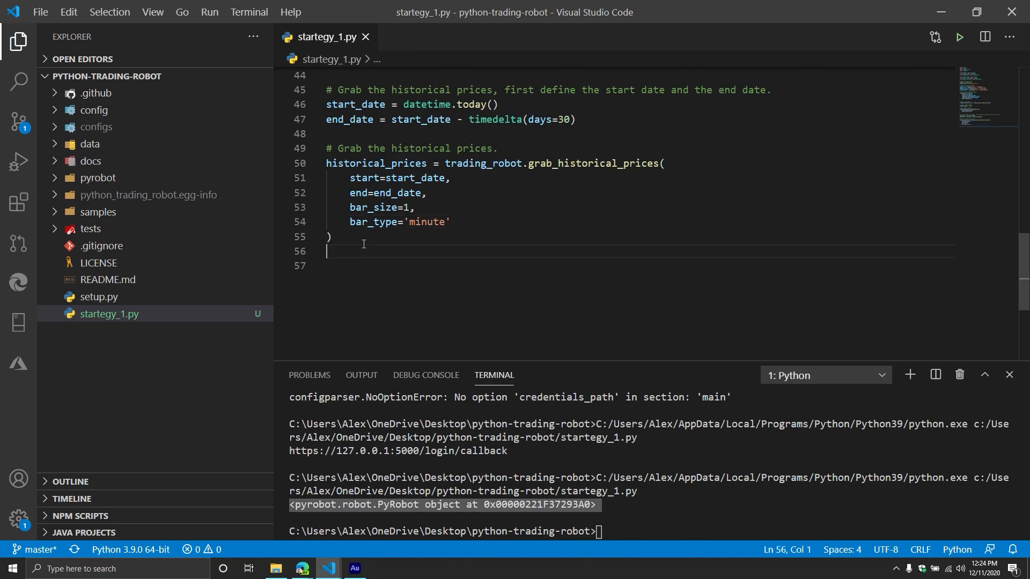
Step: Add print(historical_prices[0]) after the call
key("enter")
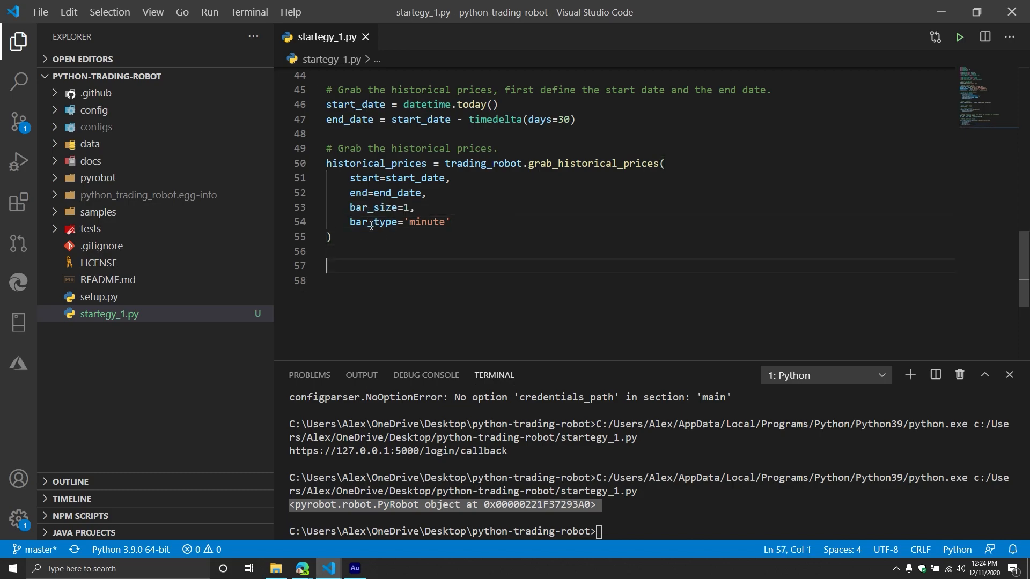
type("print")
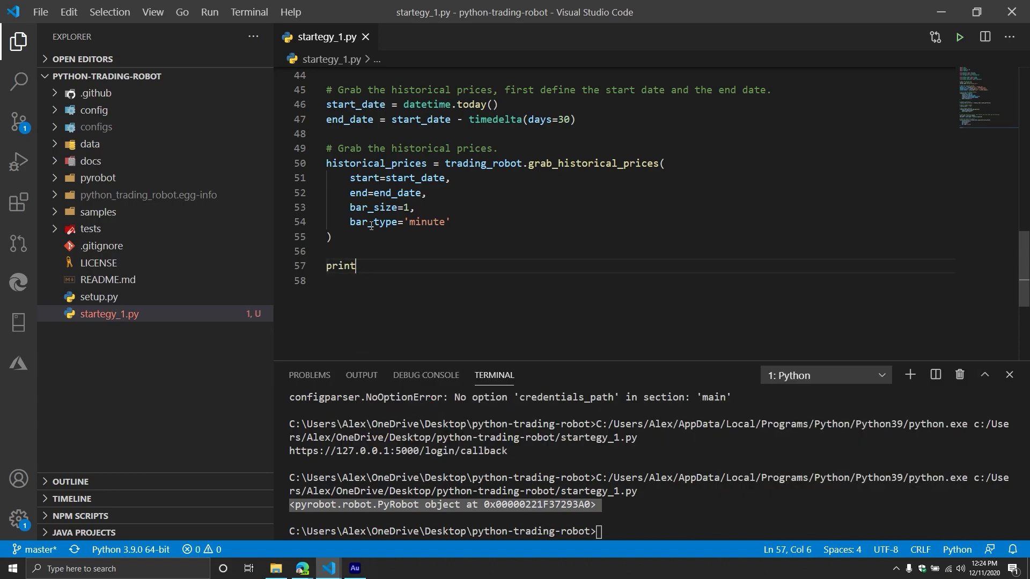
type("(historical_prices)")
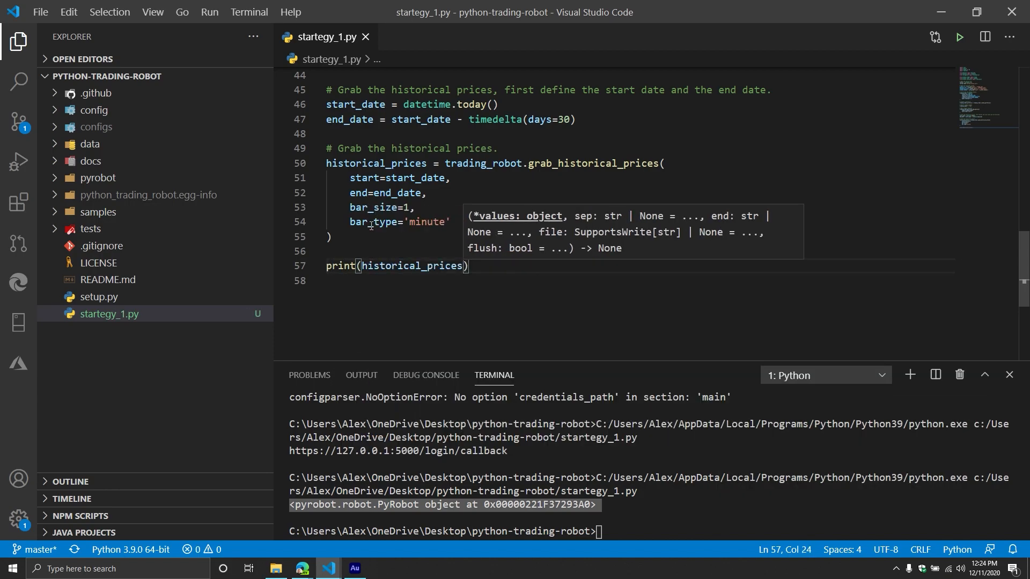
type("[0]")
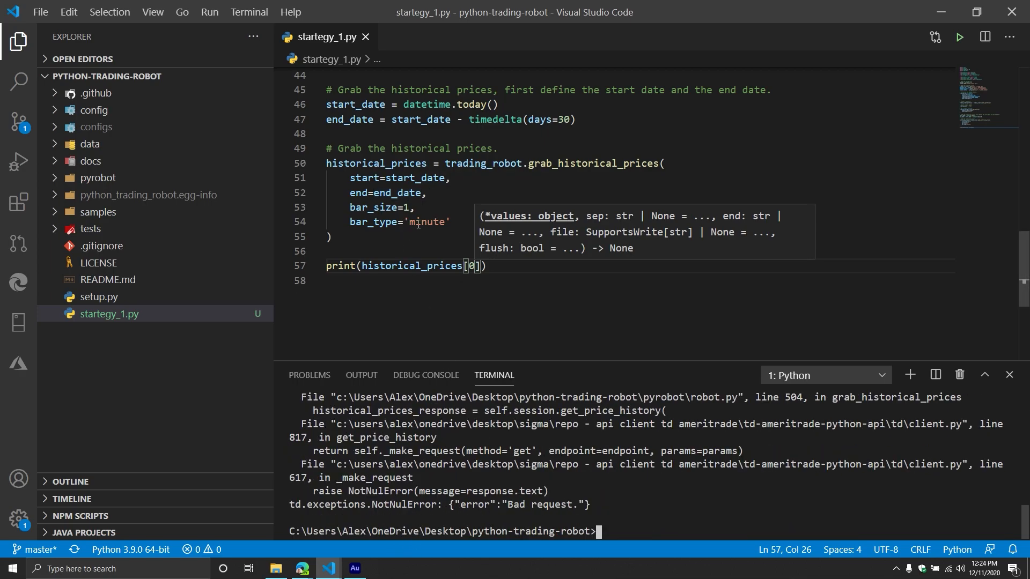
mouse_move(429, 243)
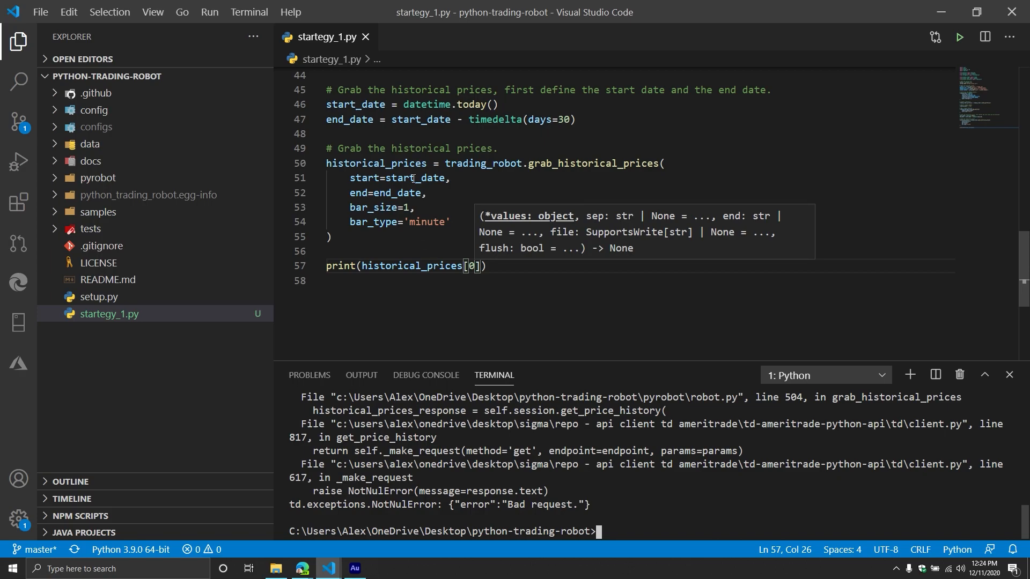
Step: Swap to start=end_date, end=start_date, print historical_prices['candles'] and rerun the script
type("end")
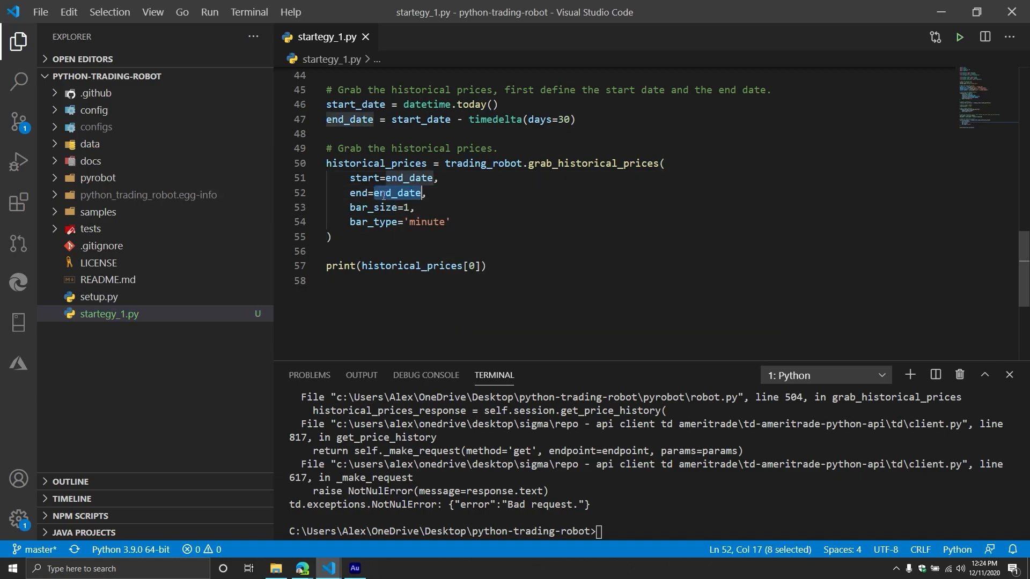
type("start_date")
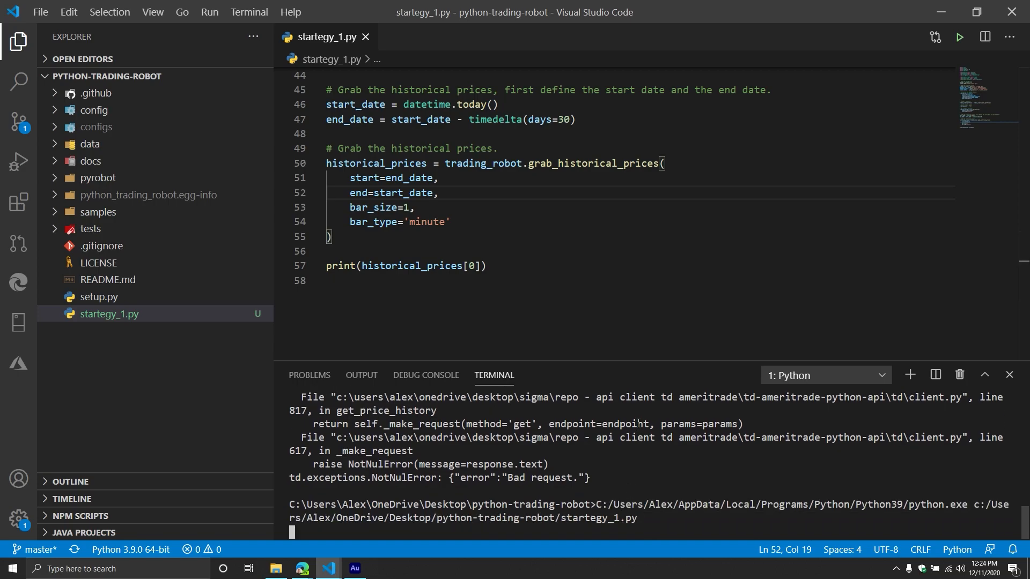
key("Enter")
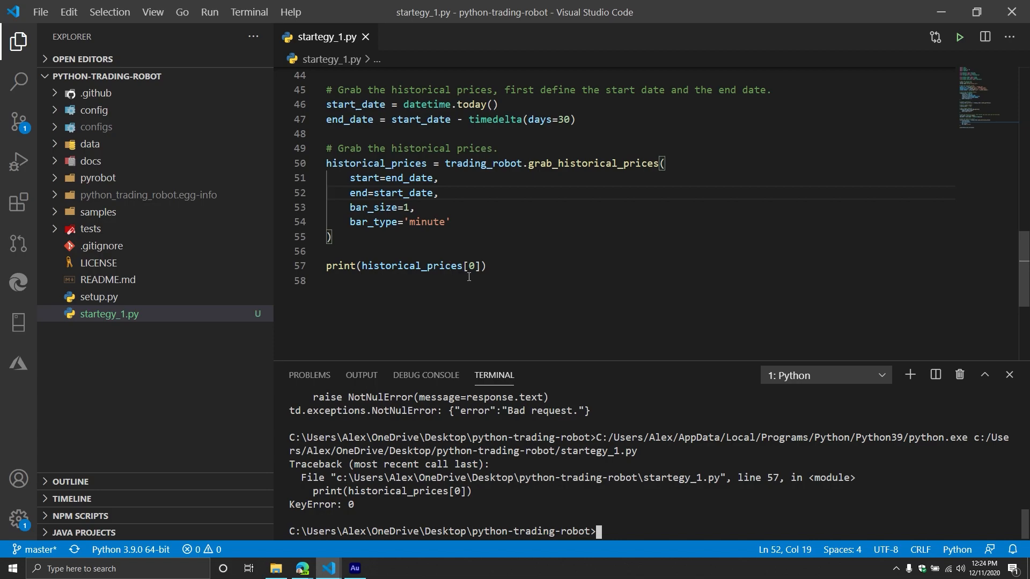
key("Backspace")
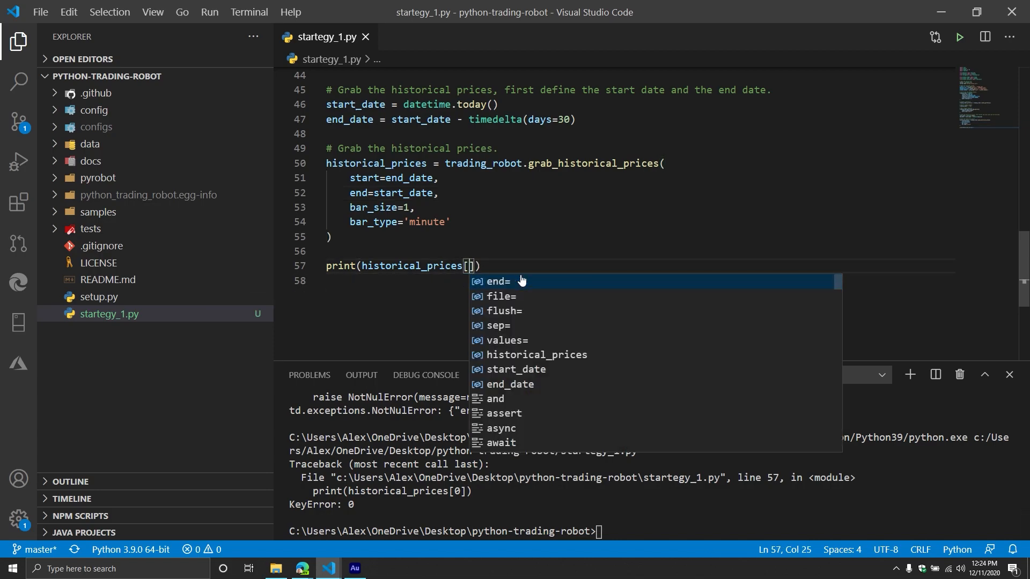
type("'candles'")
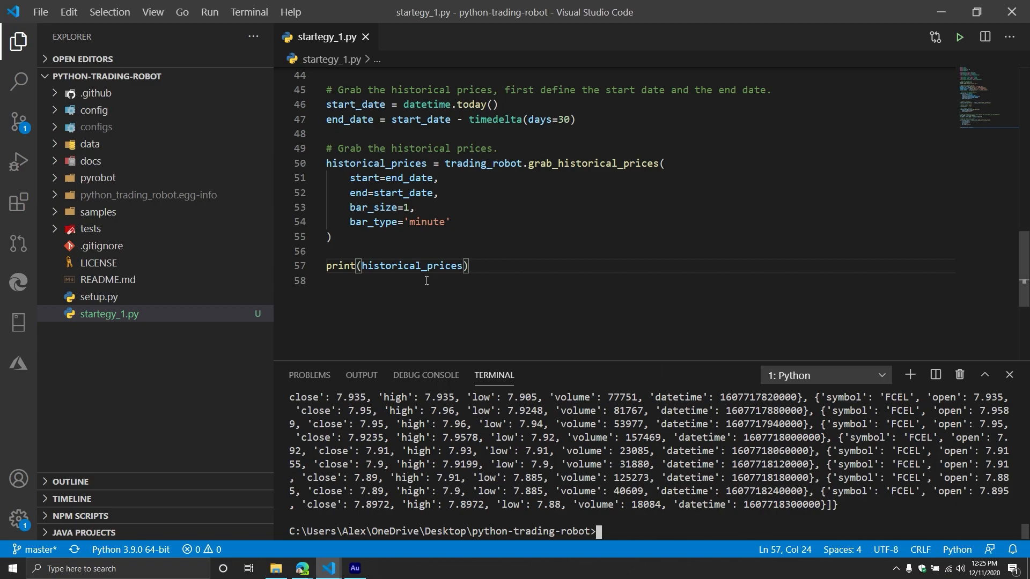
Step: Remove the print statement and add a '# Convert the data to a Stock Frame.' comment
double_click(860, 492)
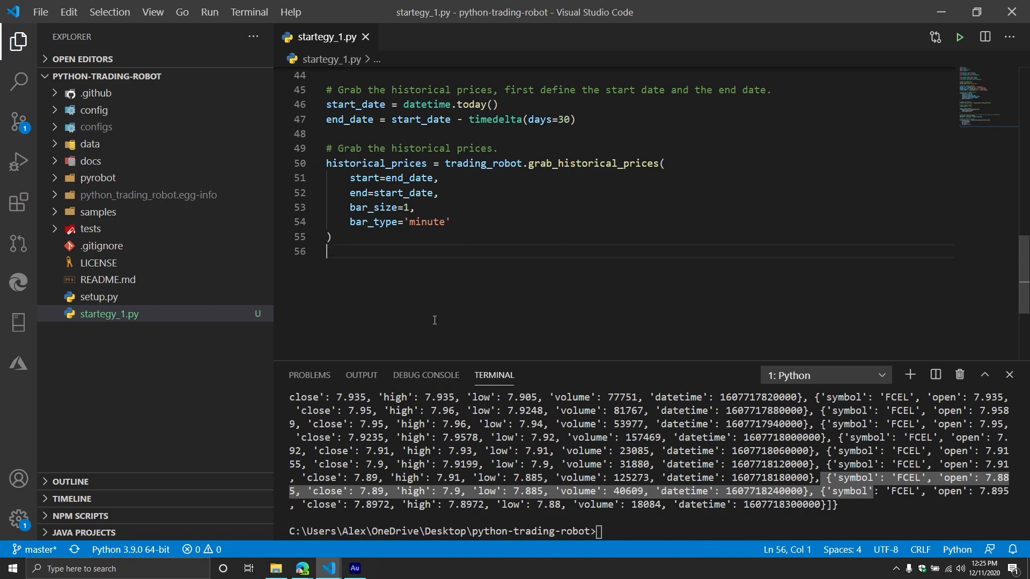
key("enter")
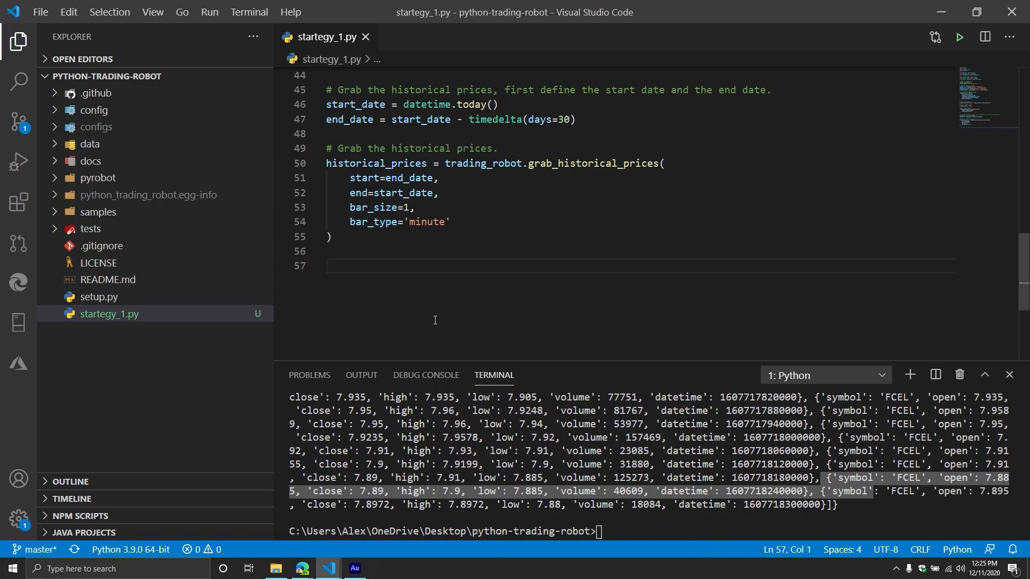
mouse_move(532, 355)
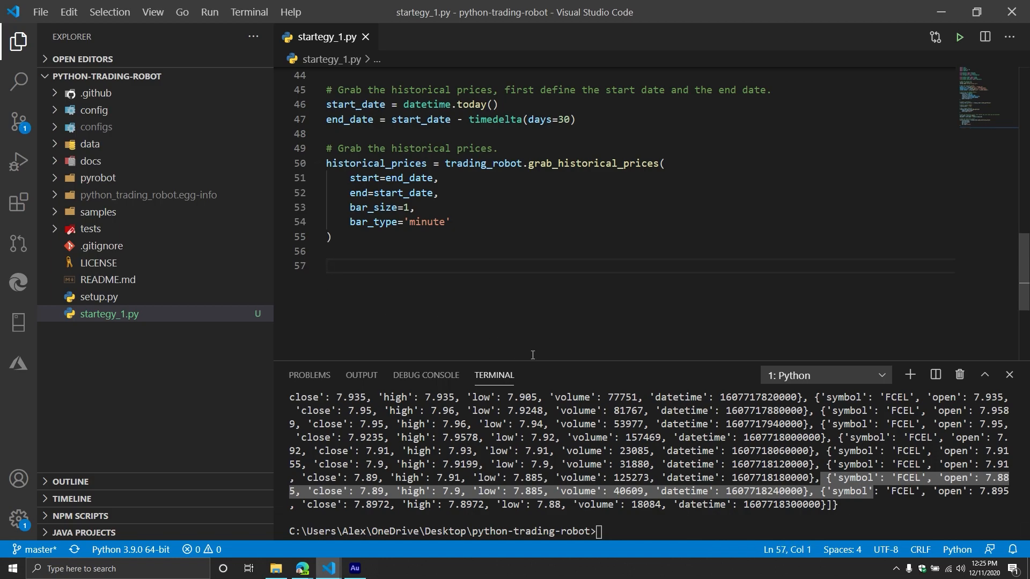
mouse_move(614, 345)
type("# Convert t")
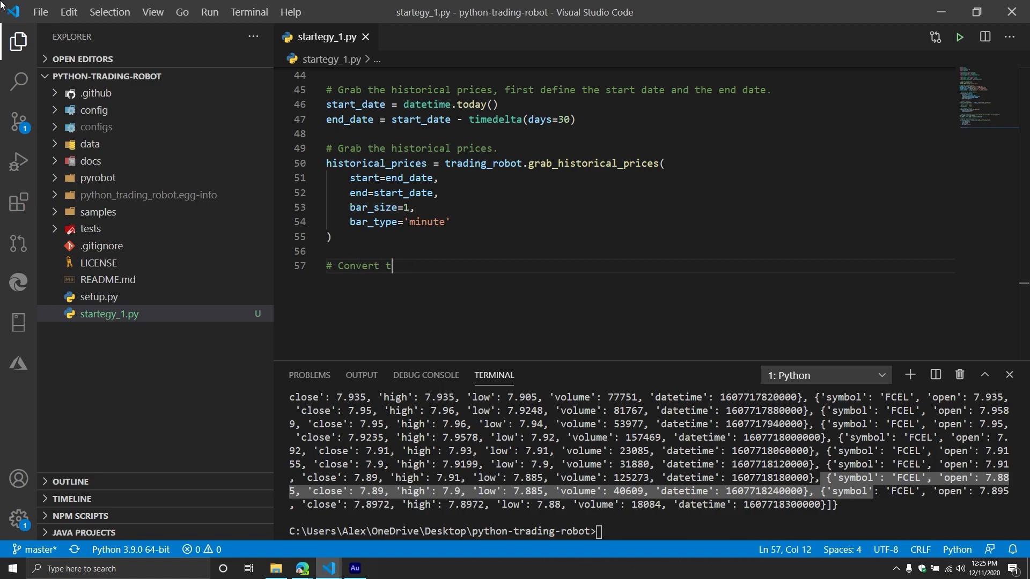
type("he data to a S")
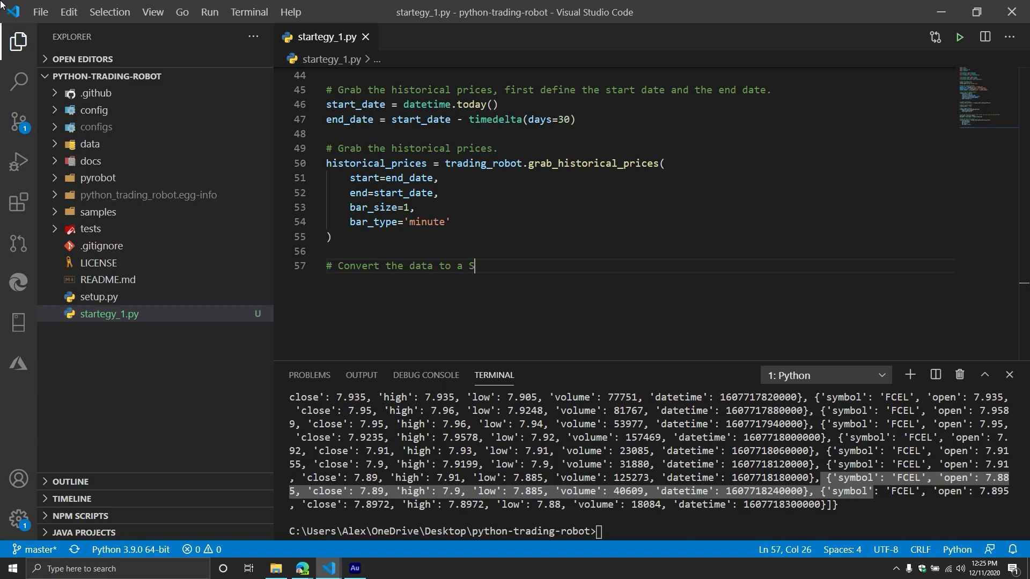
type("tock Frame.")
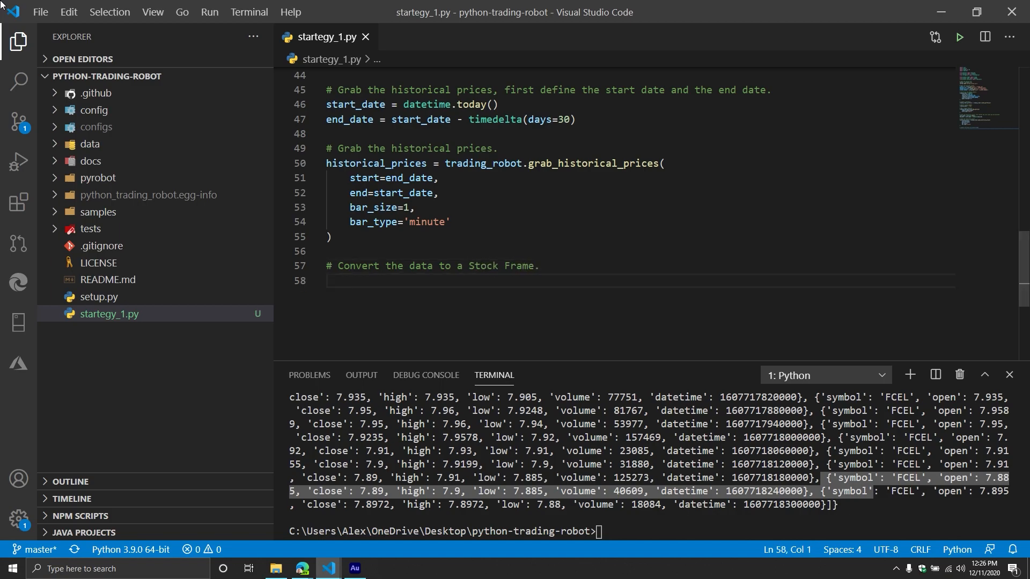
Step: Assign stock_frame = trading_robot.create_stock_frame(data=historical_prices['aggregated'])
type("stock_frame =")
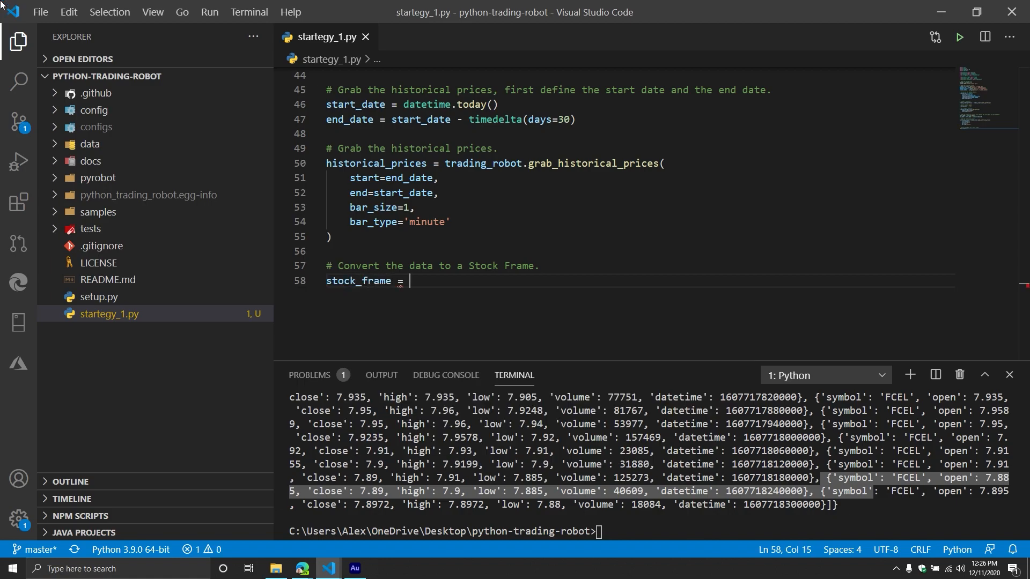
type("trading_robot")
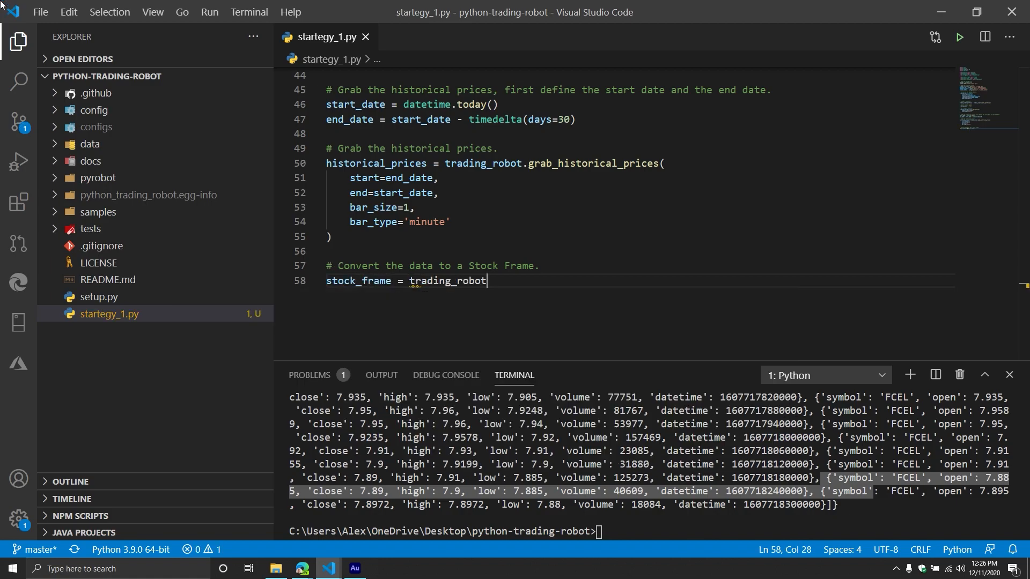
type(".create_stock_frame(")
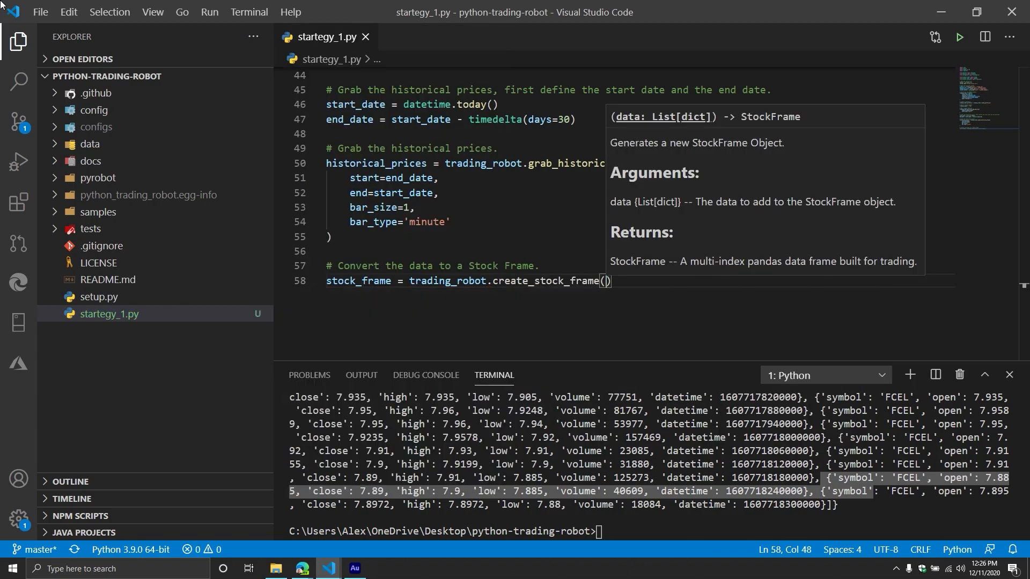
type("data=his")
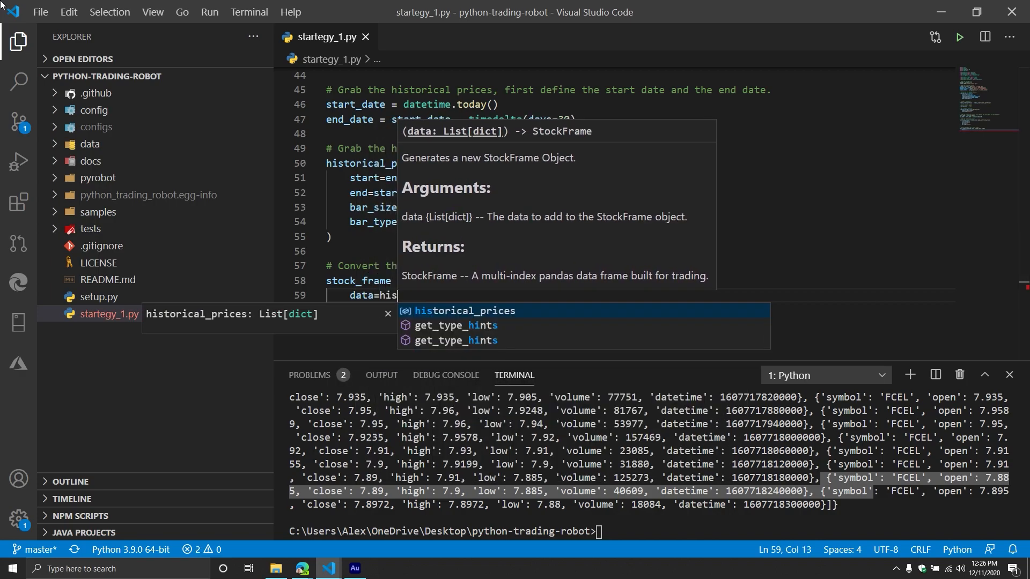
type("['agg'")
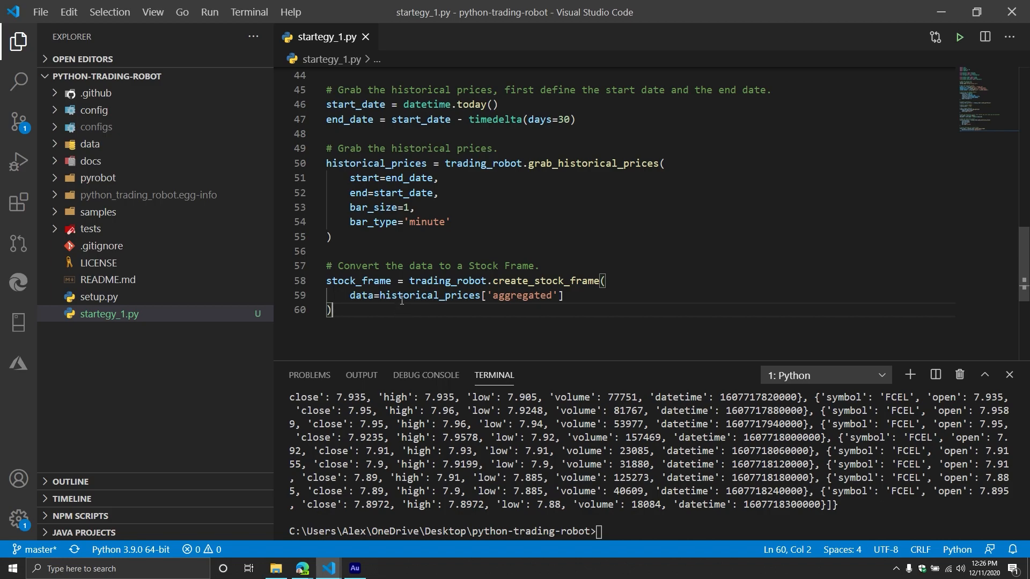
double_click(375, 163)
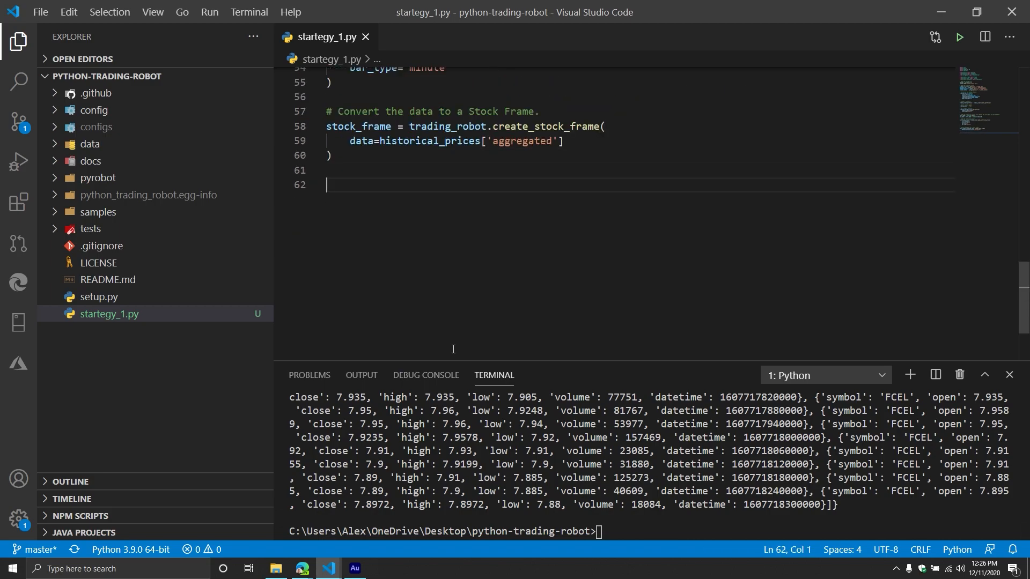
Step: Add print(stock_frame.frame.head()) to preview the rows, then delete that temporary print line
type("p")
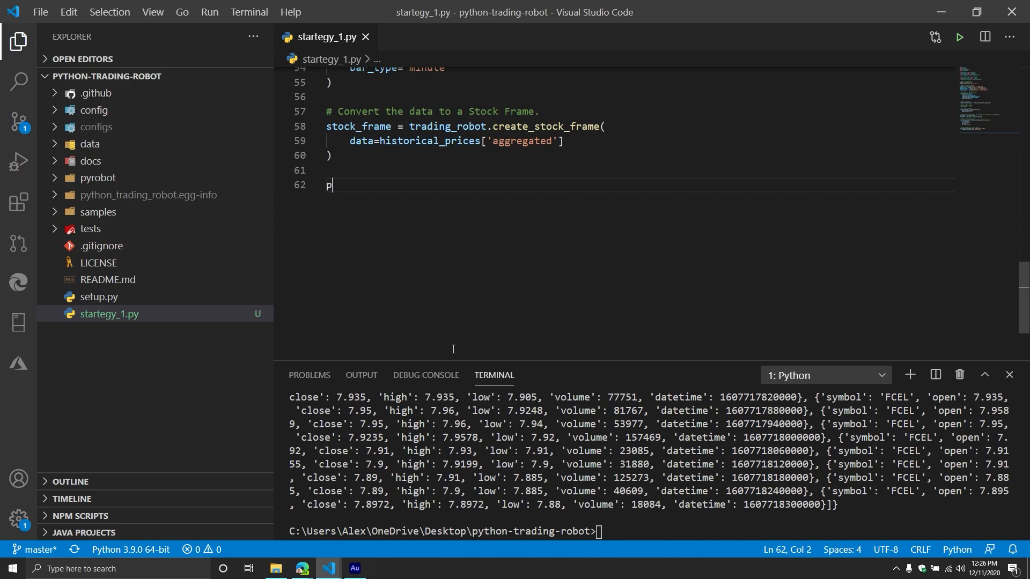
type("rint")
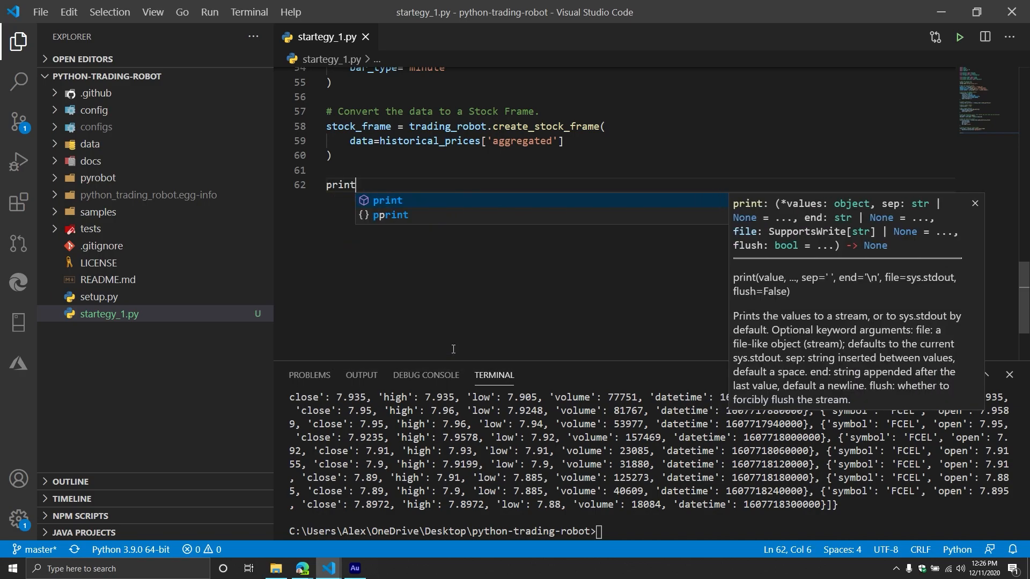
type("(stock_frame.h")
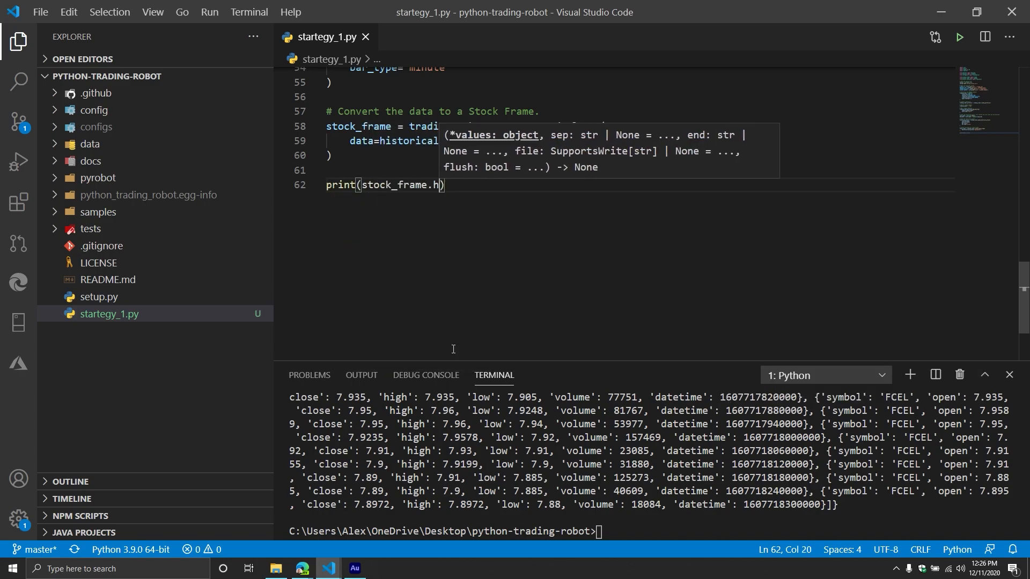
type("frame.head(")
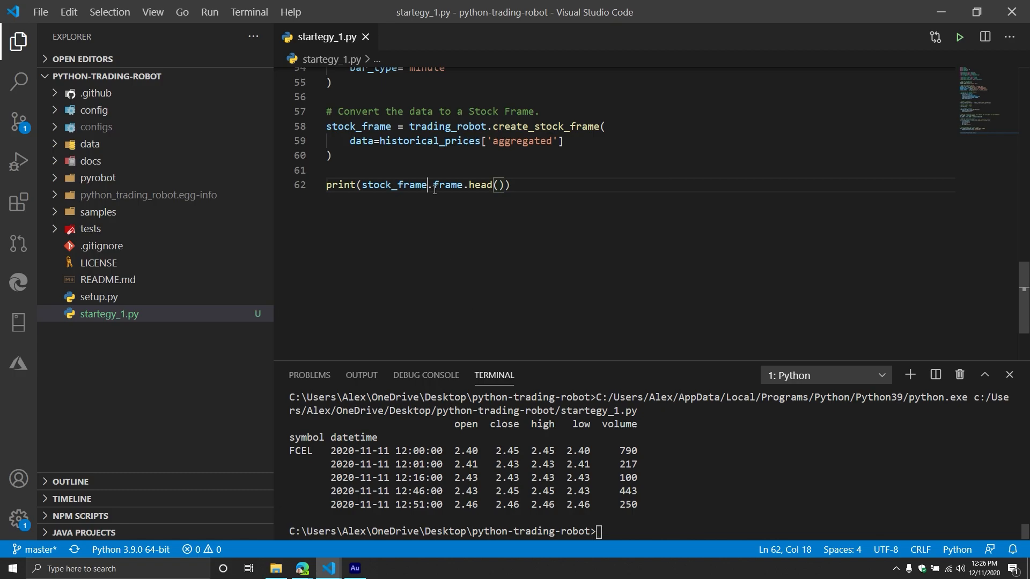
double_click(449, 185)
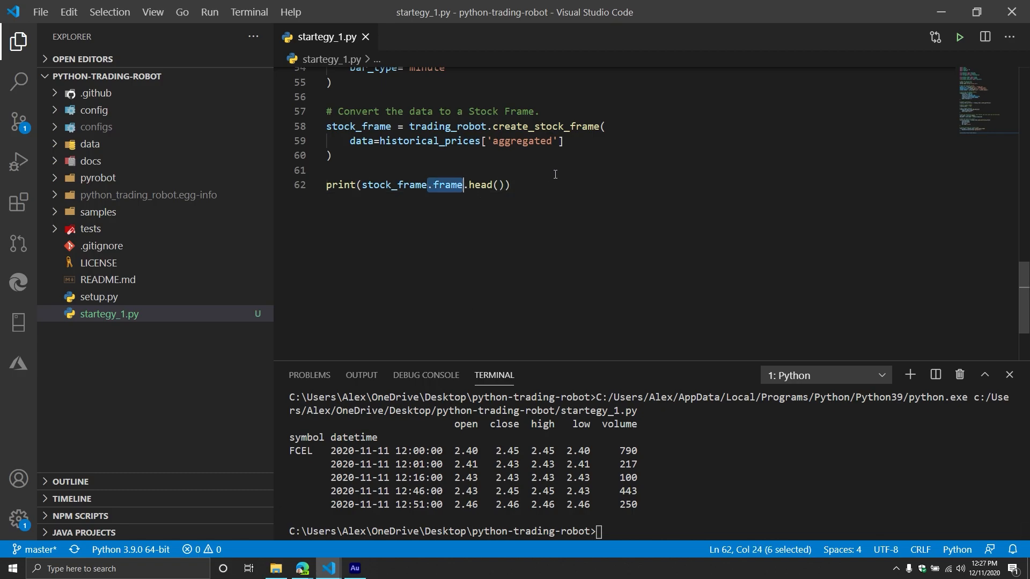
mouse_move(522, 195)
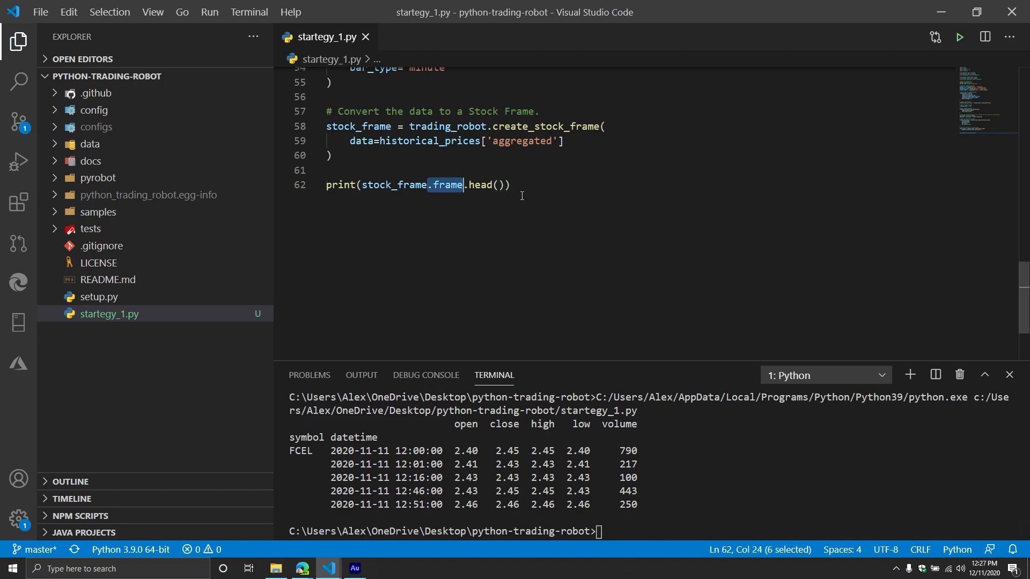
key("Delete")
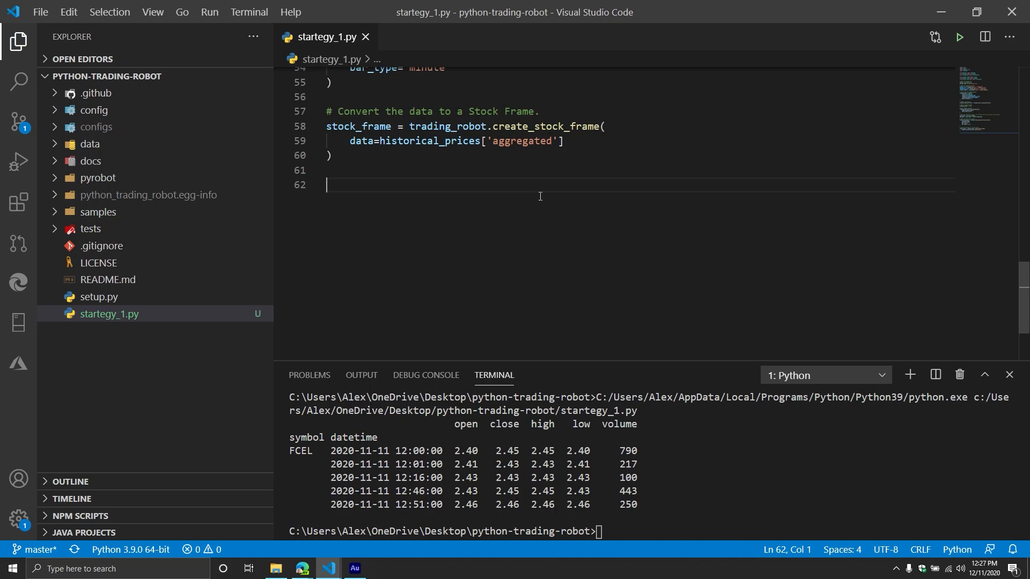
Step: Comment 'Let's add the ... portfolio' and assign trading_robot.portfolio.stock_frame = stock_frame
type("#")
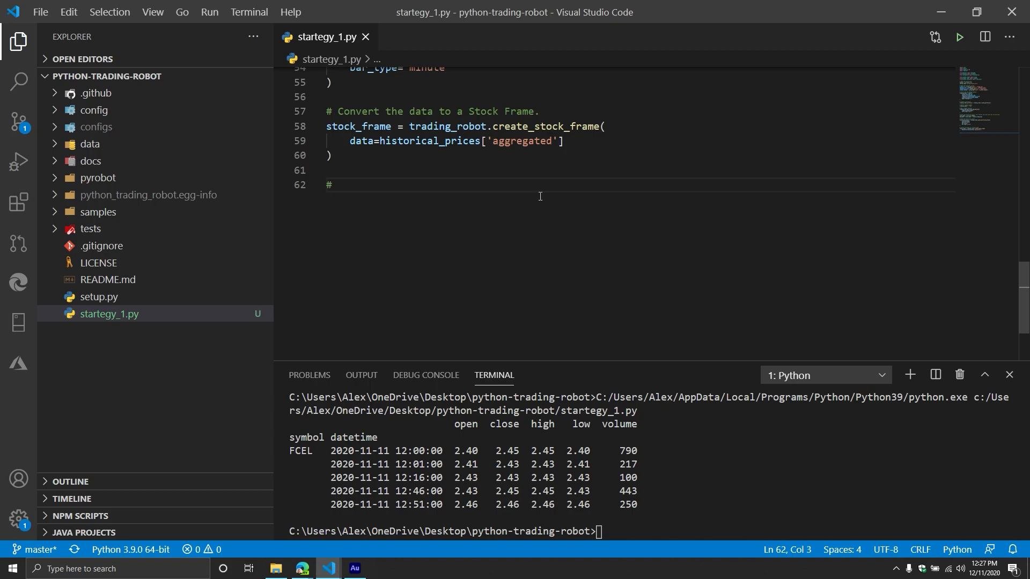
type("Let's add the stock frame to the")
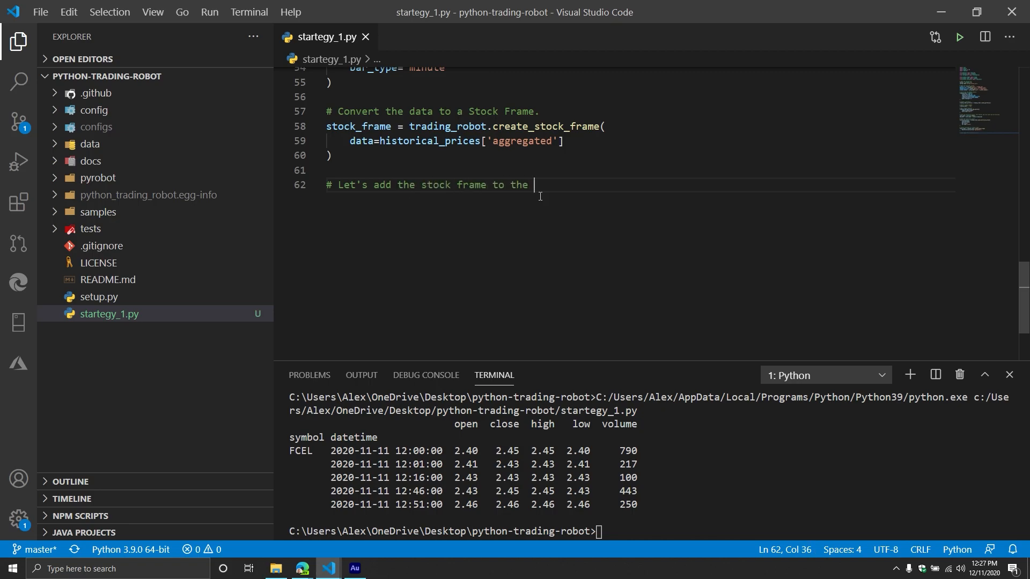
type("portfolio")
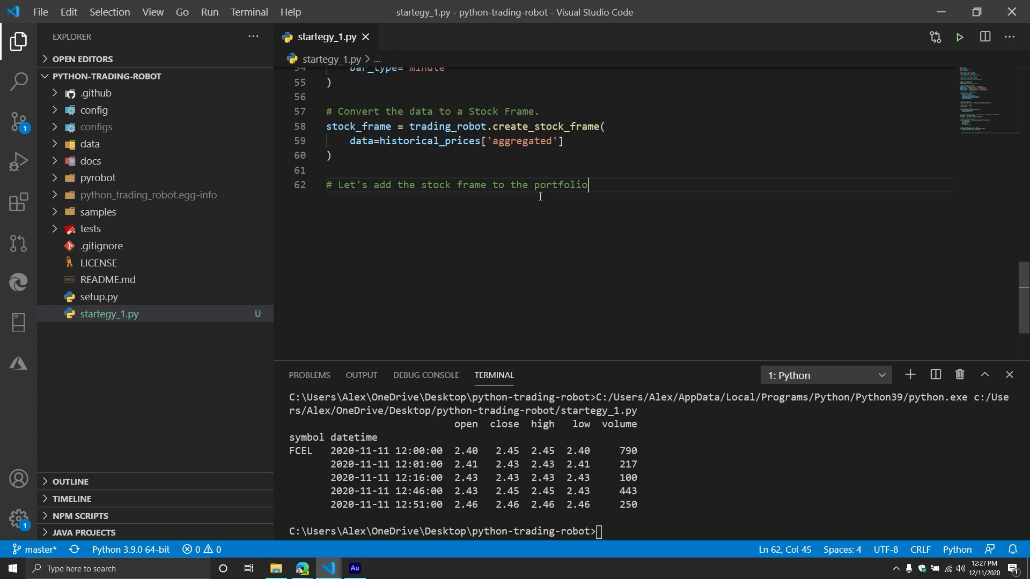
type("trading_robot.")
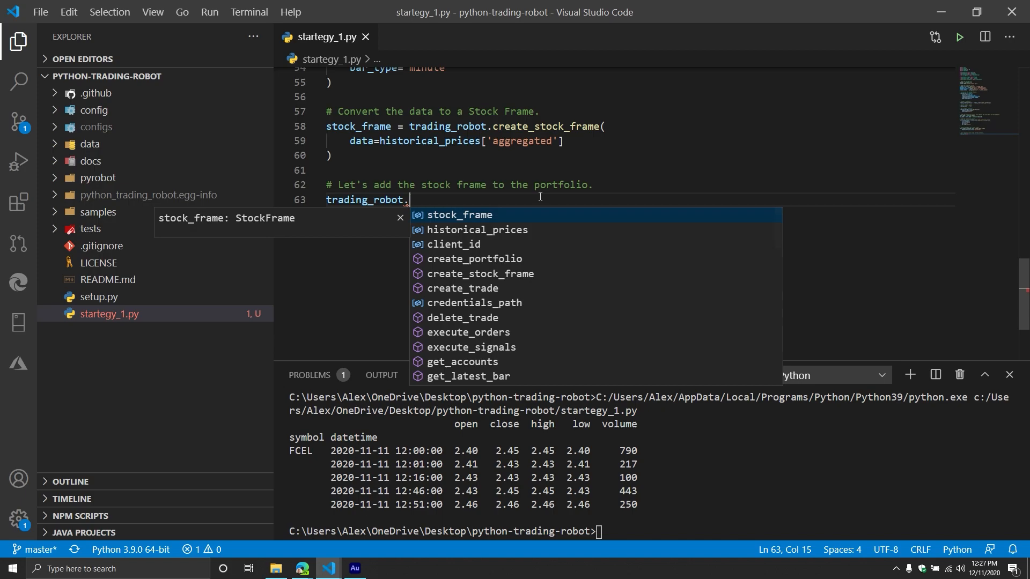
type("portfolio.")
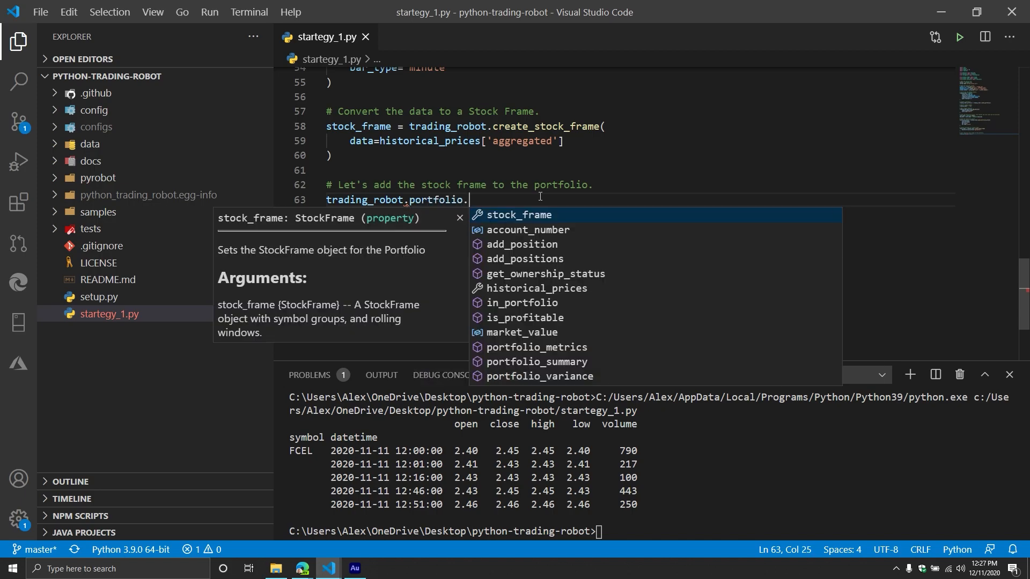
type("historical_prices =")
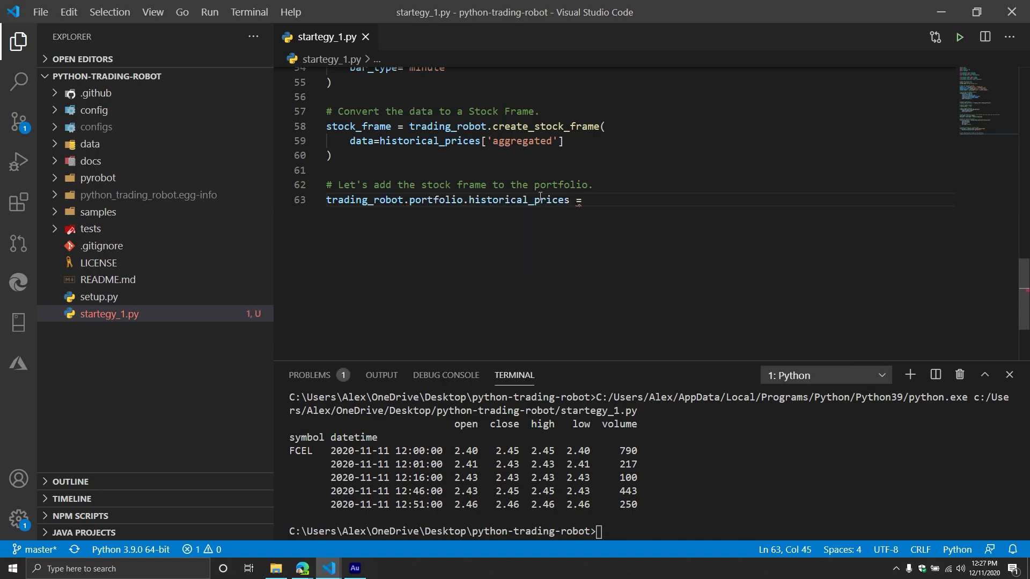
type("stock_frame")
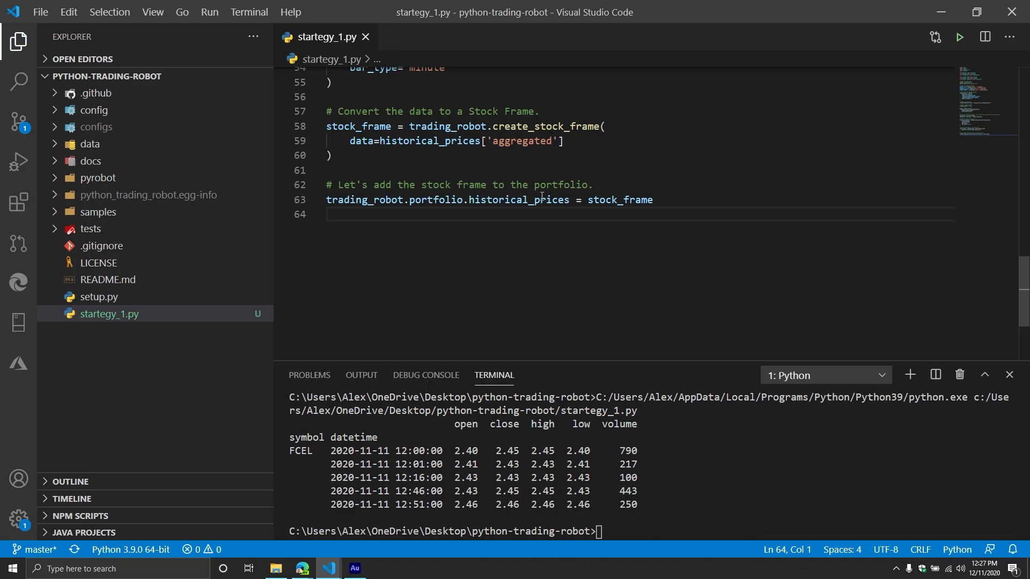
Step: Assign trading_robot.portfolio.historical_prices = historical_prices, completing the name with IntelliSense
type("his")
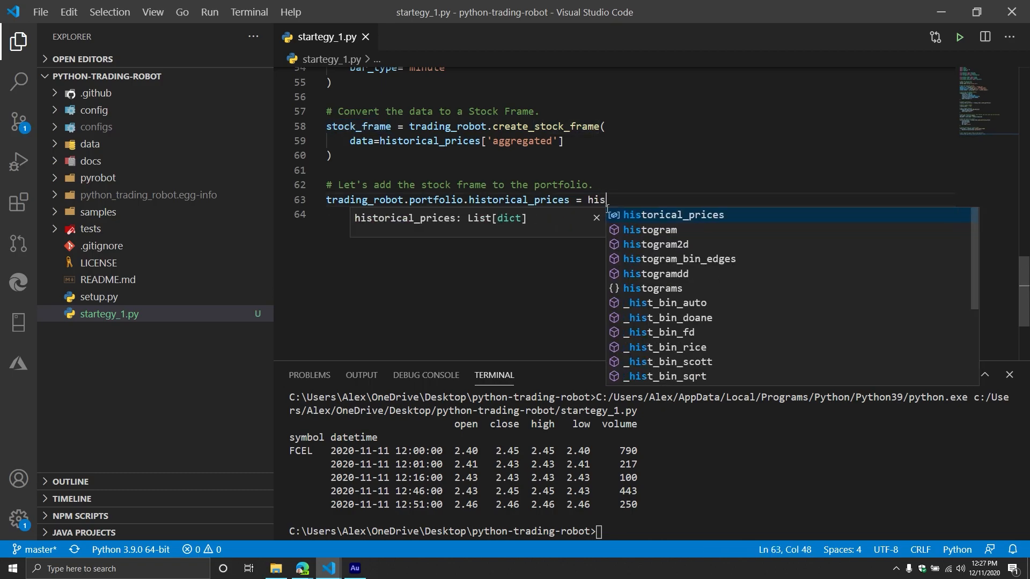
key("backspace")
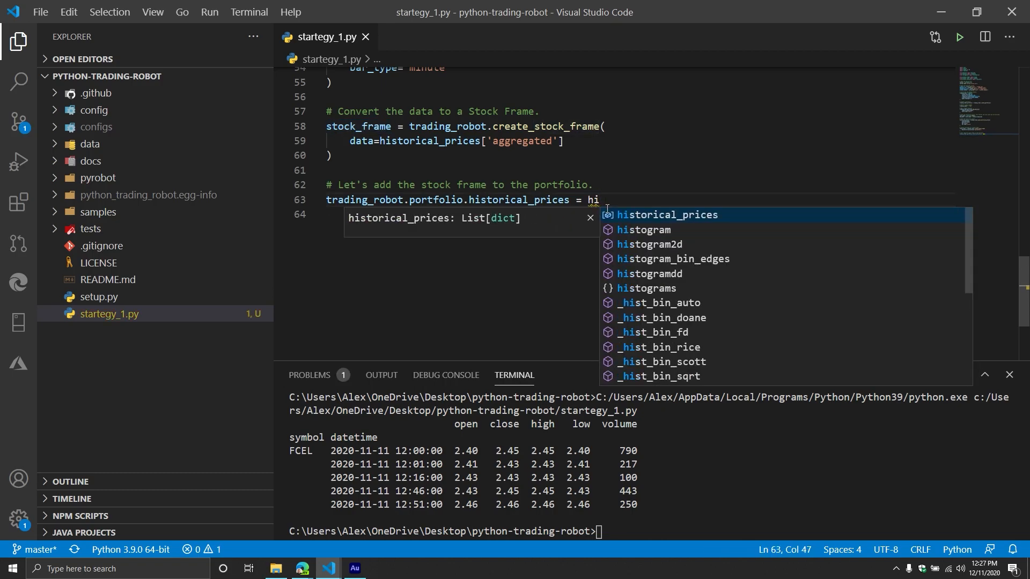
key("Backspace")
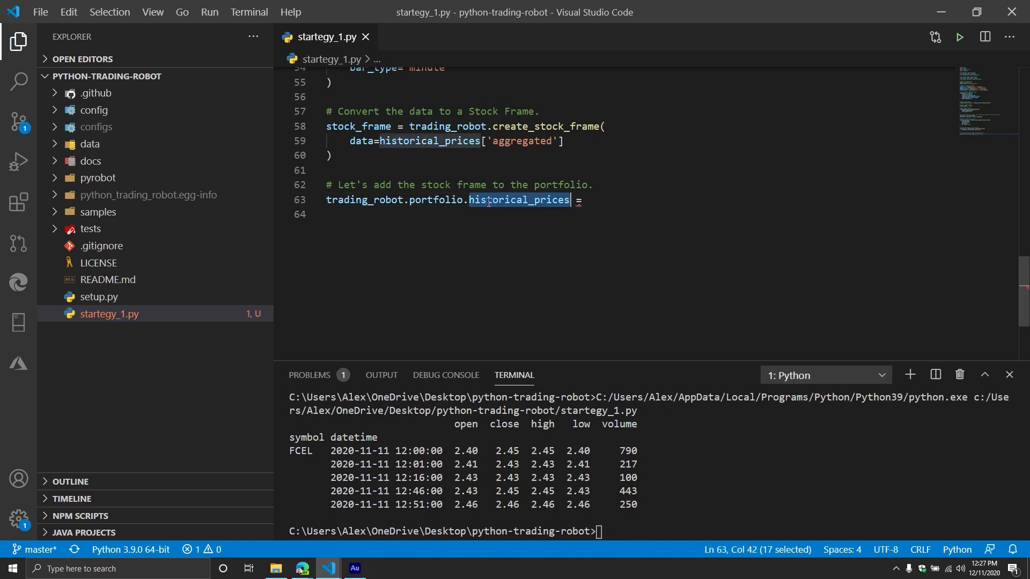
type("sto")
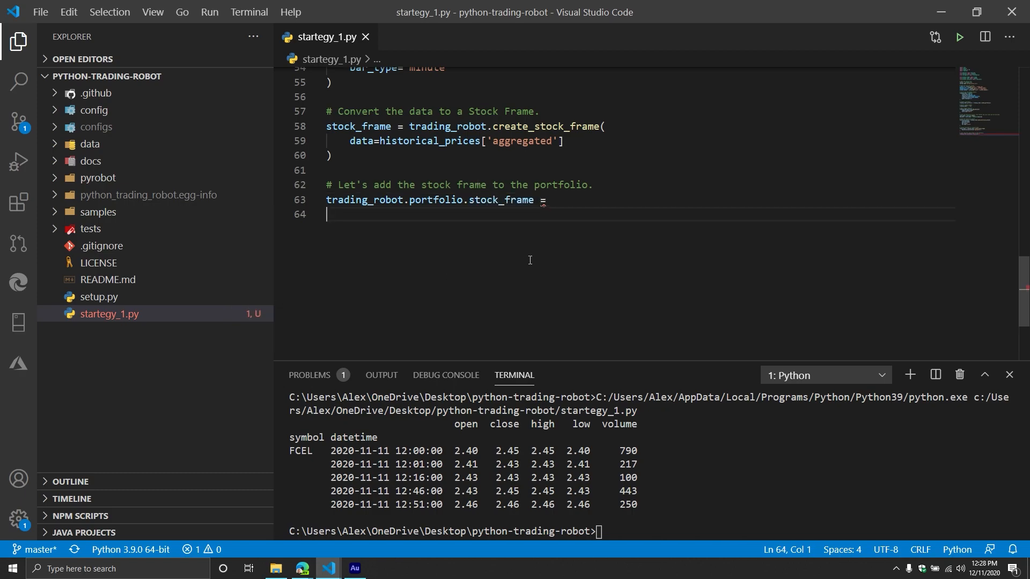
type("stock_frame")
type("trading_robot.portfolio.historical_prices")
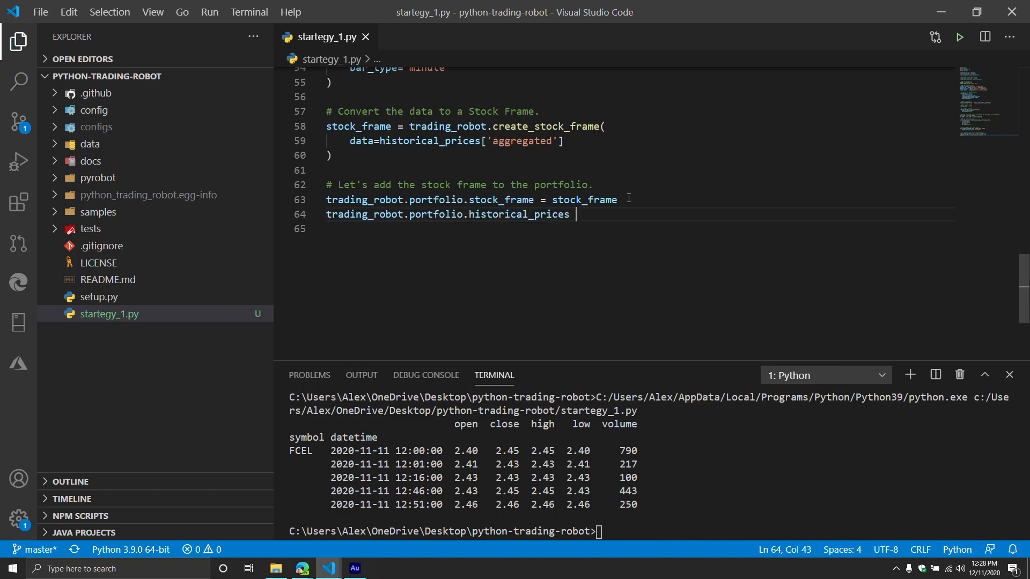
type("= his")
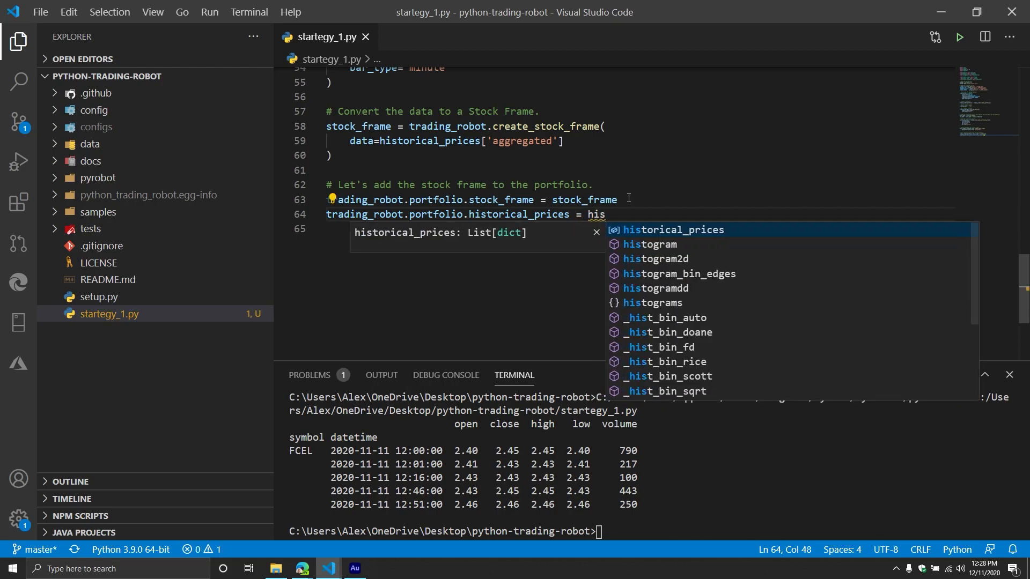
key("Enter")
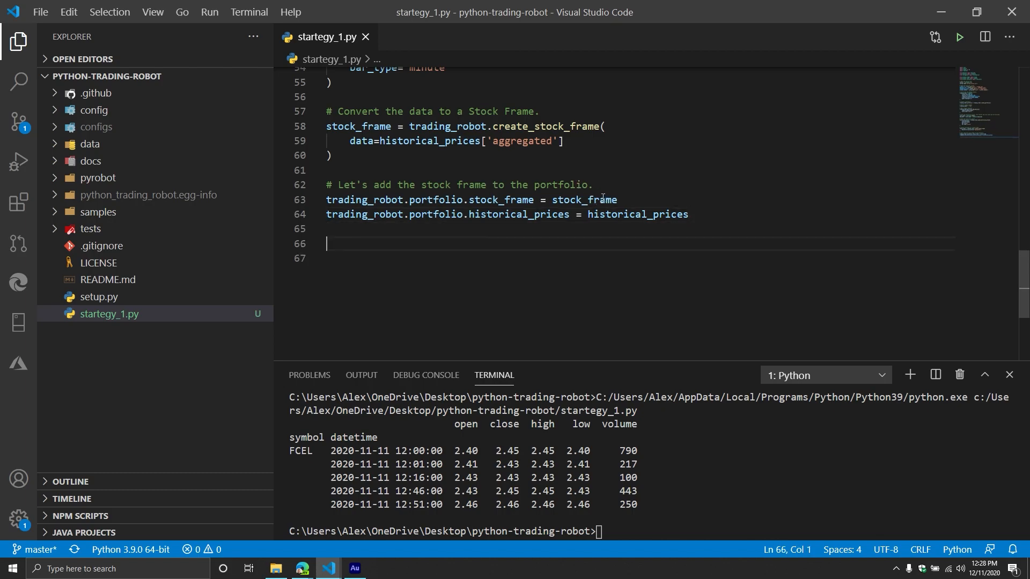
mouse_move(584, 200)
type("# Create a")
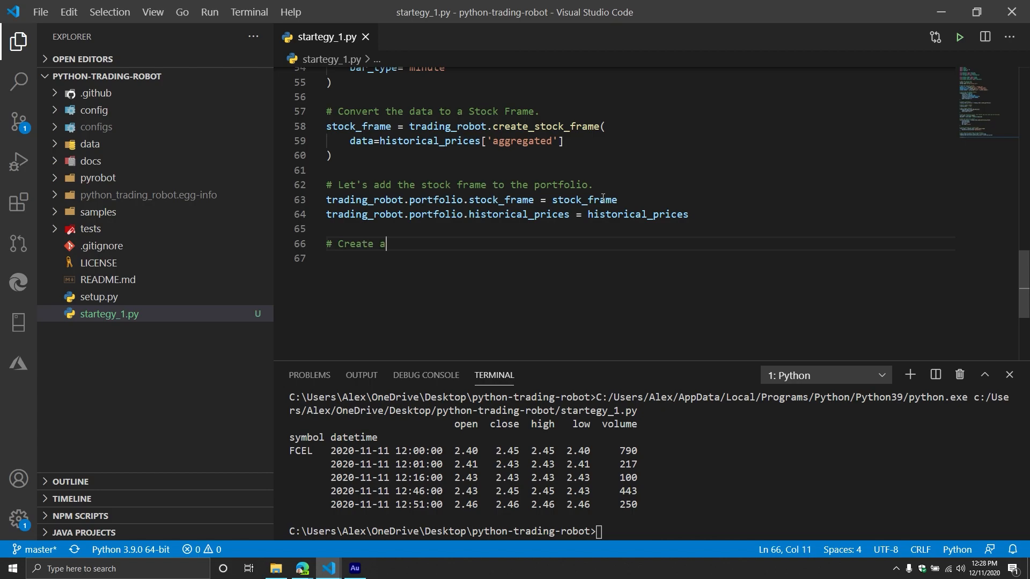
Step: Write '# Create a new indictator object.' and indicator_client = Indicators(price_data_frame=stock_frame)
type("new indicta")
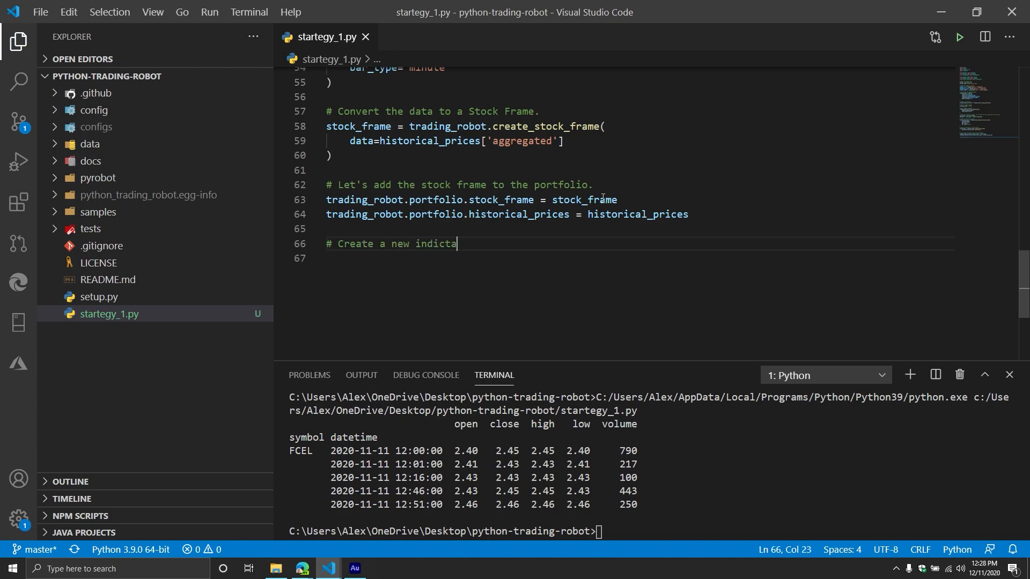
type("tor obkj")
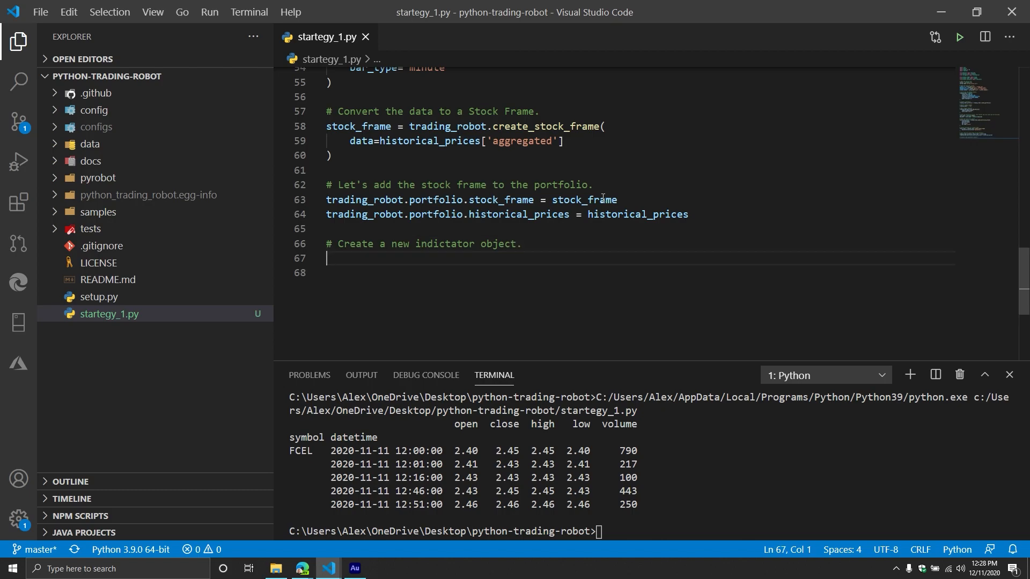
type("indicator_client = Indicators(")
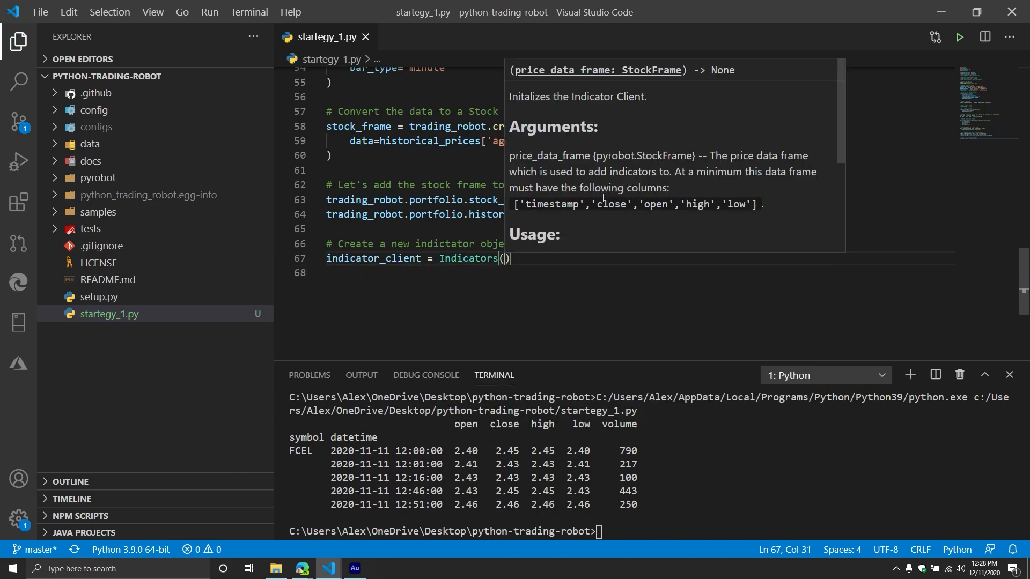
type("price_data_frame=")
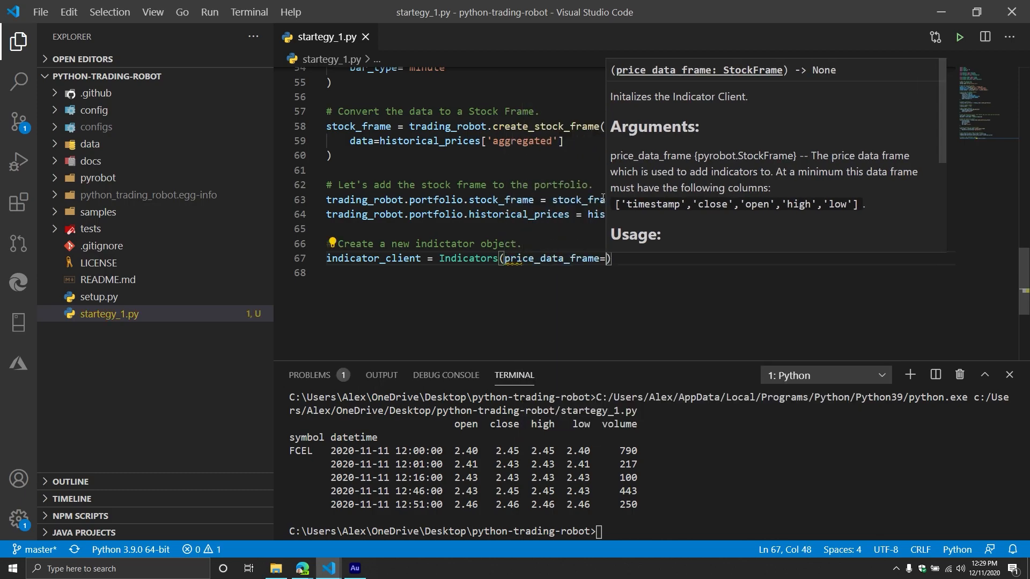
type("stock_frame")
type("#")
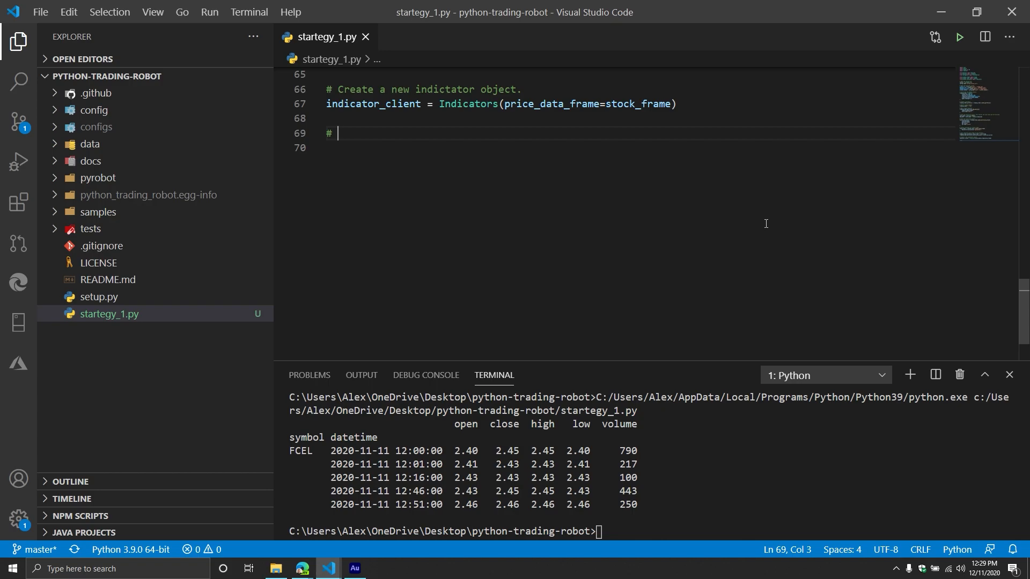
Step: Write the comment '# Add the 200-day SMA.'
type("Add th")
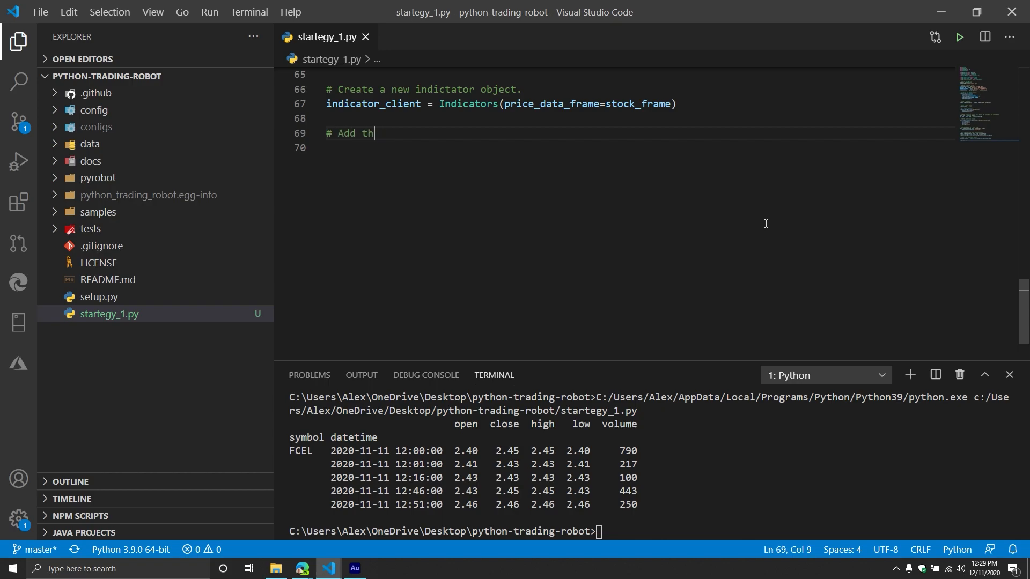
type("e 2-- da")
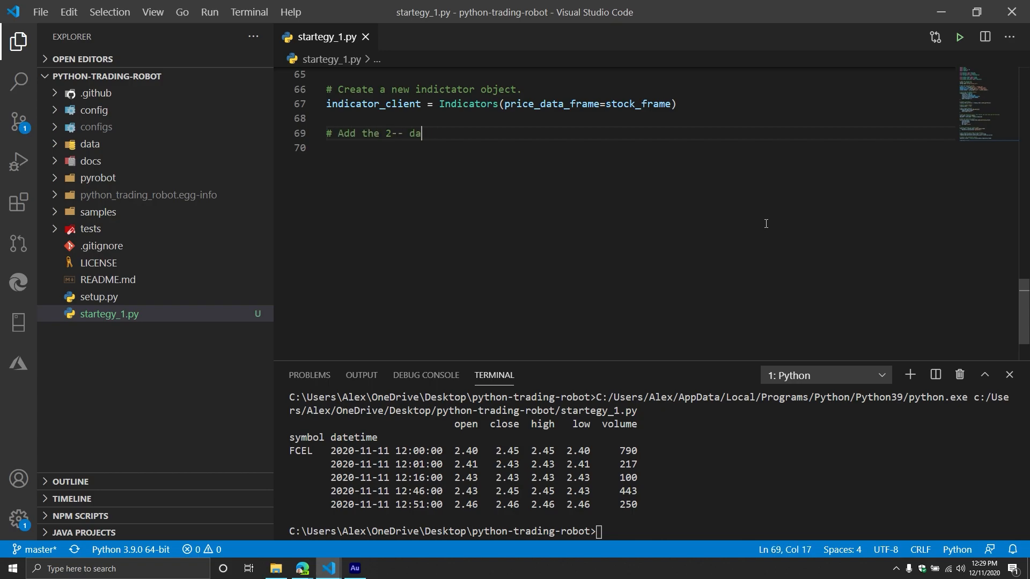
type("00-")
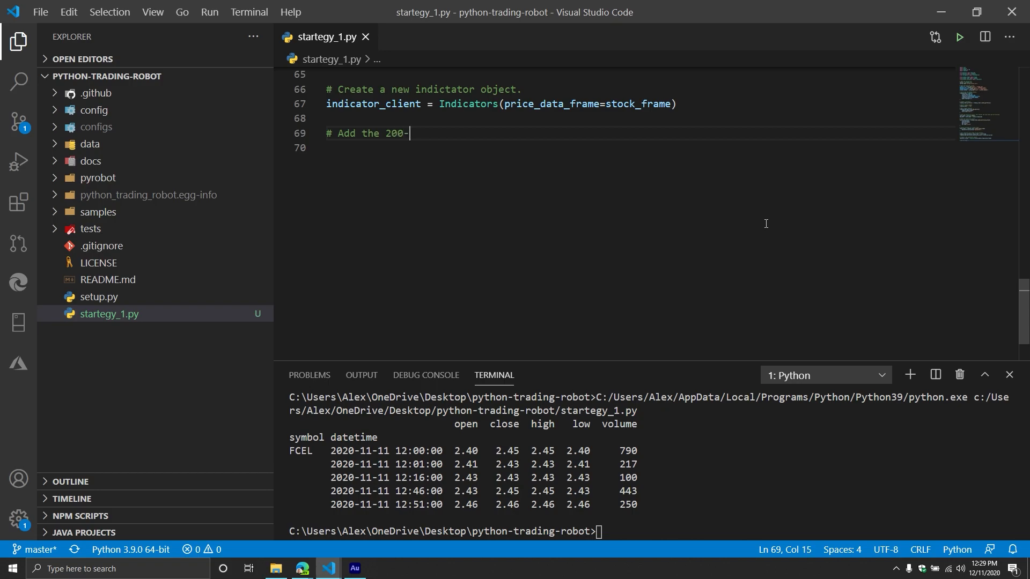
type("day SMA.")
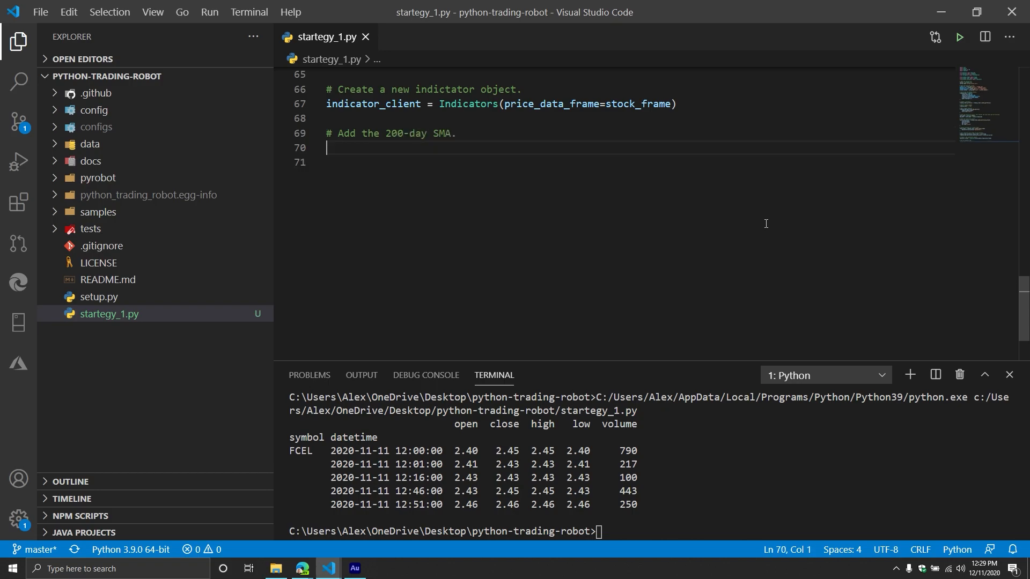
Step: Call indicator_client.sma(period=200, column_name='sma_200') and move to the line's end
type("indicator_client.")
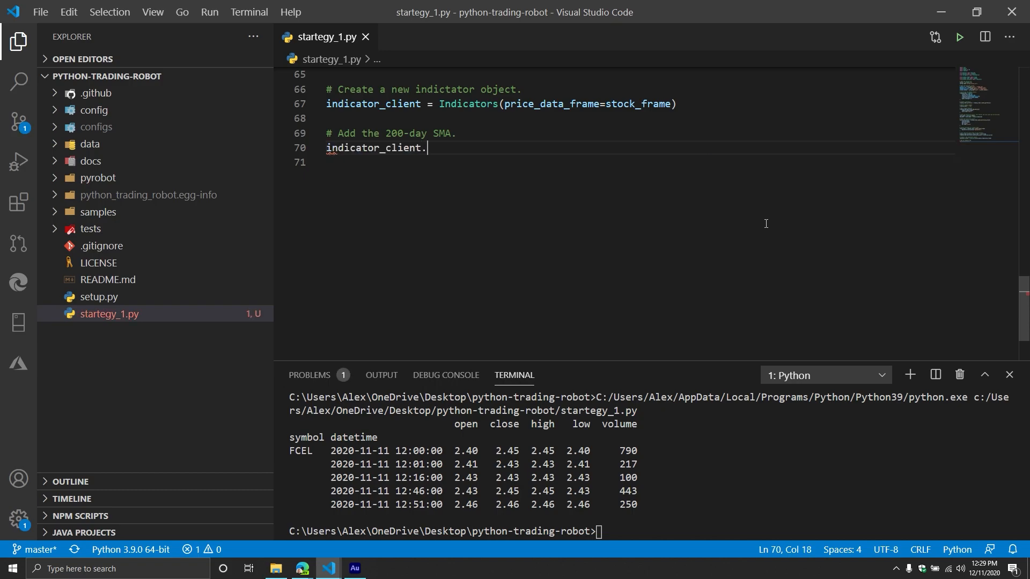
type("sma(")
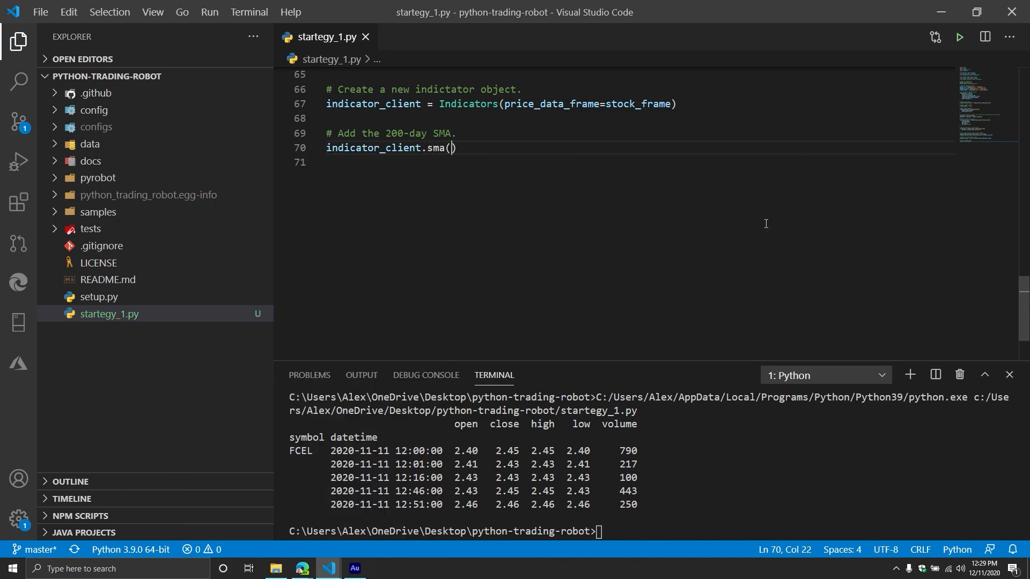
type("period=")
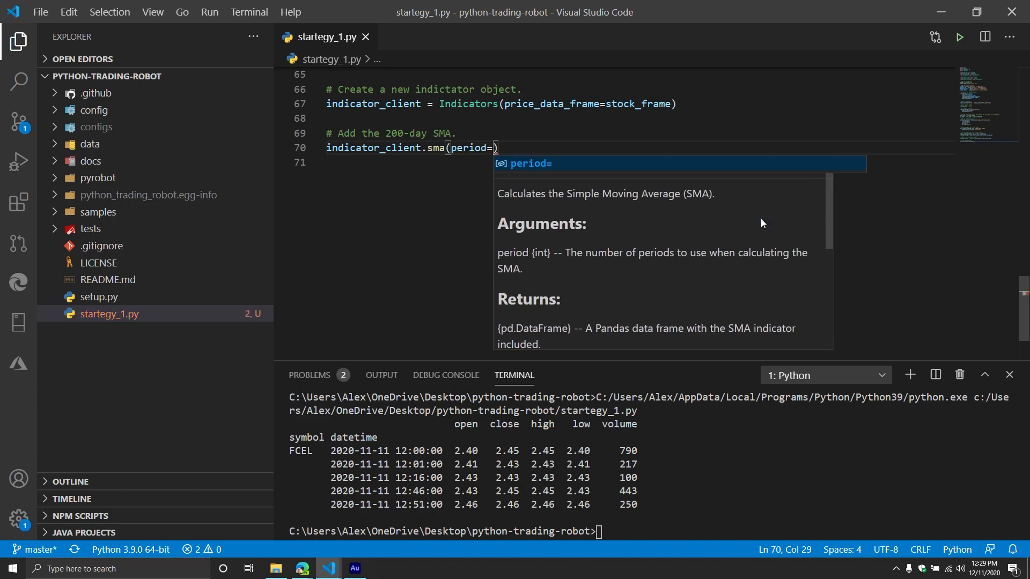
type("200,")
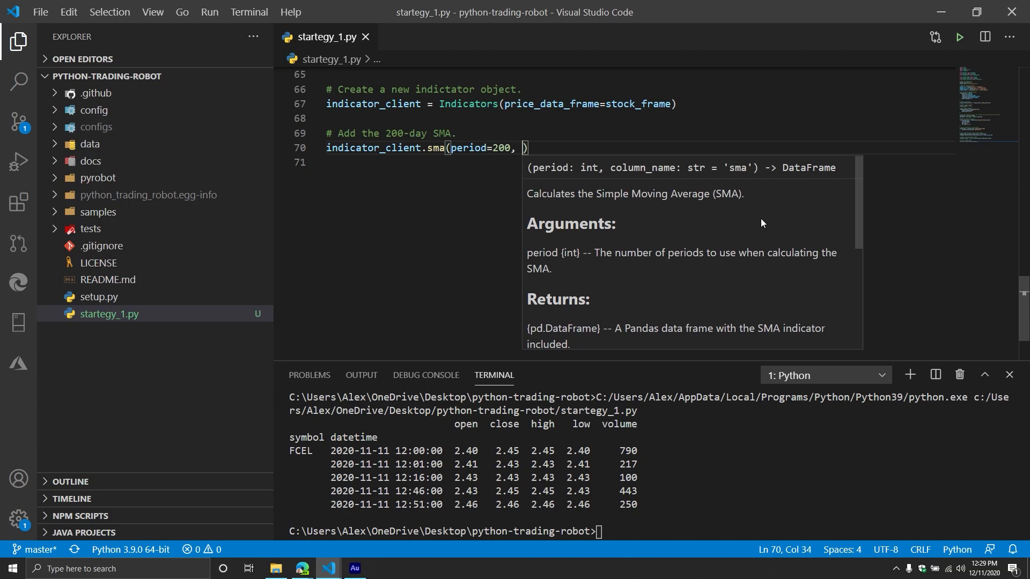
type("column_name=")
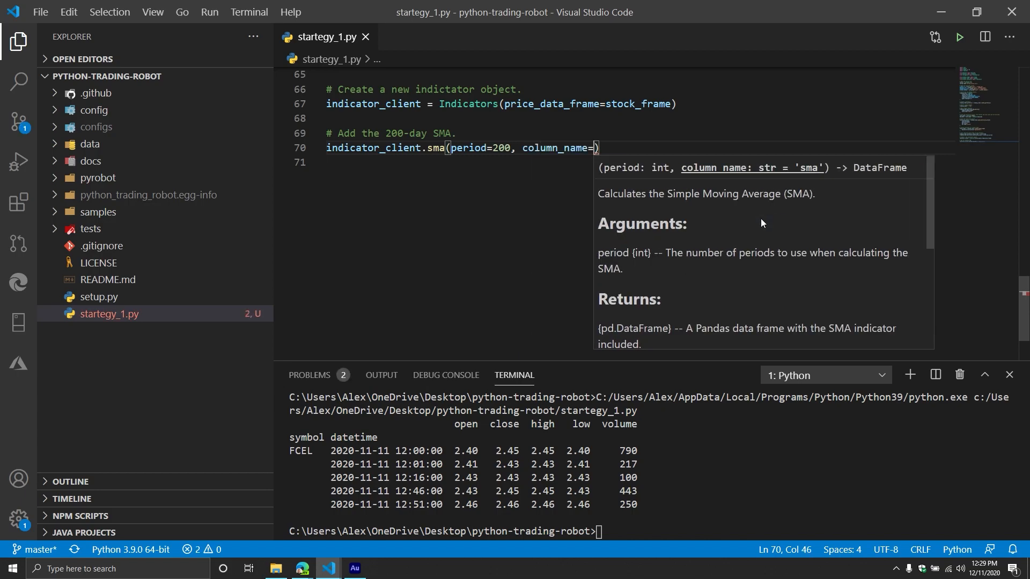
type("''")
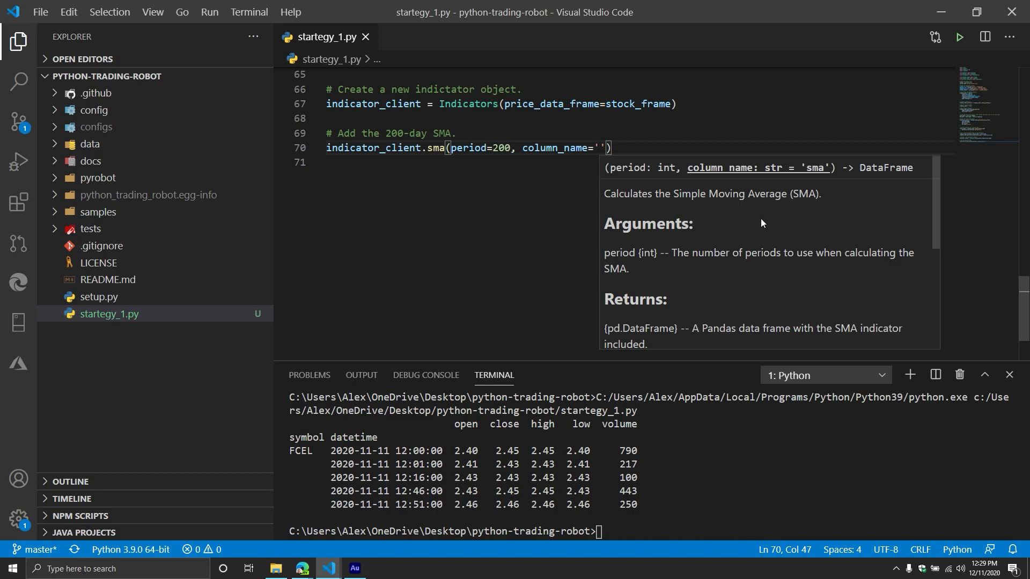
type("sma_200")
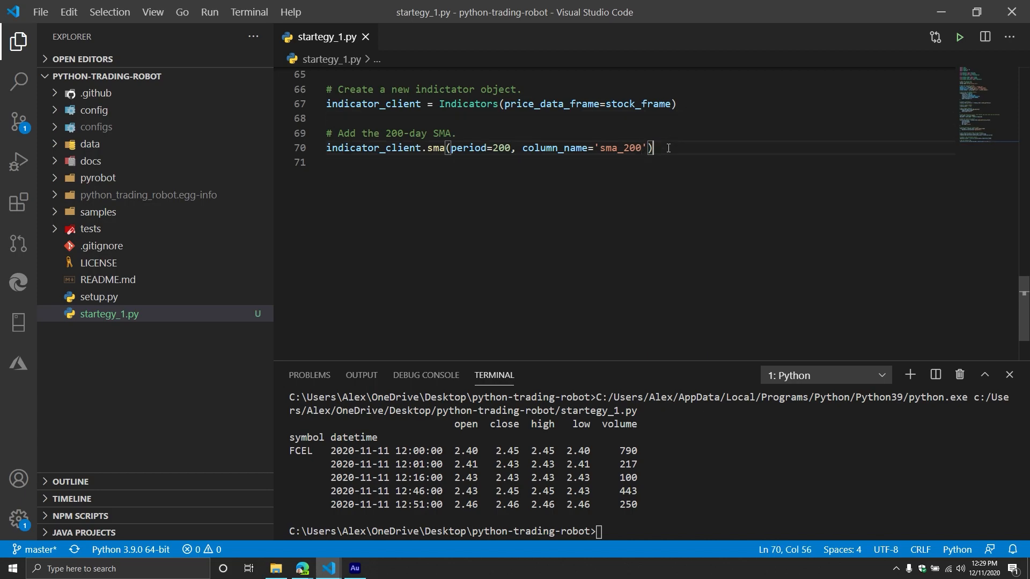
double_click(553, 148)
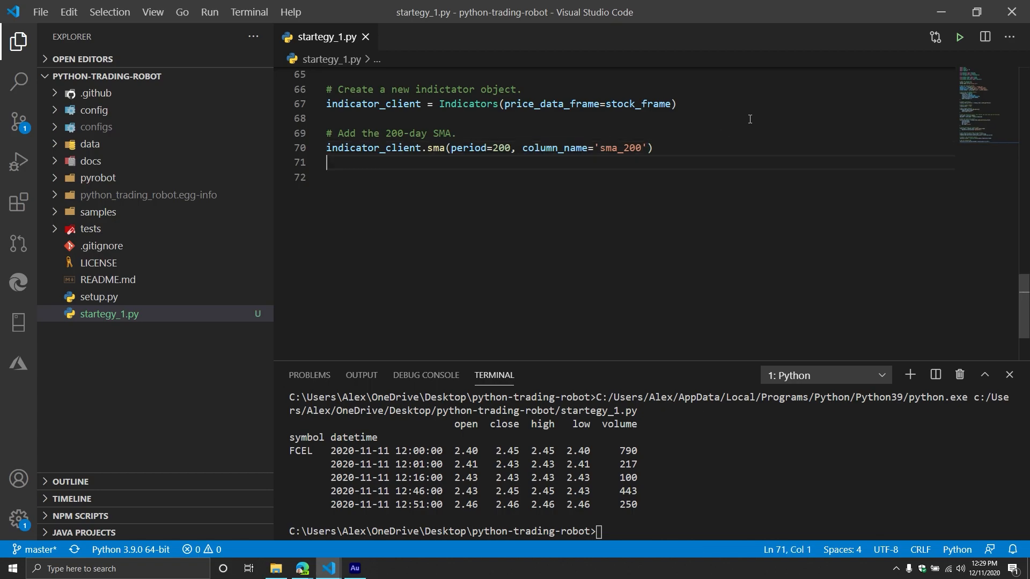
Step: On a new line write the comment '# Add the 50-day SMA.'
key("enter")
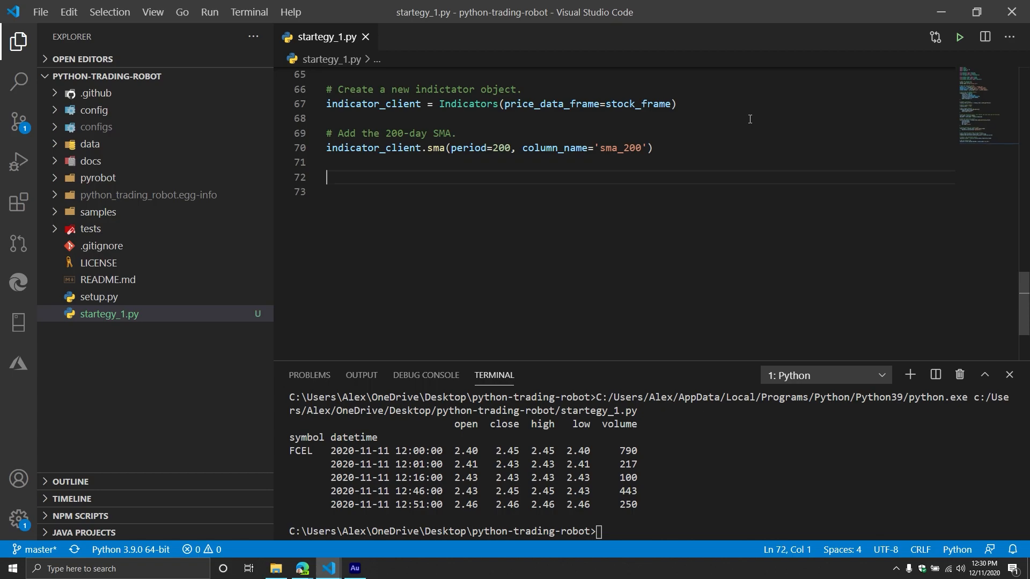
type("#")
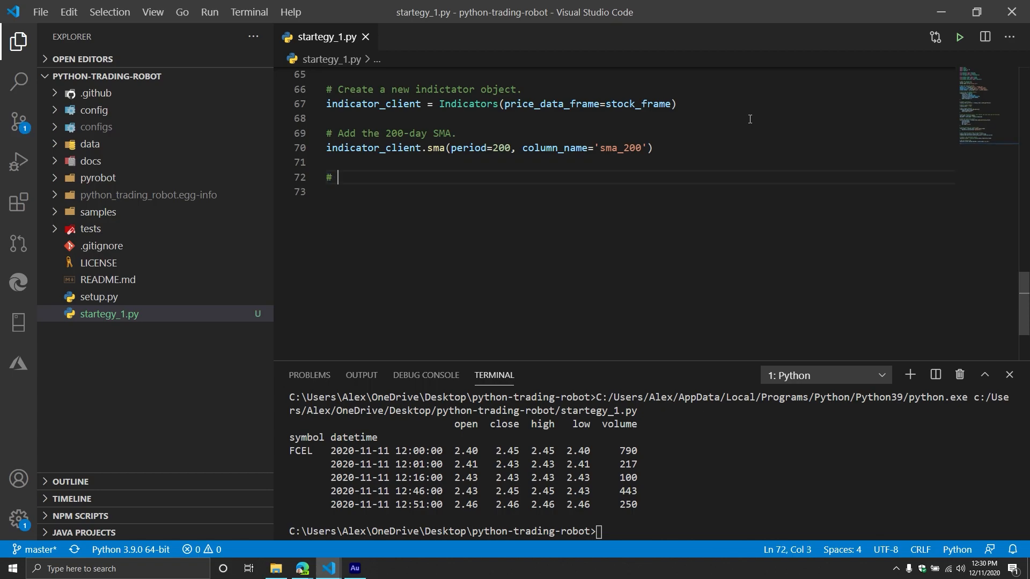
type("Add the 5")
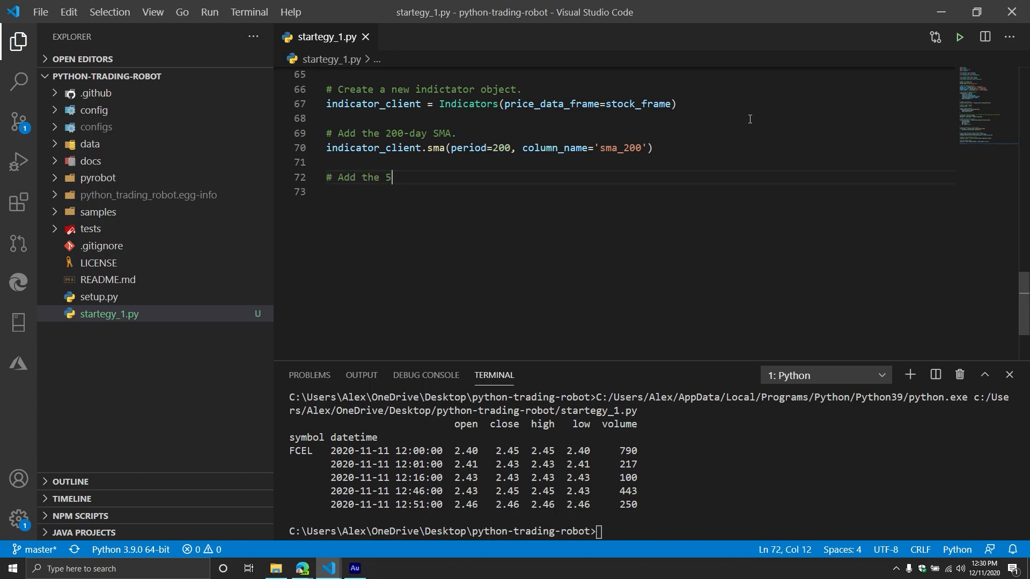
type("0-")
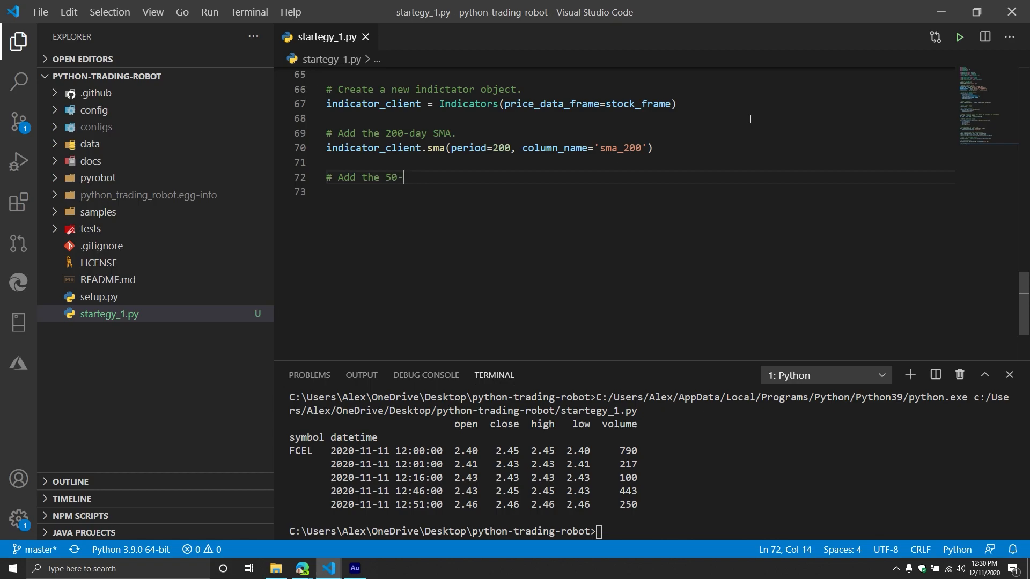
type("day SMA.")
left_click(637, 191)
type("indicator_client.sma(p")
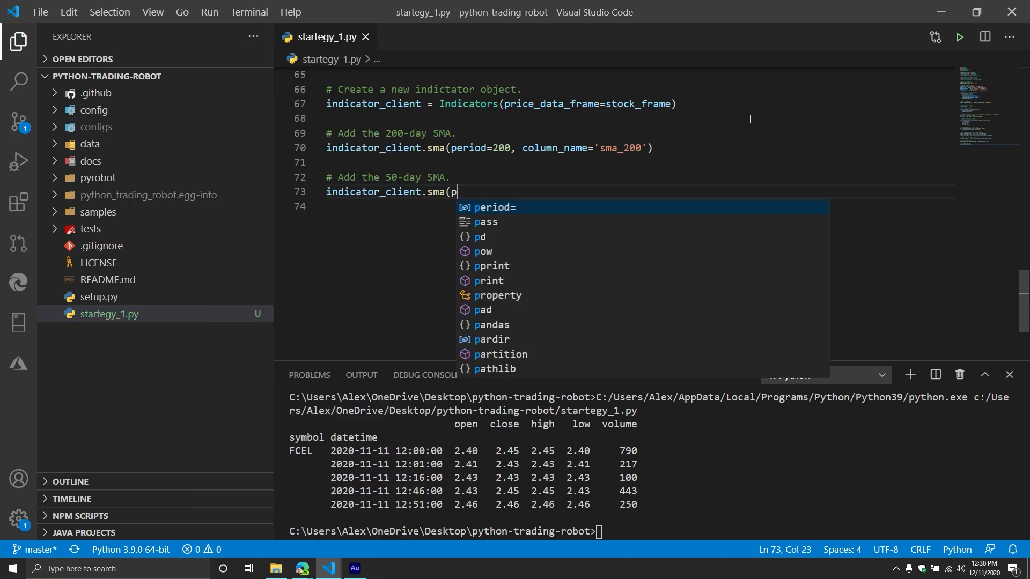
Step: Call indicator_client.sma(period=50, column_name='sma_50') and leave blank lines after it
type("eriod=40")
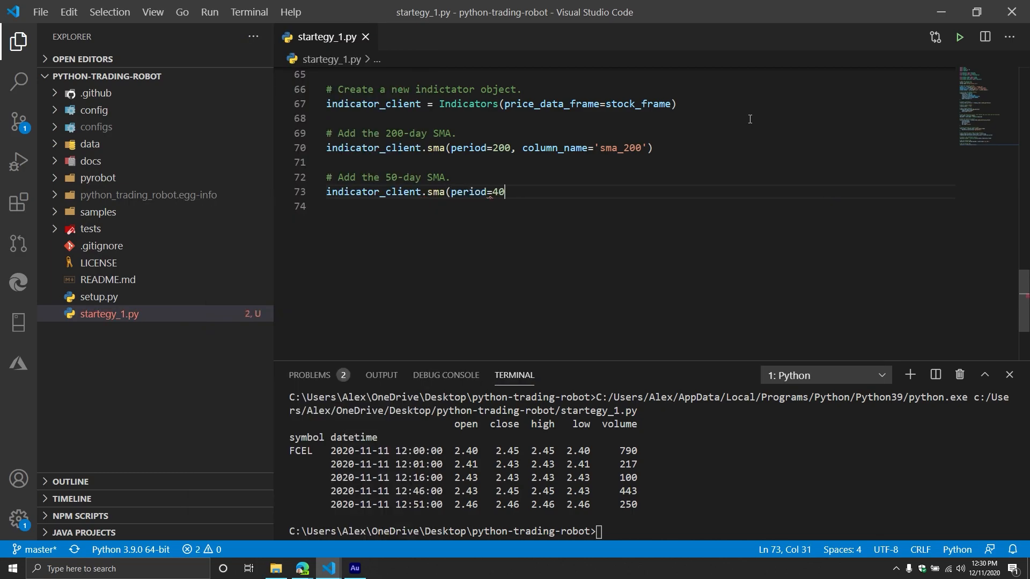
type("0,")
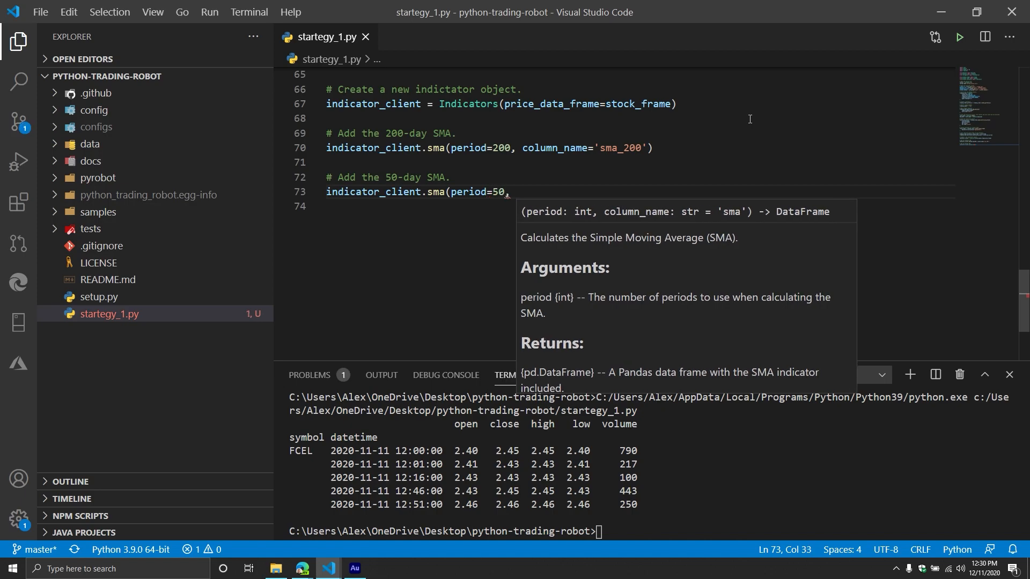
type("column_name='s")
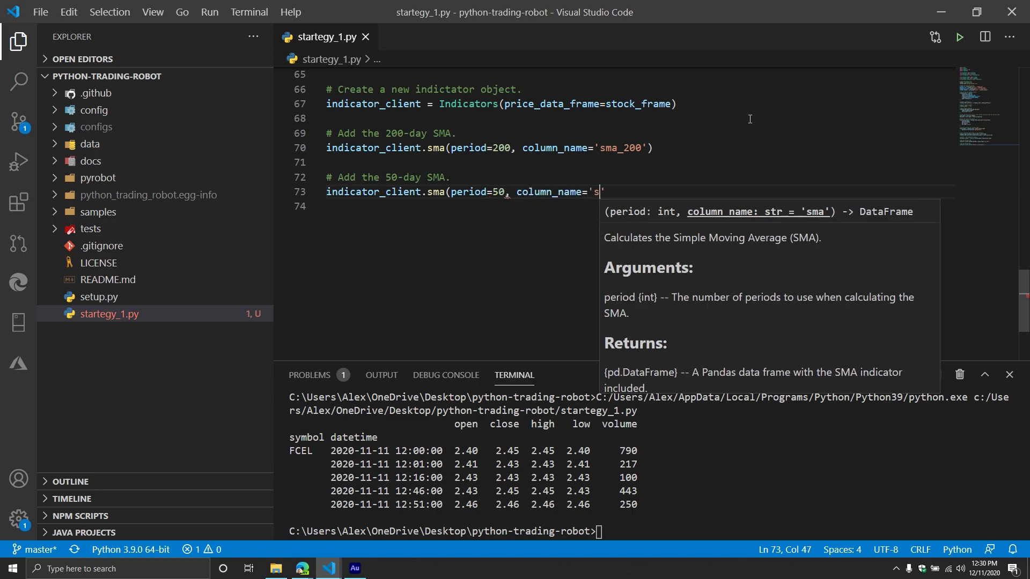
type("ma_50")
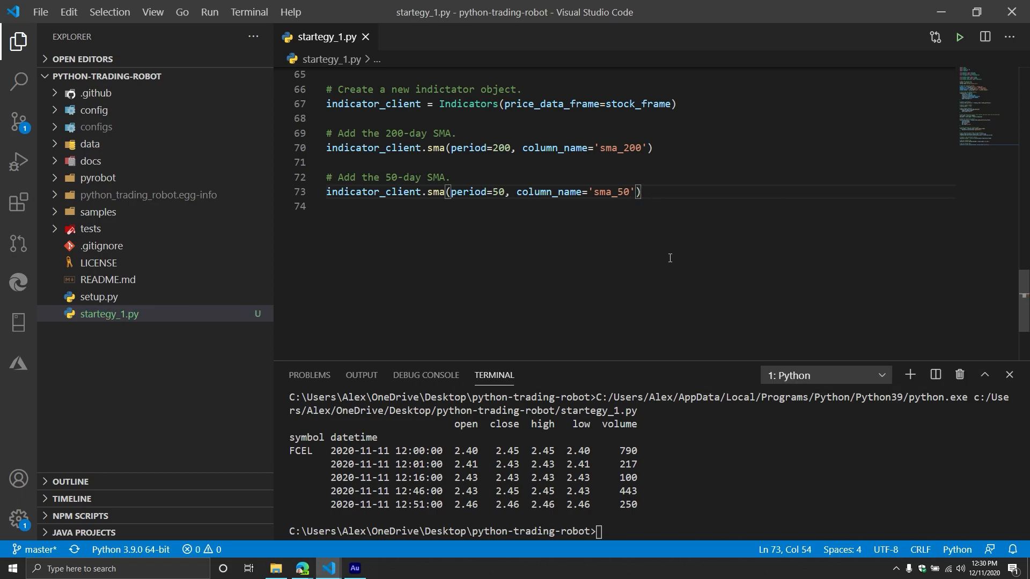
key("enter")
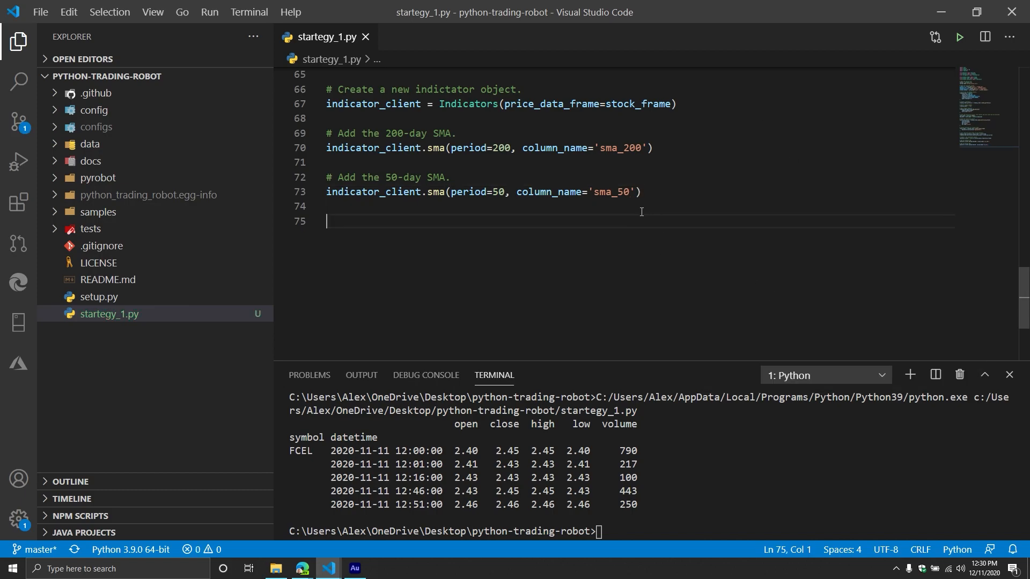
Step: Write '# Add the 50-day EMA.' and indicator_client.ema(period=50, column_name='ema') with blank lines after
type("# Add the")
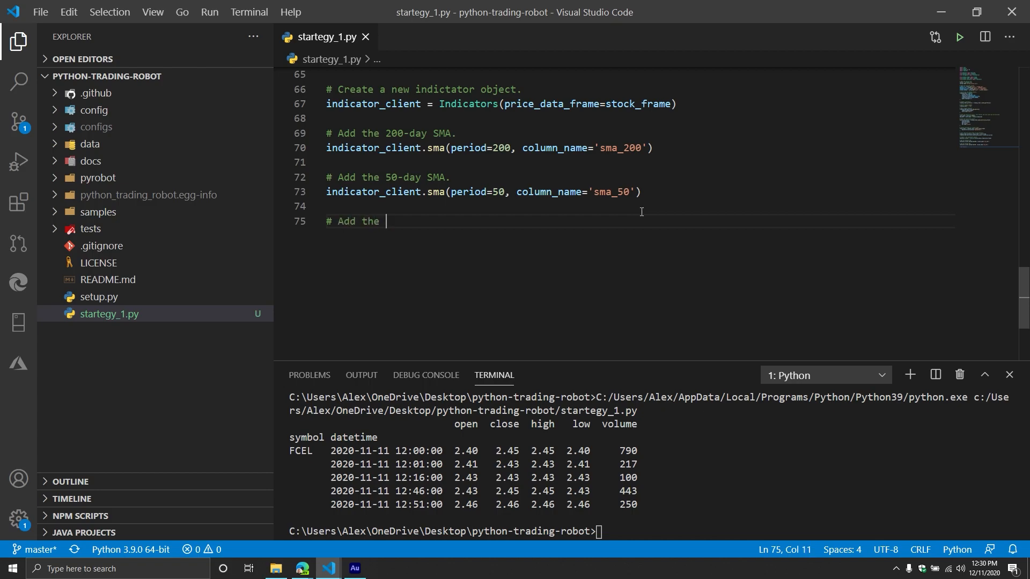
type("50-day EMA.")
type("ind")
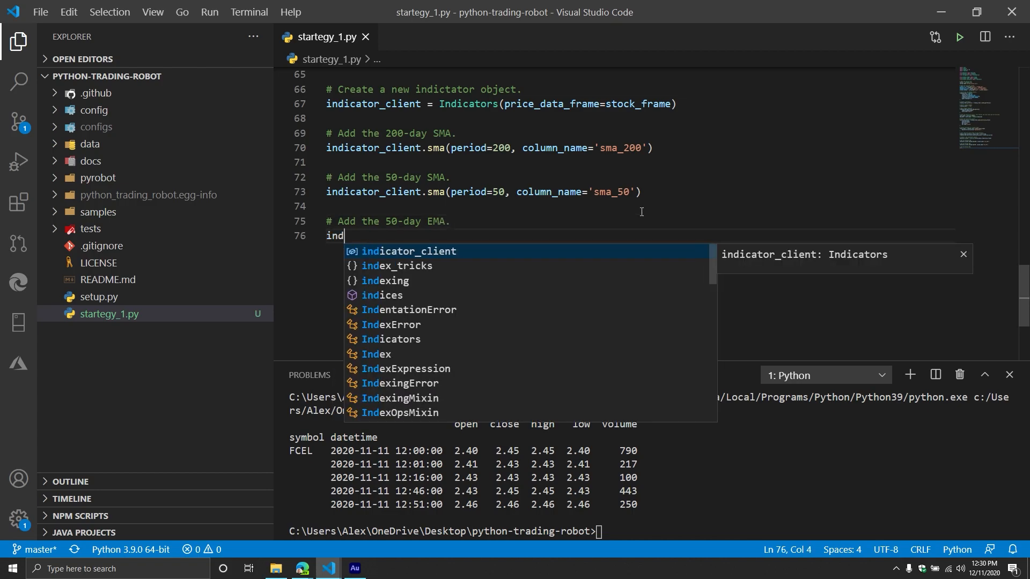
type("icator_client.ema")
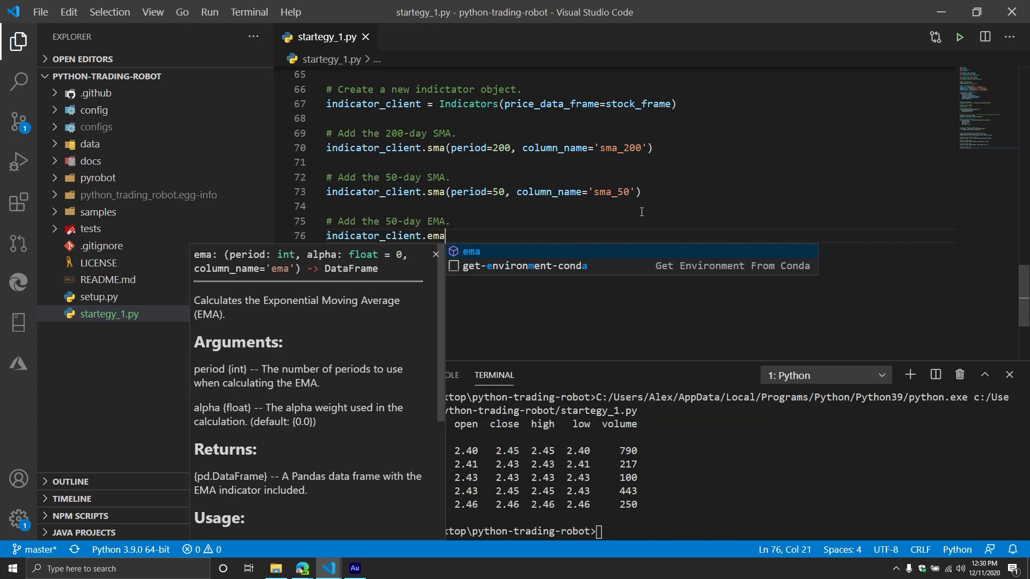
type("(period)")
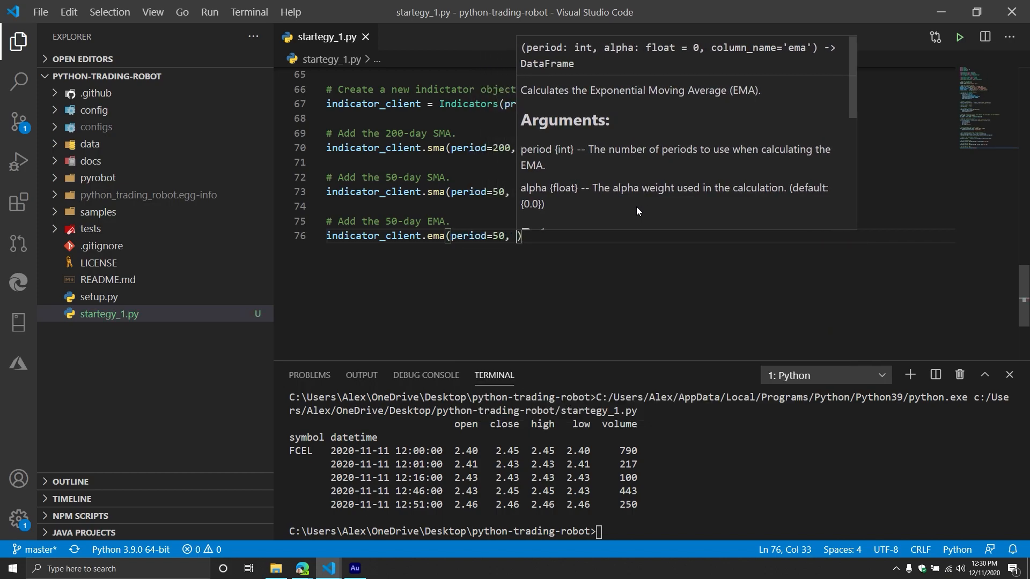
type("col")
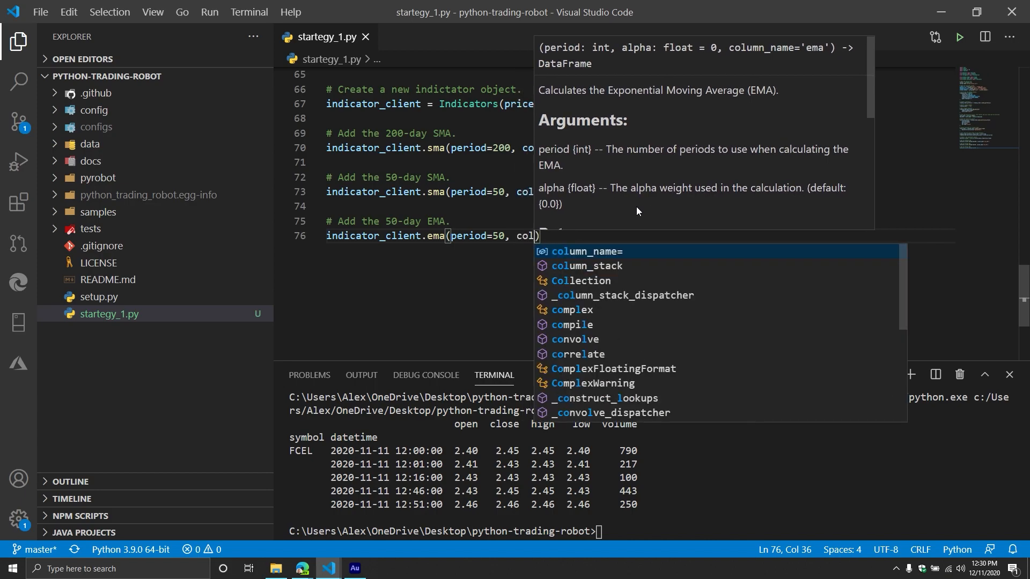
type("column_name='")
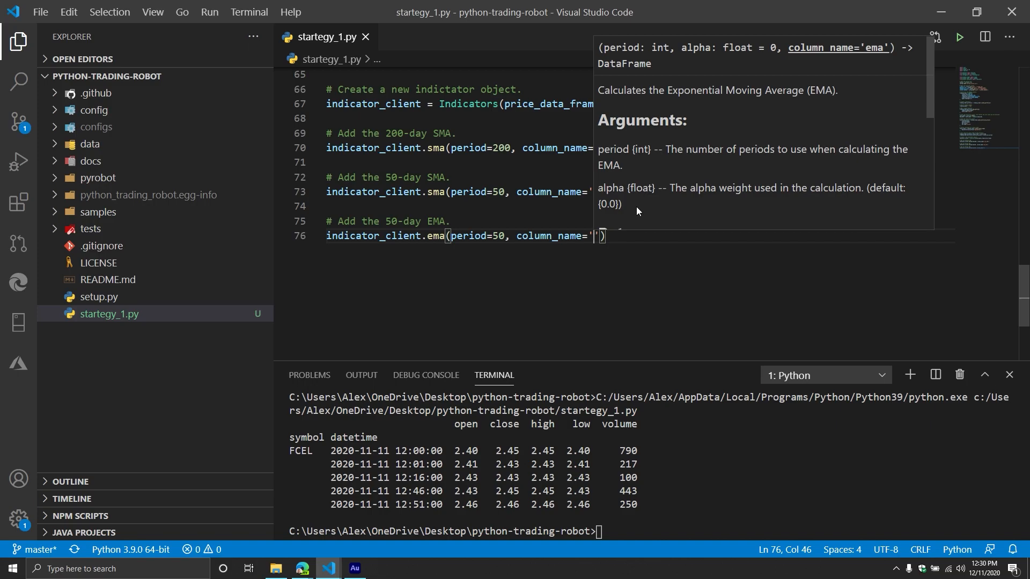
type("ema")
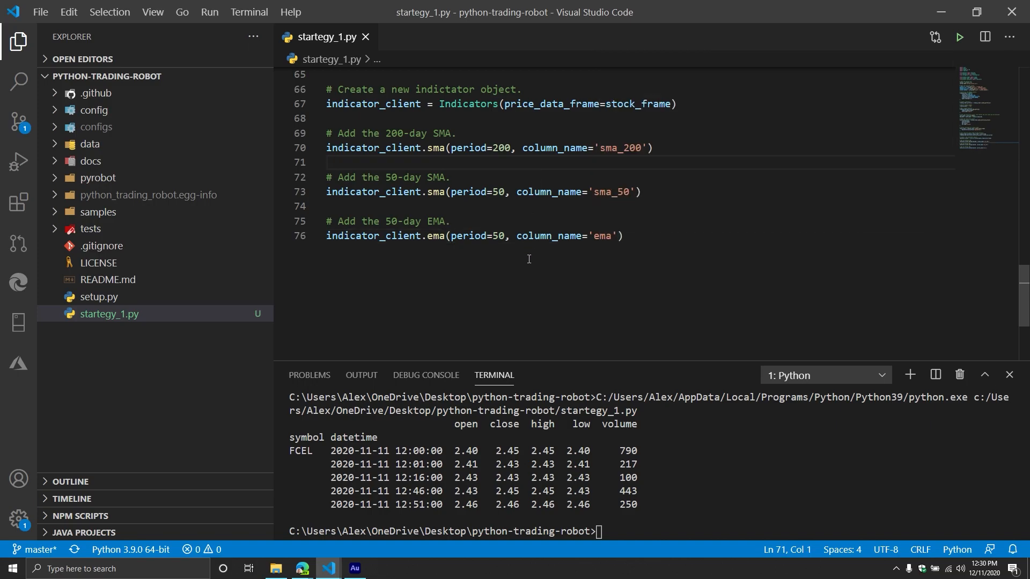
key("Enter")
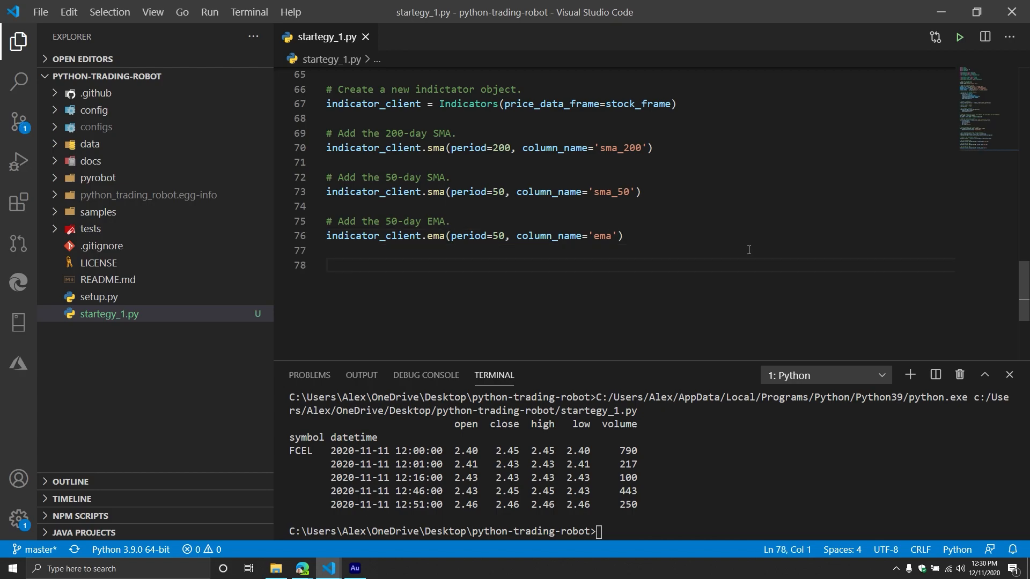
mouse_move(394, 289)
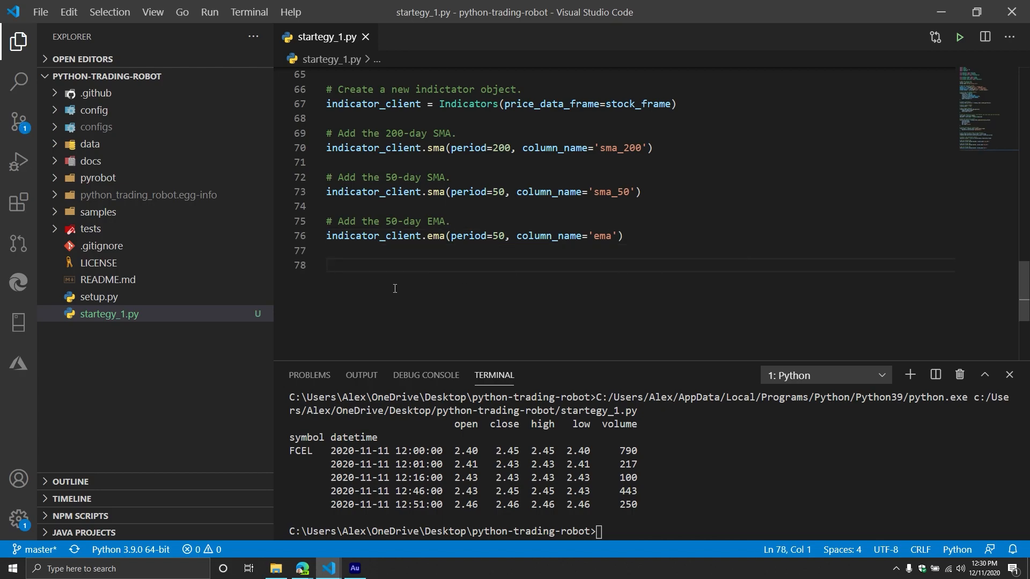
Step: Print stock_frame.frame.head(), run to see sma_200, sma_50 and ema columns, then switch head to tail
scroll("up", 3)
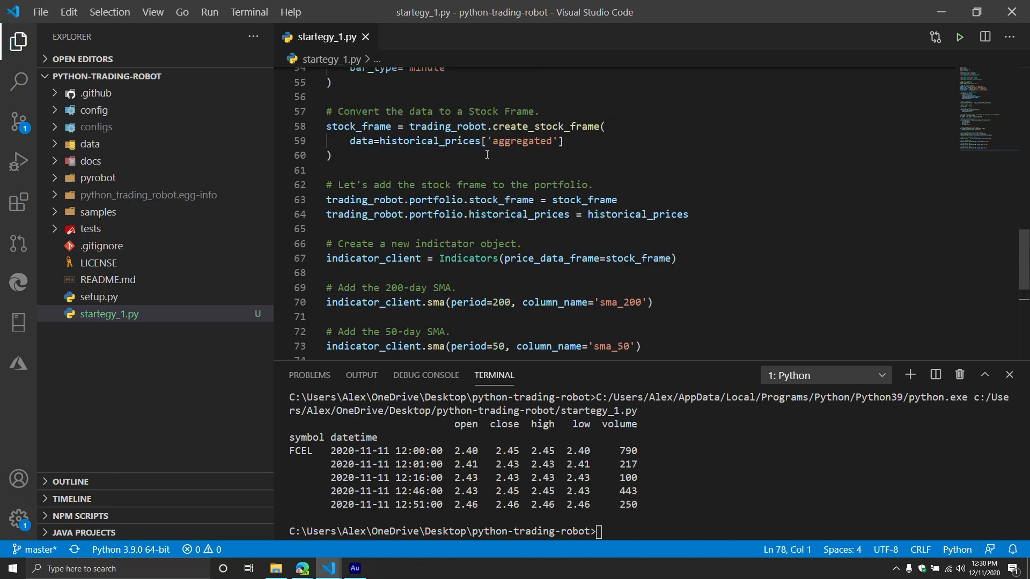
type("print(stock_frame.frame.head(")
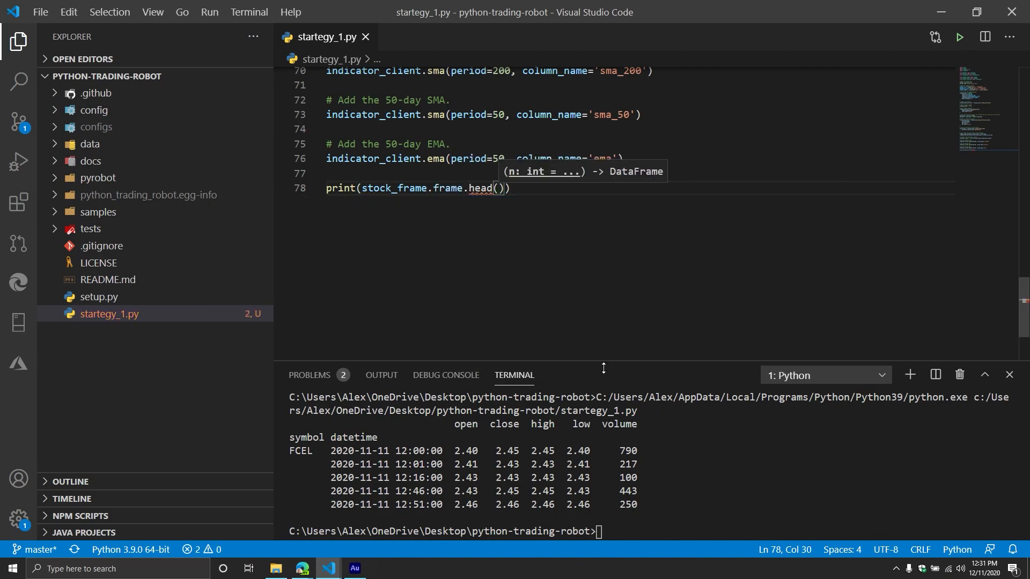
left_click(958, 37)
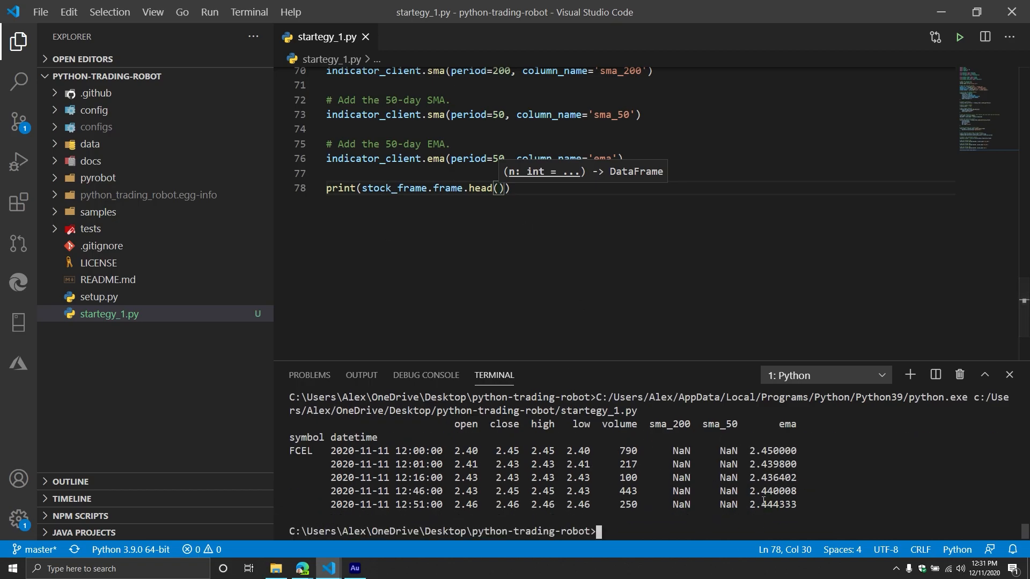
left_click_drag(331, 478, 795, 504)
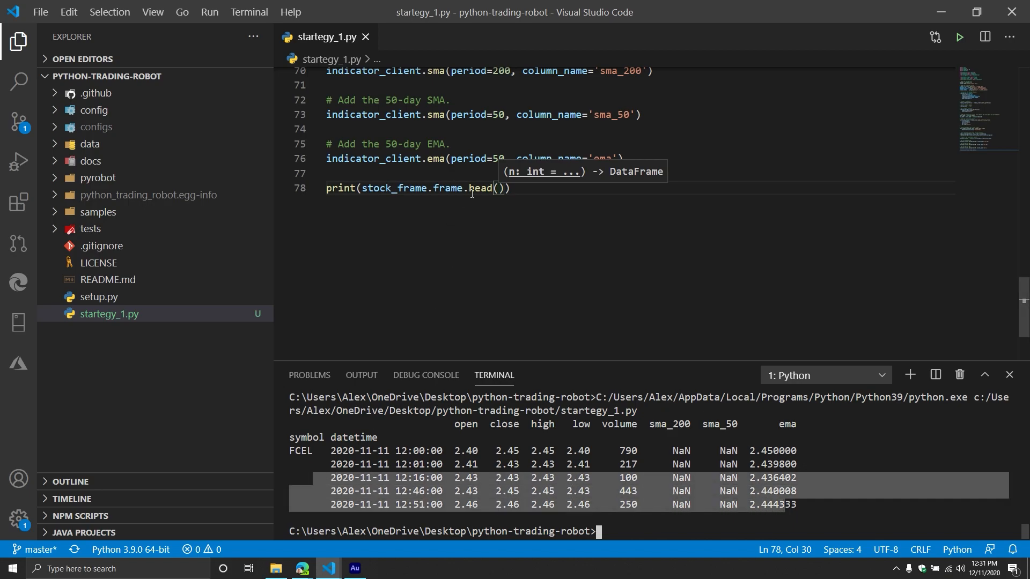
type("tail")
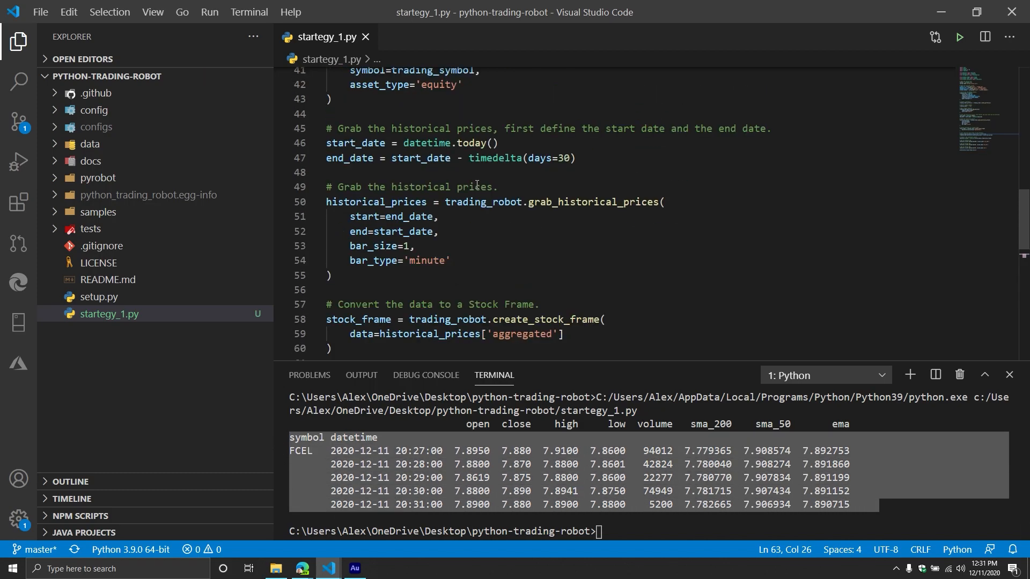
double_click(445, 282)
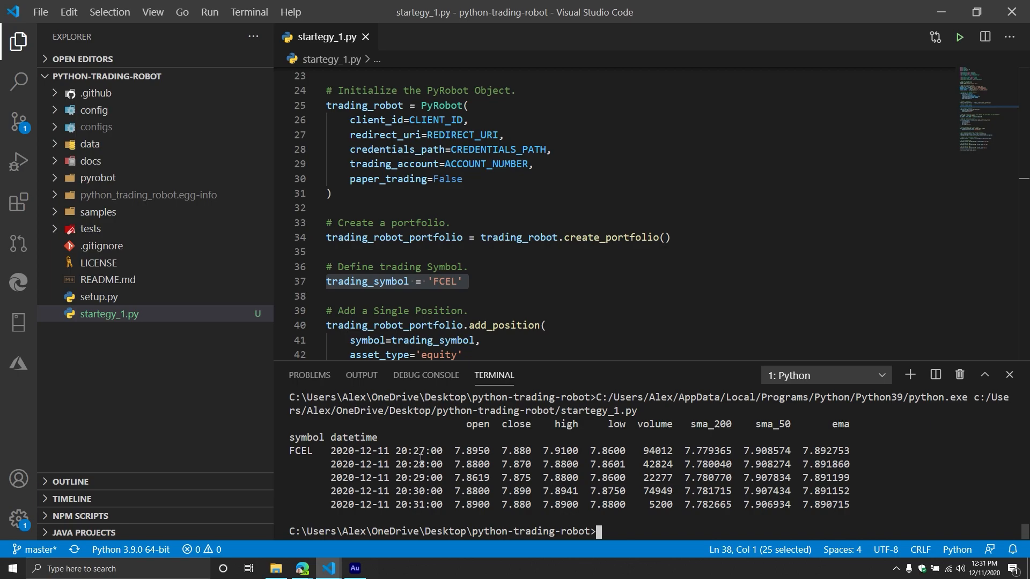
mouse_move(444, 499)
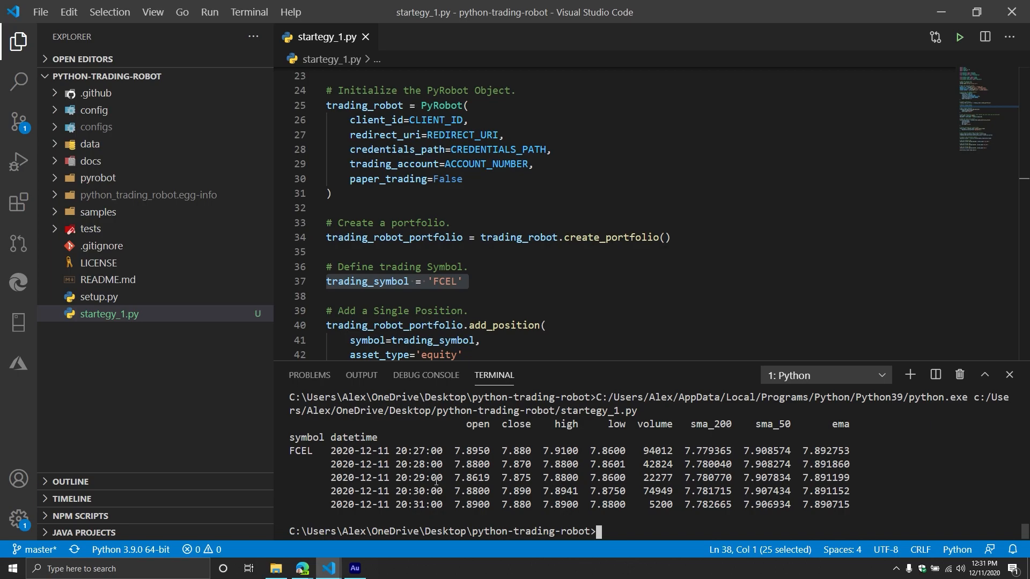
scroll("down", 3)
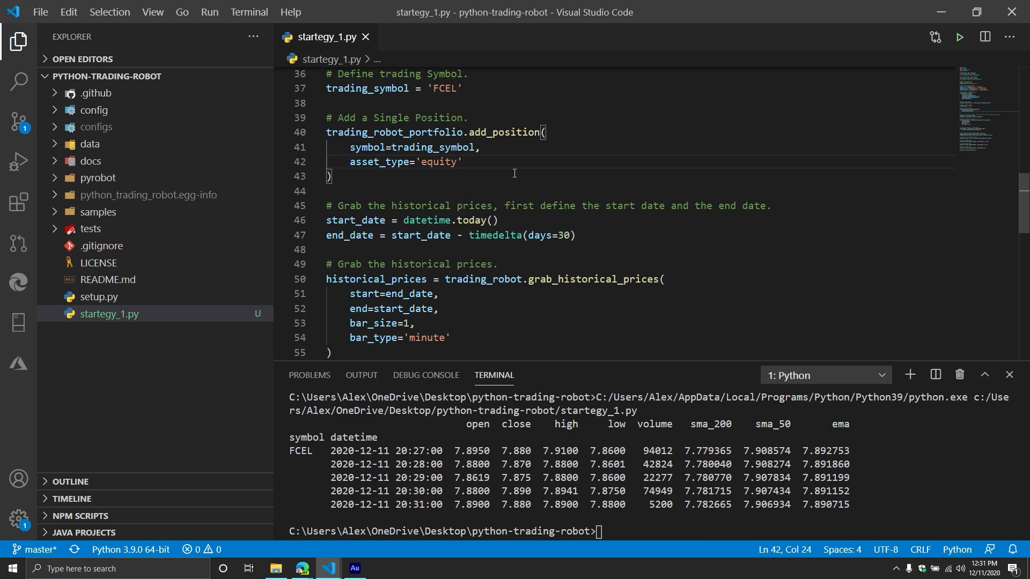
mouse_move(544, 212)
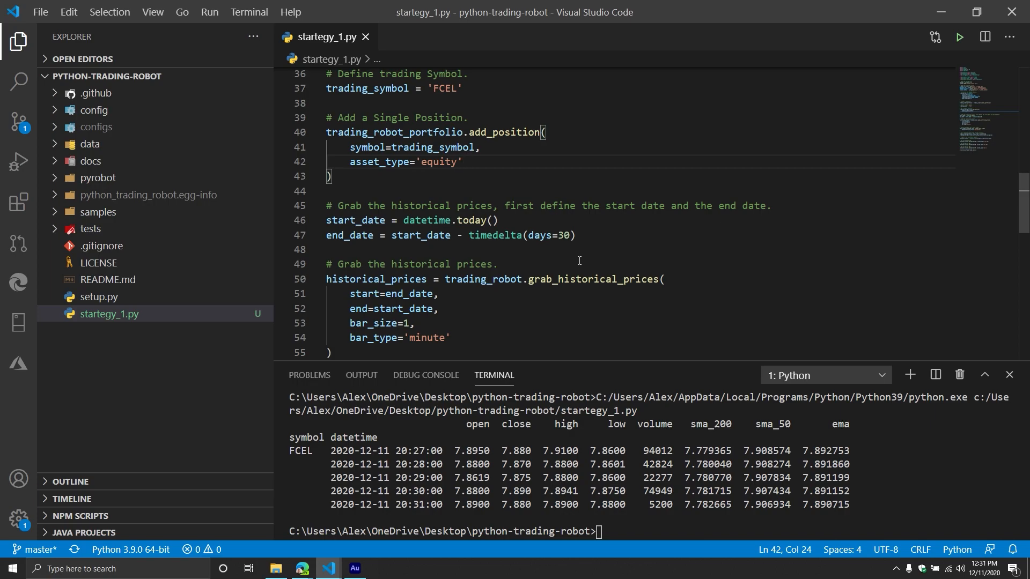
mouse_move(578, 260)
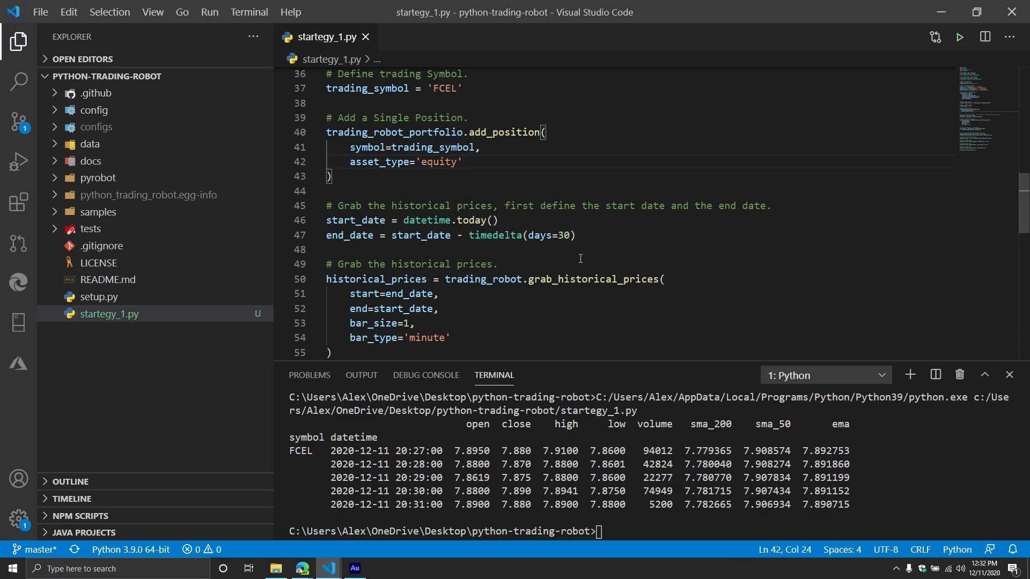
mouse_move(552, 279)
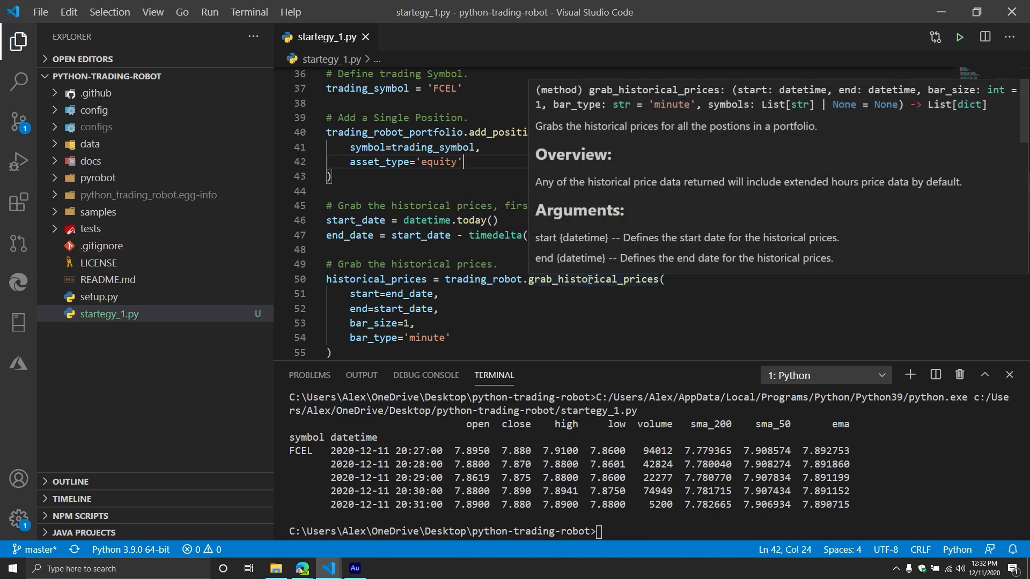
left_click(497, 264)
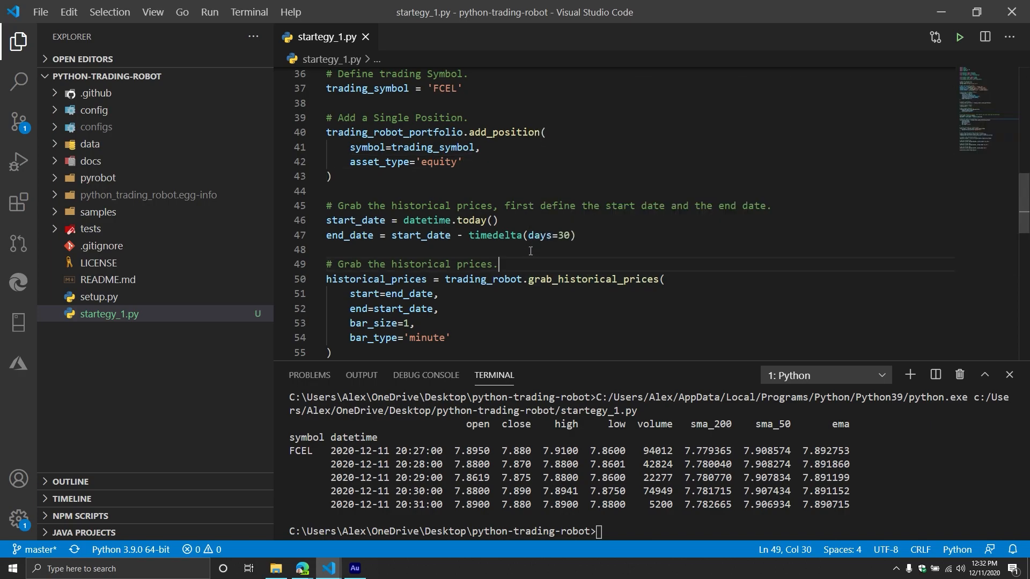
mouse_move(541, 235)
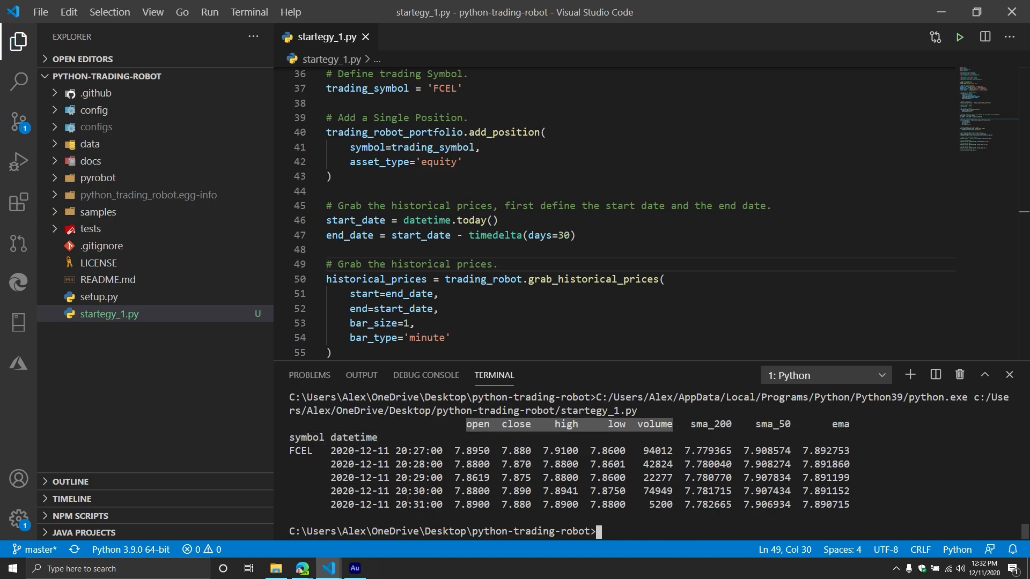
left_click(440, 162)
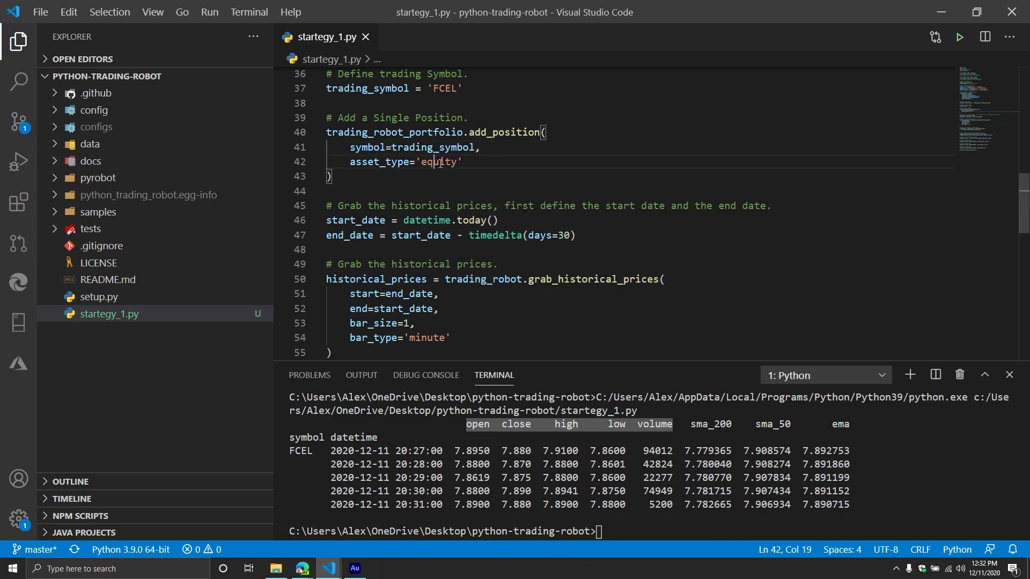
left_click(475, 191)
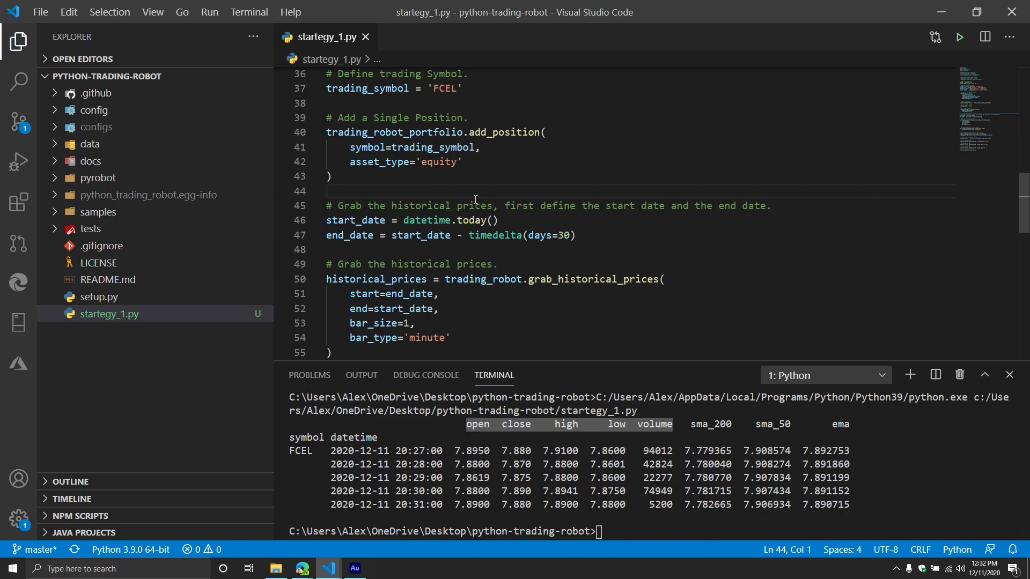
mouse_move(461, 194)
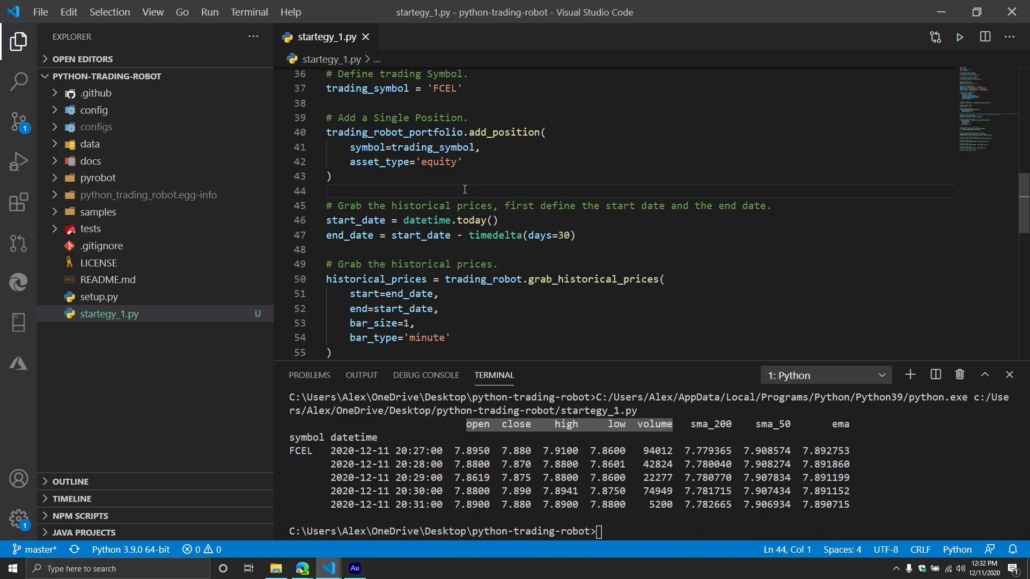
scroll("down", 3)
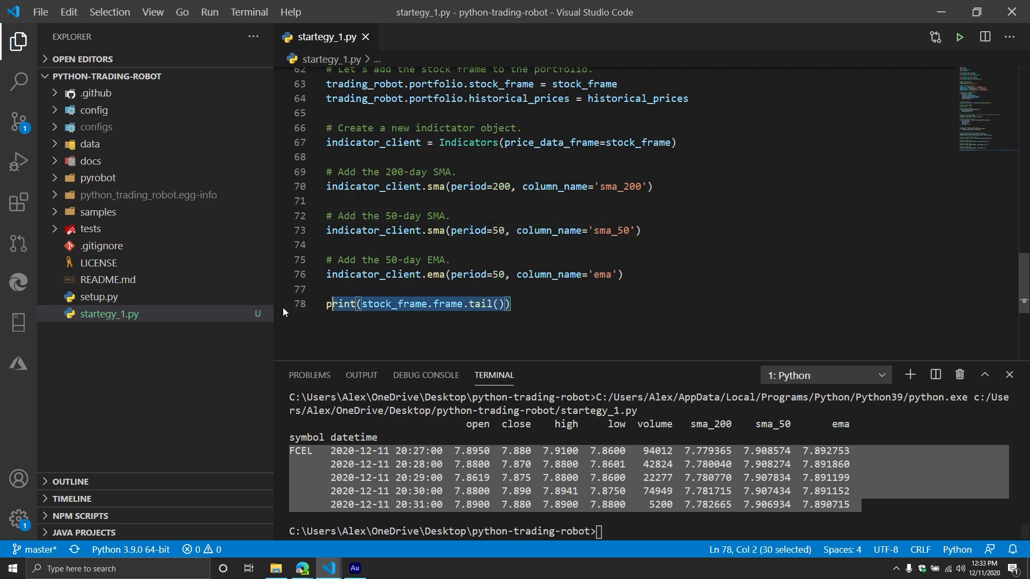
Step: Replace the tail print with the comment '# Add a Signal Check.' and begin the indicator call
left_click(353, 568)
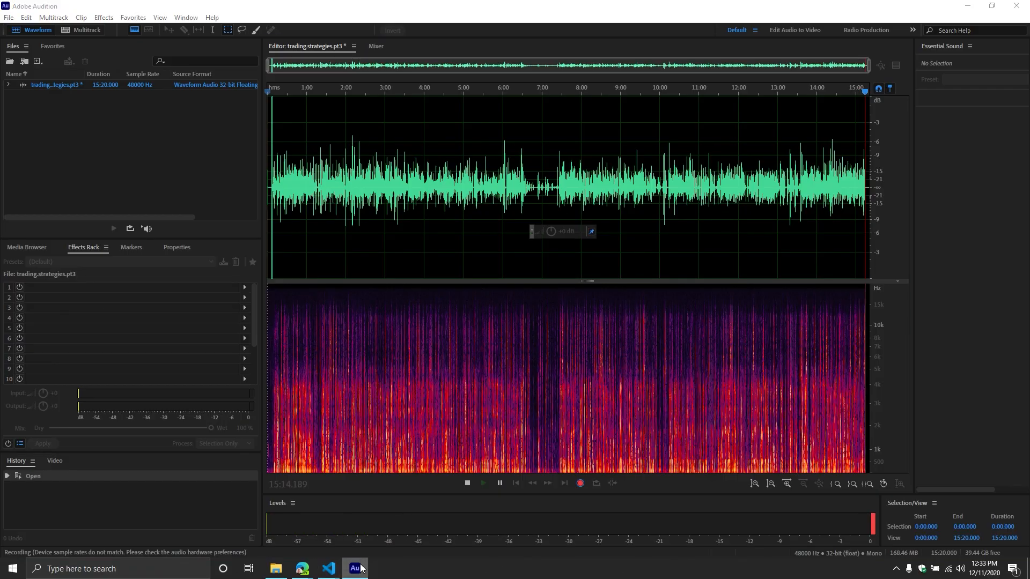
left_click(327, 569)
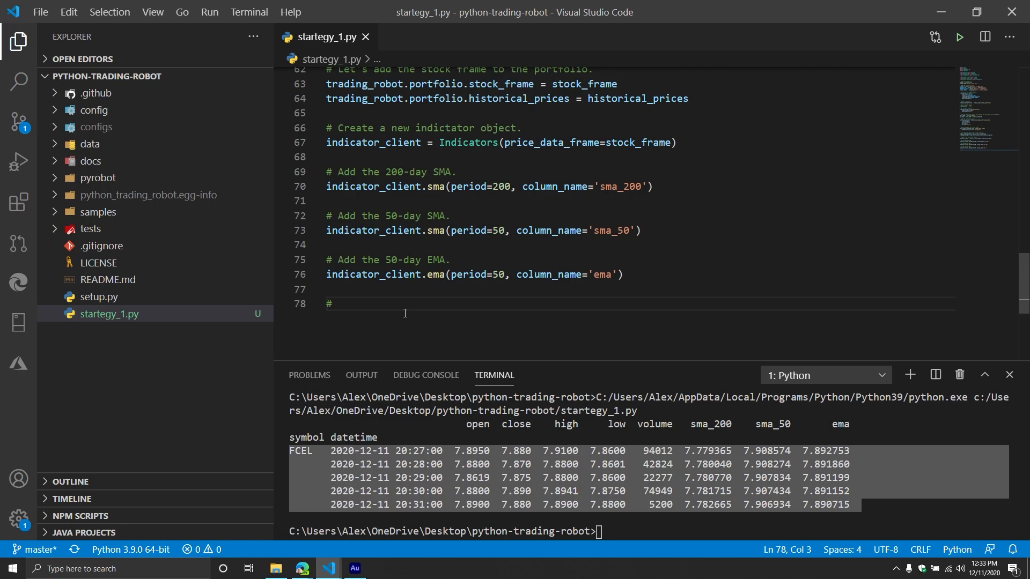
type("A")
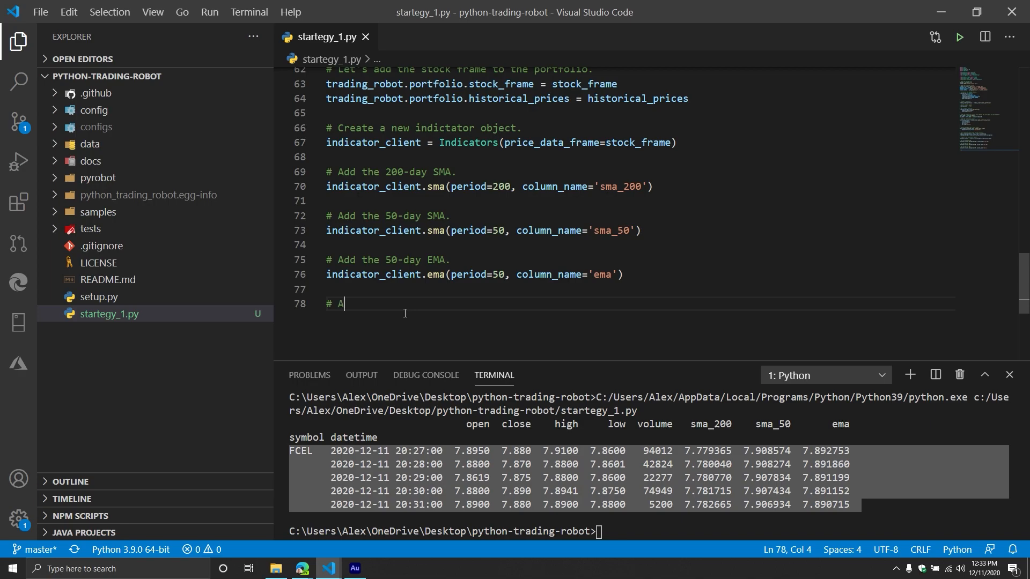
type("dd a Signal Check.")
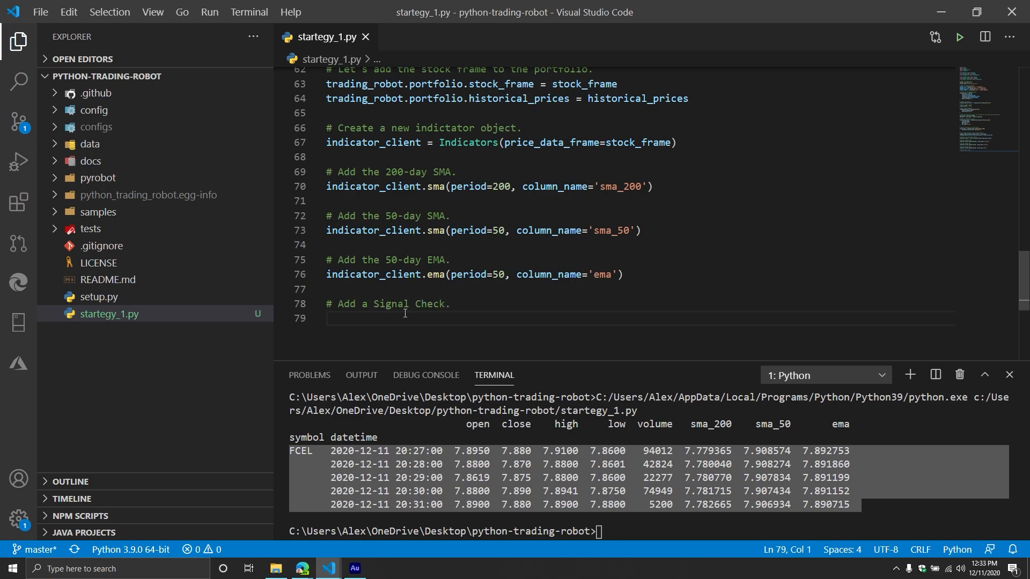
type("i")
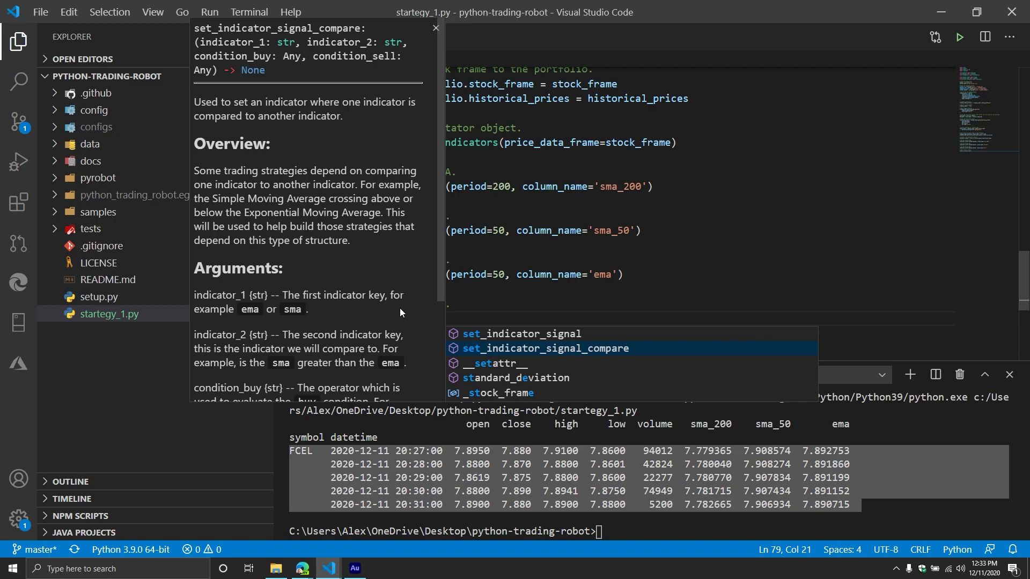
Step: Review the signal-method docs and call indicator_client.set_indicator_signal_compare()
left_click(521, 333)
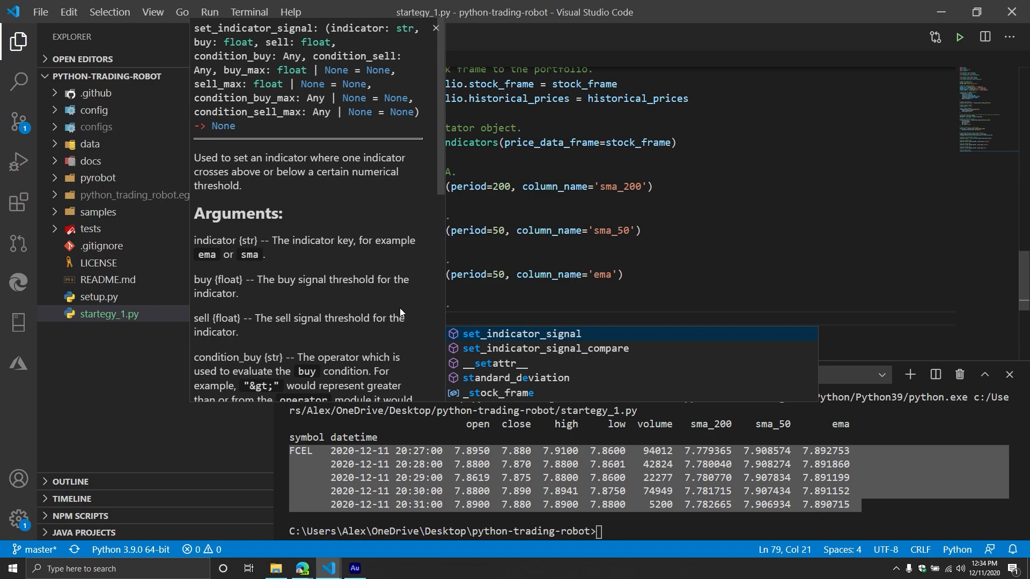
left_click(544, 348)
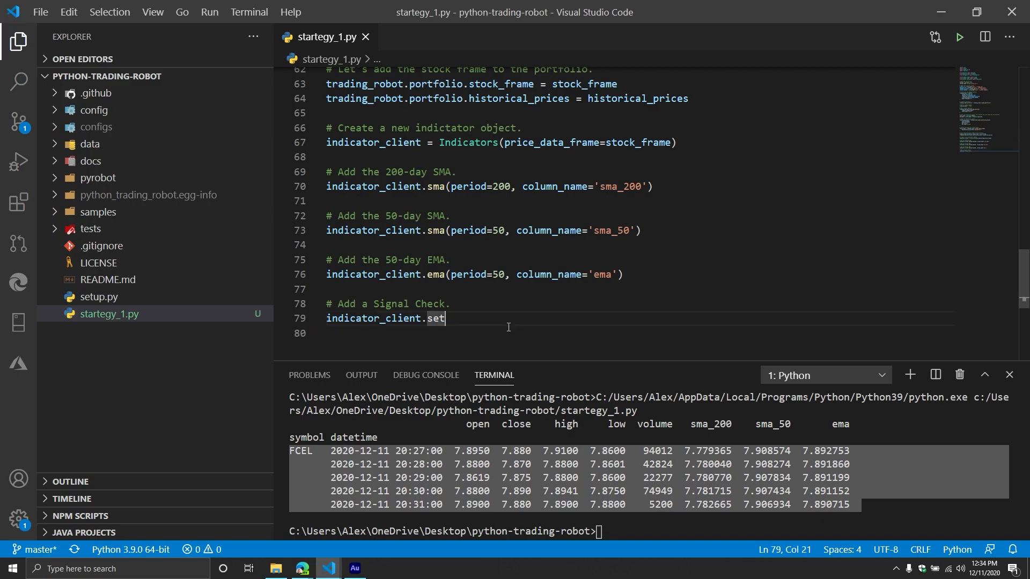
type("_indicator_signal_compare()")
left_click(637, 333)
type("indicator_1='")
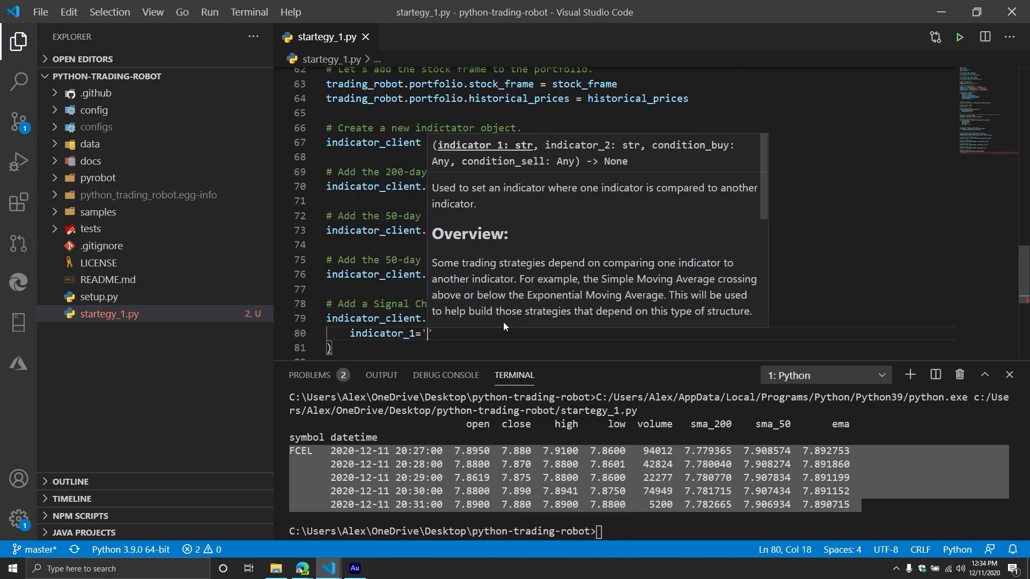
Step: Give the compare indicator_1='sma_50', indicator_2='sma_200' and condition_buy=operator.ge
type("sma_50")
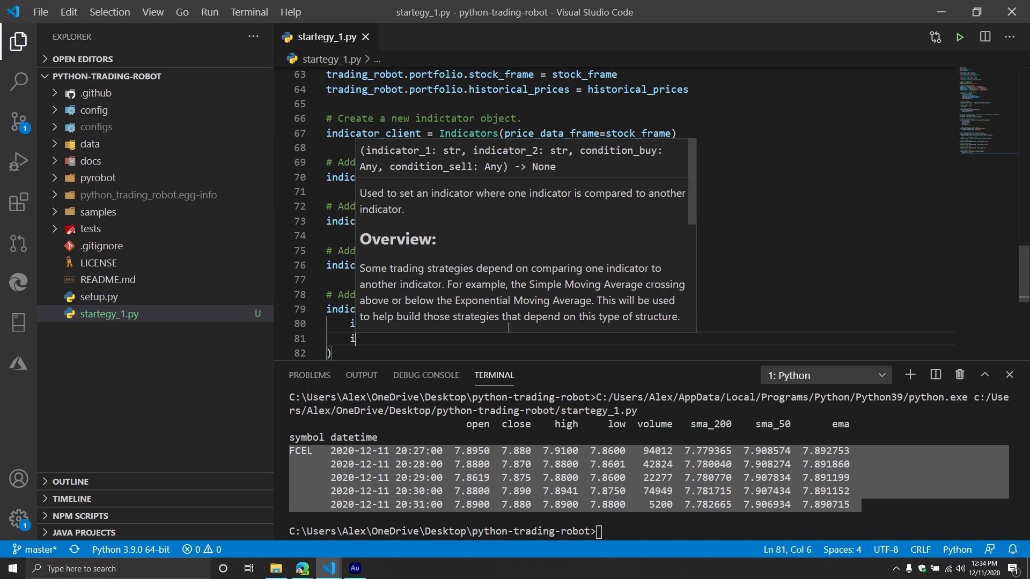
type("indicator_2='")
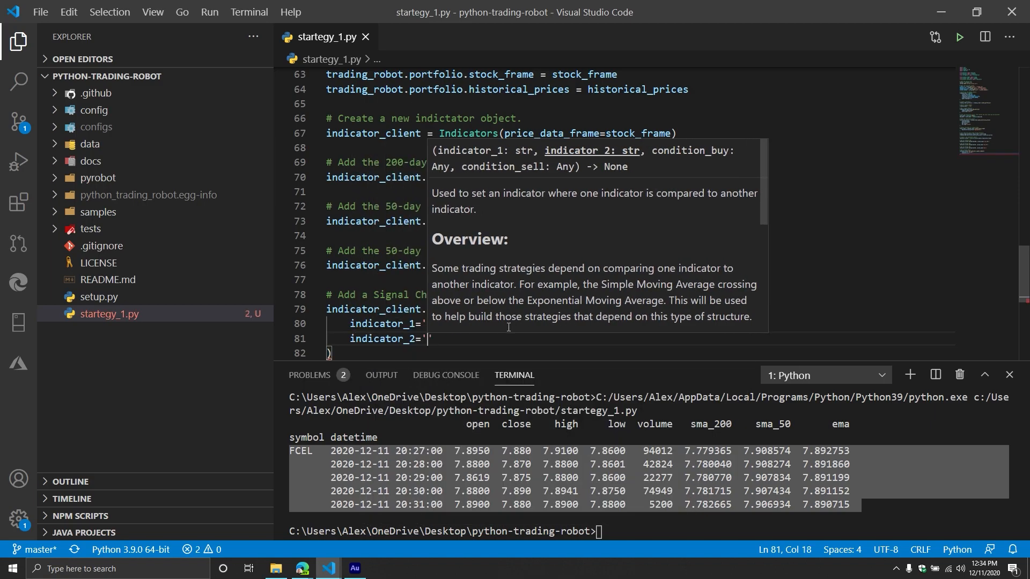
type("sma_200")
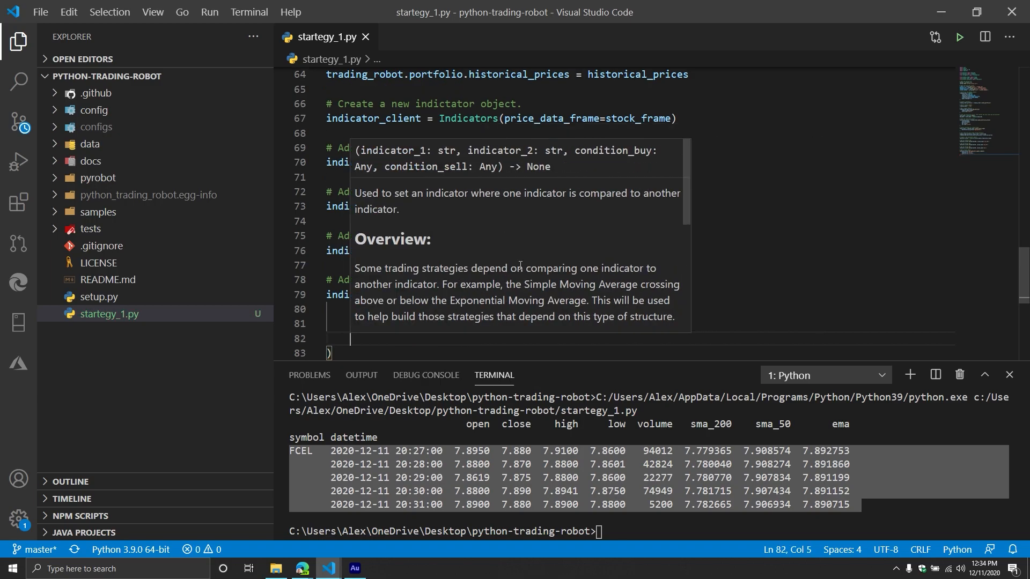
type("condition_buy='")
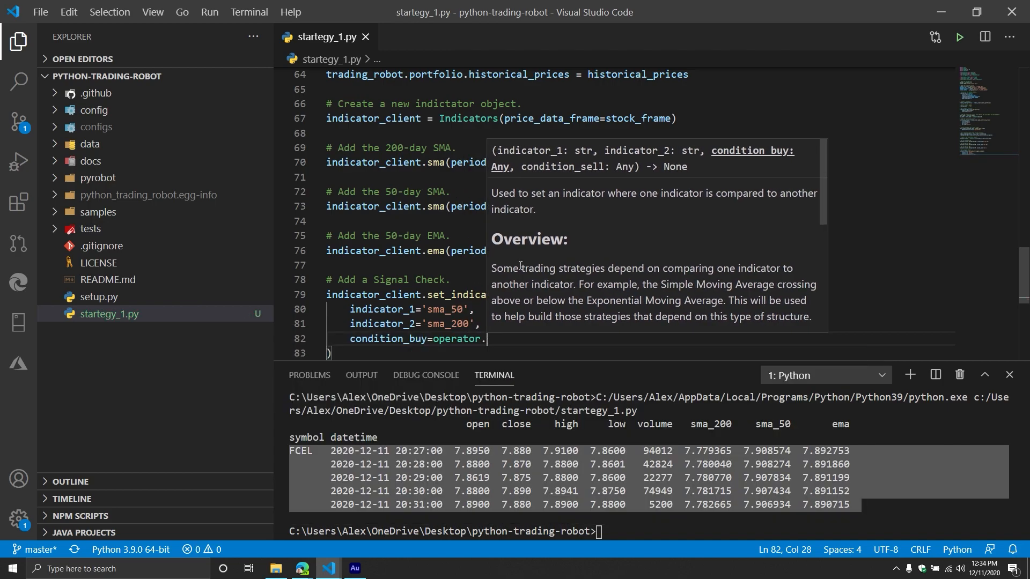
type("ge")
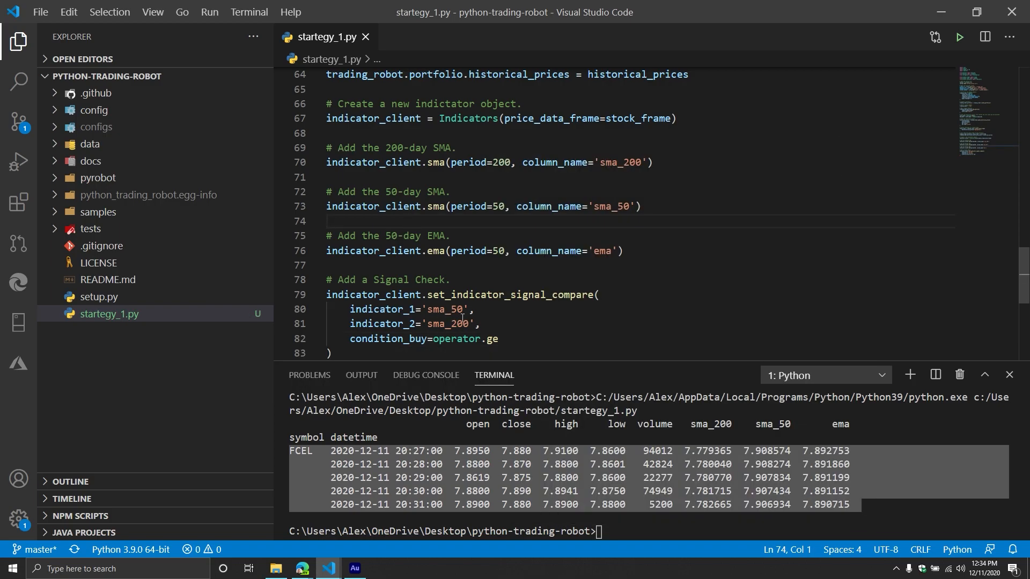
triple_click(408, 309)
type("condition_sell=operator.")
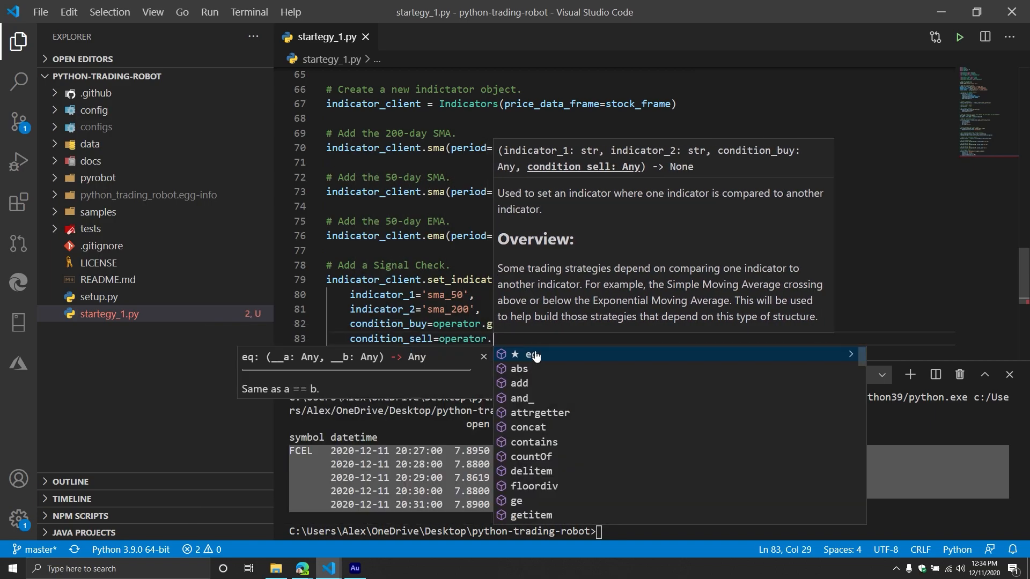
Step: Add condition_sell=operator.le to complete the signal compare, reviewing the ge and sell arguments
type("le")
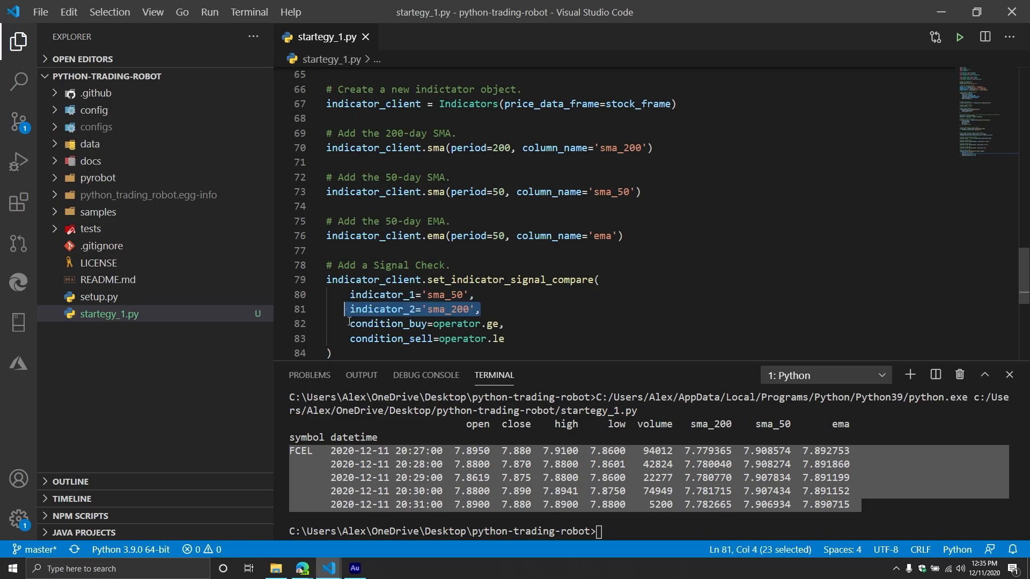
left_click(449, 309)
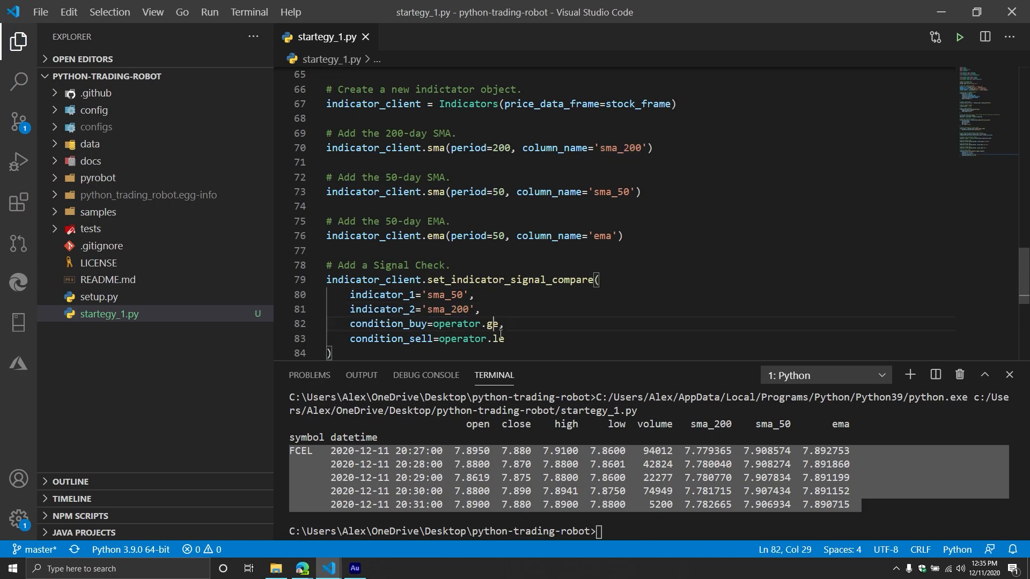
left_click(449, 309)
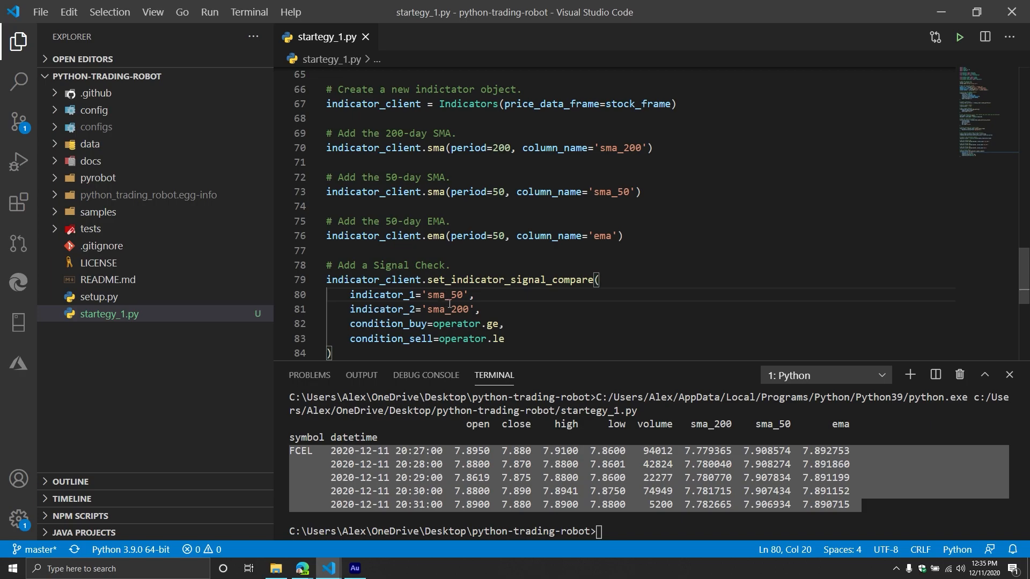
double_click(461, 338)
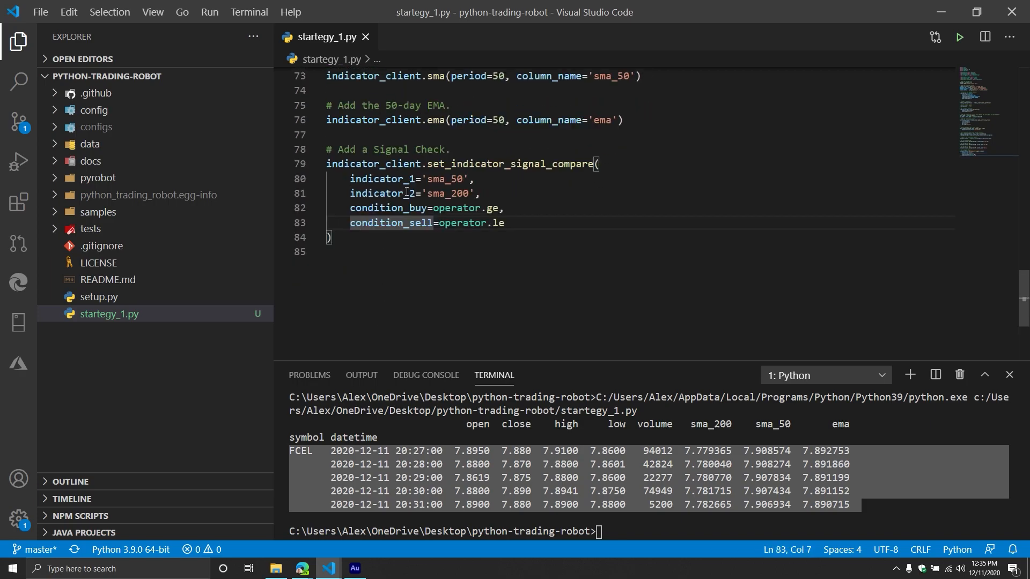
mouse_move(381, 178)
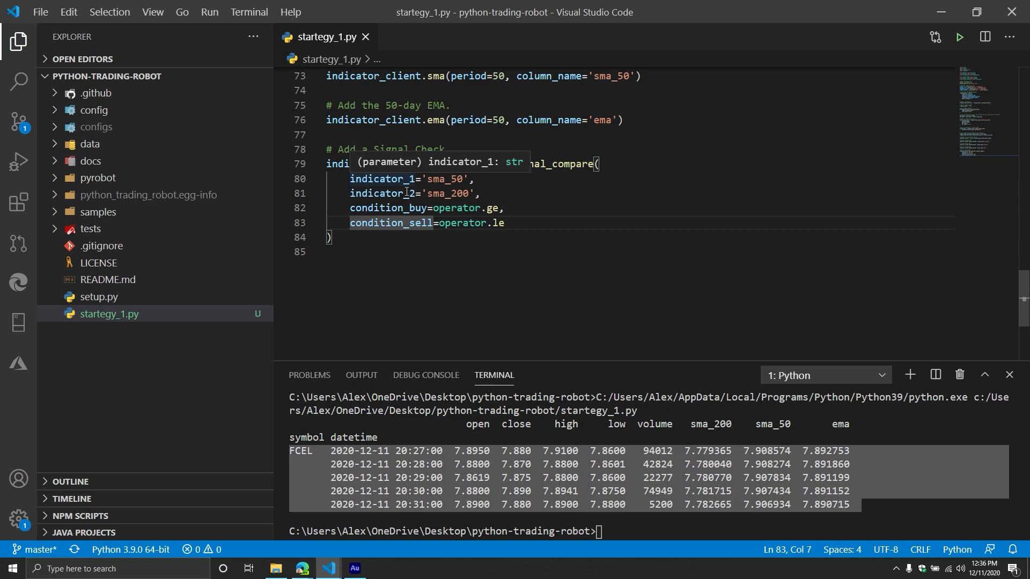
left_click(366, 286)
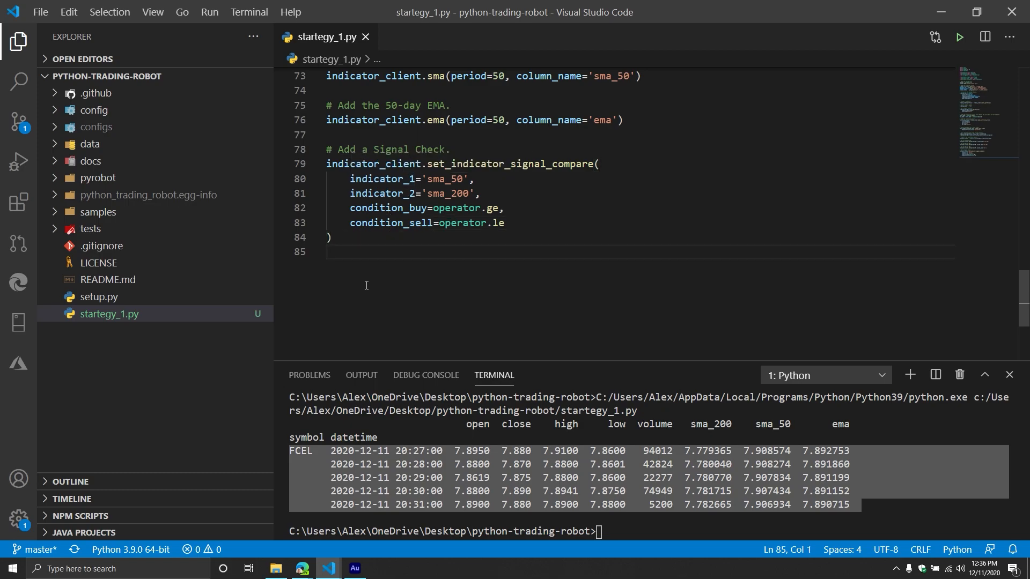